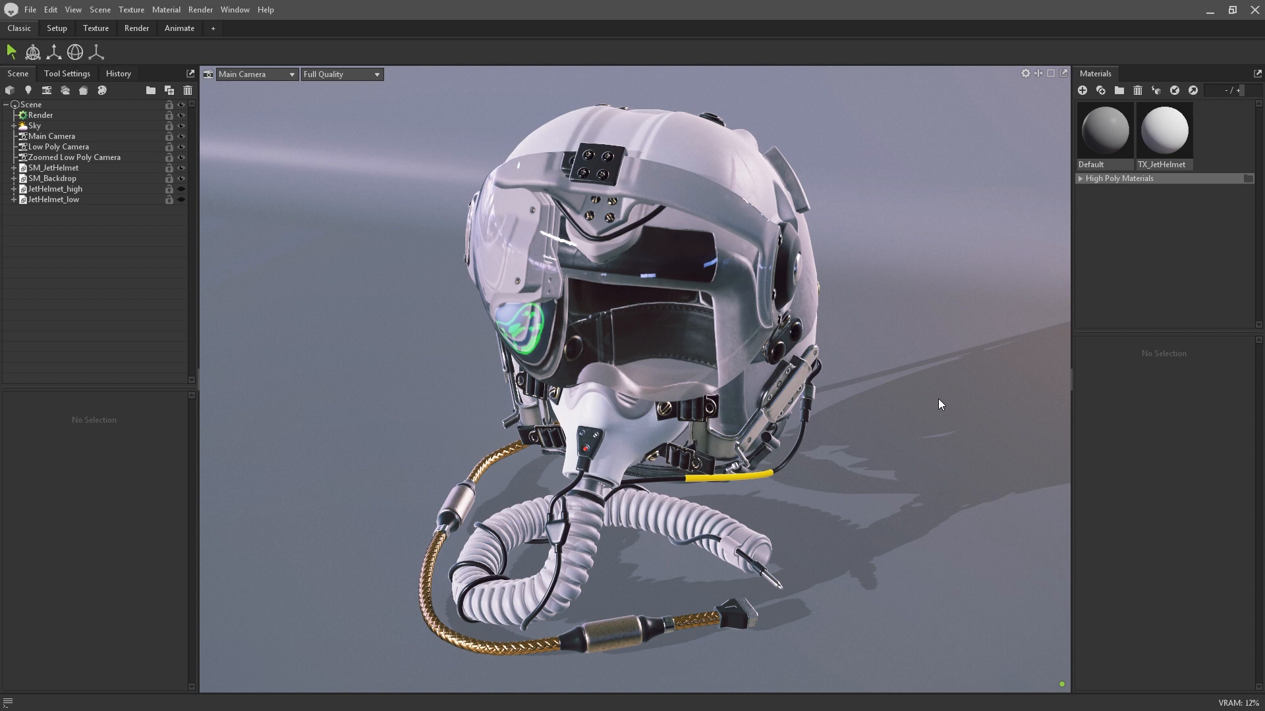
# Step: View the untextured helmet through the Low Poly Camera instead of the Main Camera
pyautogui.click(290, 74)
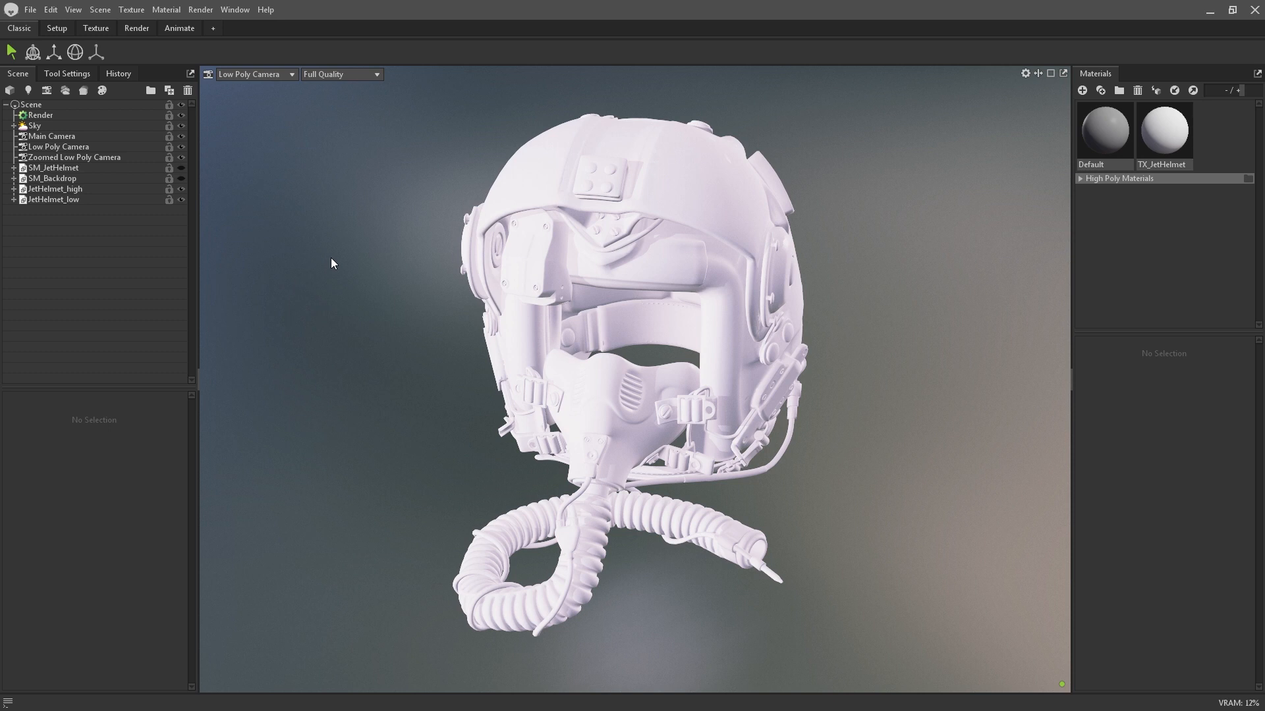
# Step: Add a new Bake Project from Scene > Add Object and name it Jet Helmet Baker
pyautogui.click(104, 10)
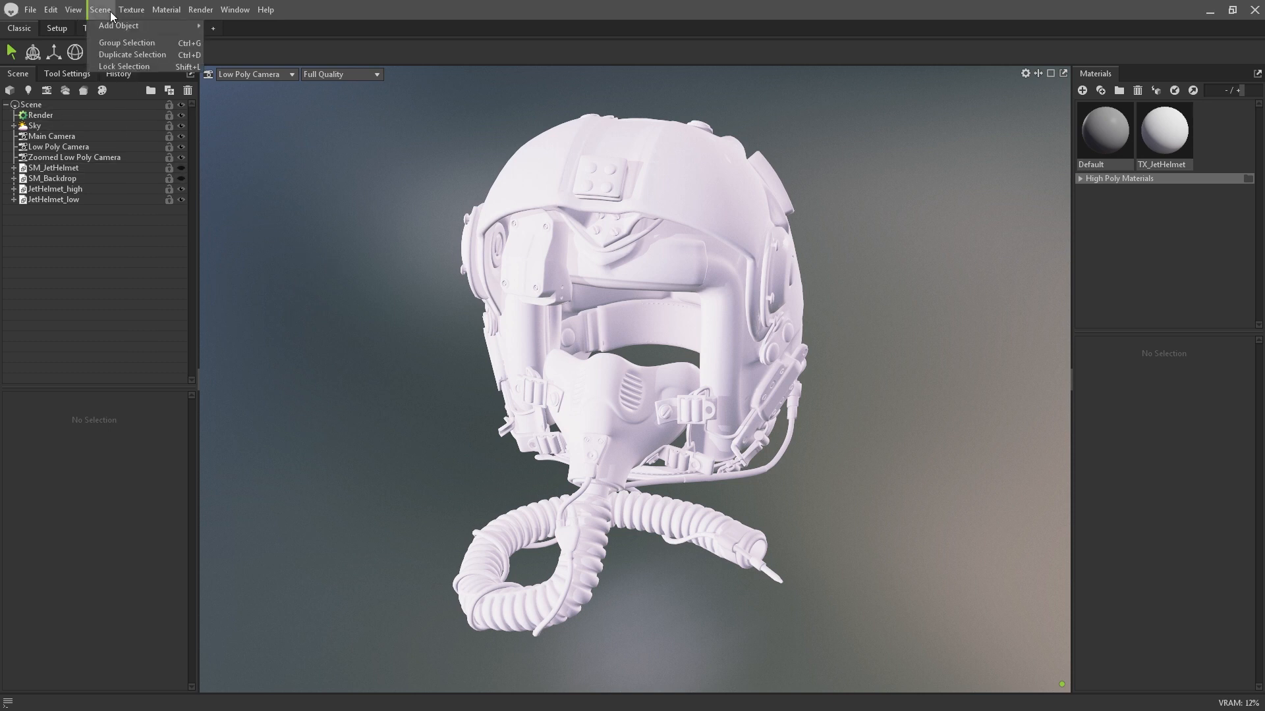
pyautogui.moveTo(132, 28)
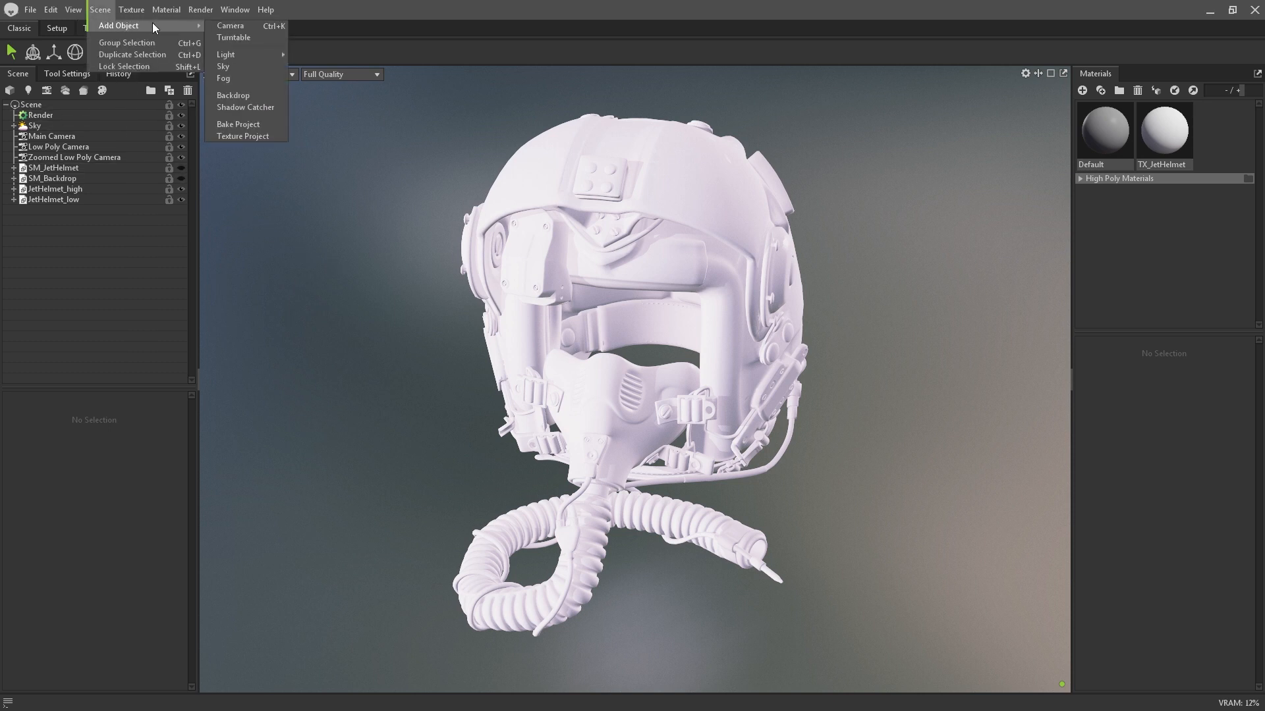
pyautogui.moveTo(263, 124)
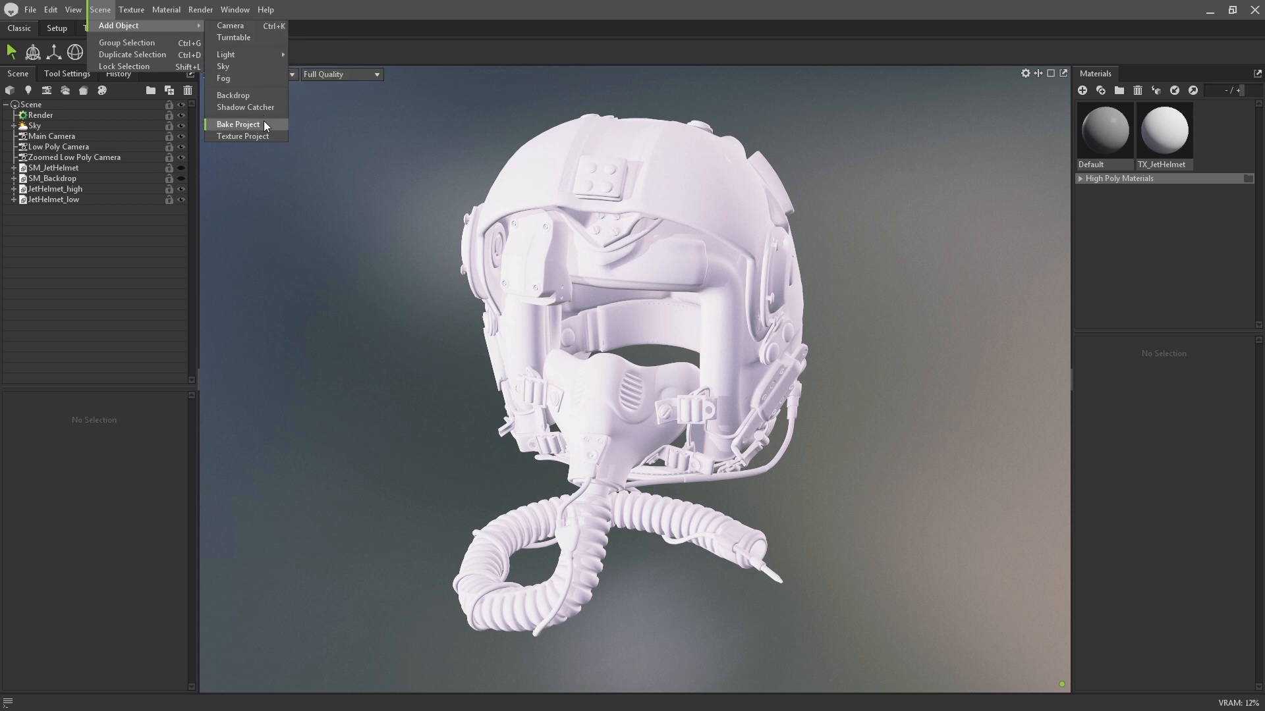
pyautogui.click(237, 124)
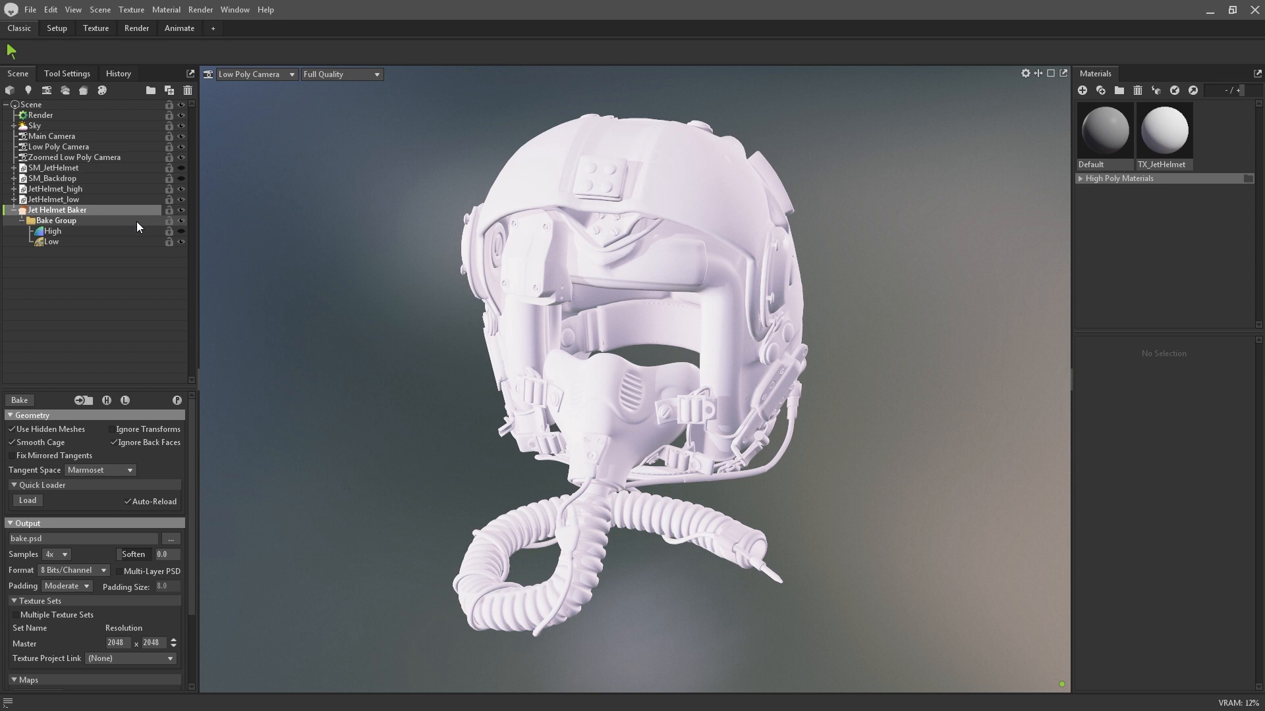
# Step: Inspect the bake group's High and Low slots and add a second bake group
pyautogui.click(57, 221)
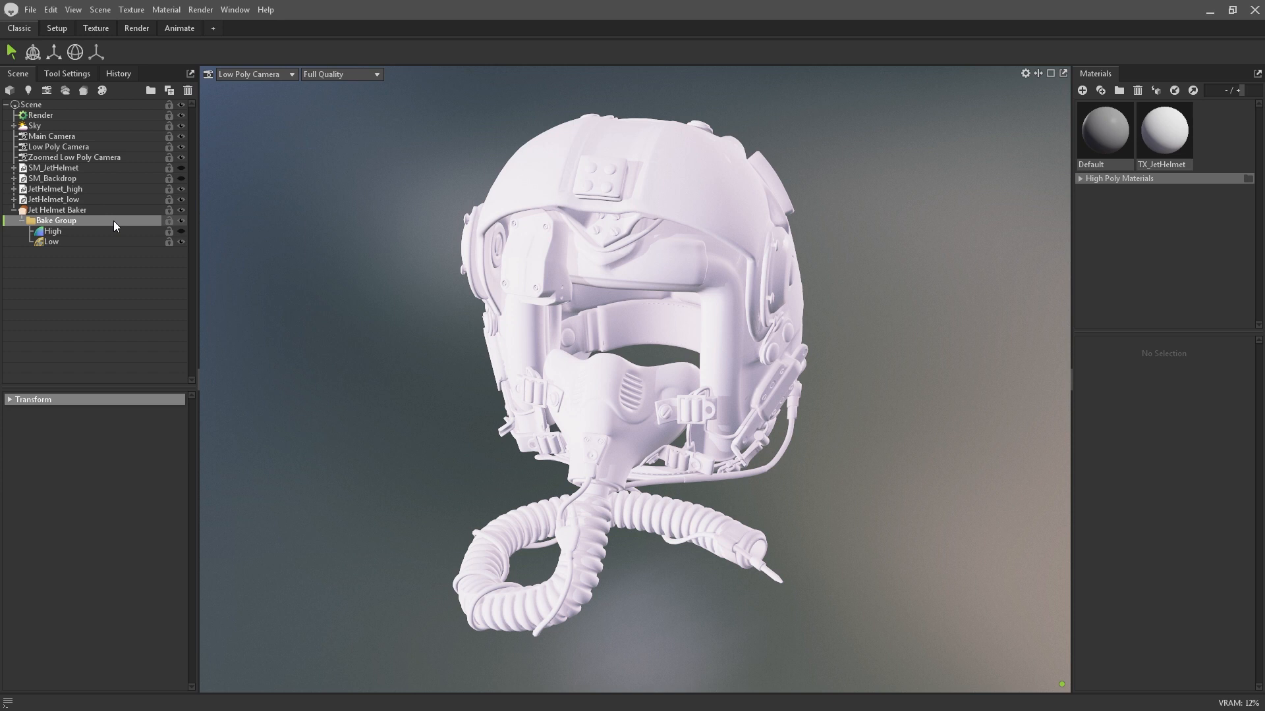
pyautogui.click(49, 231)
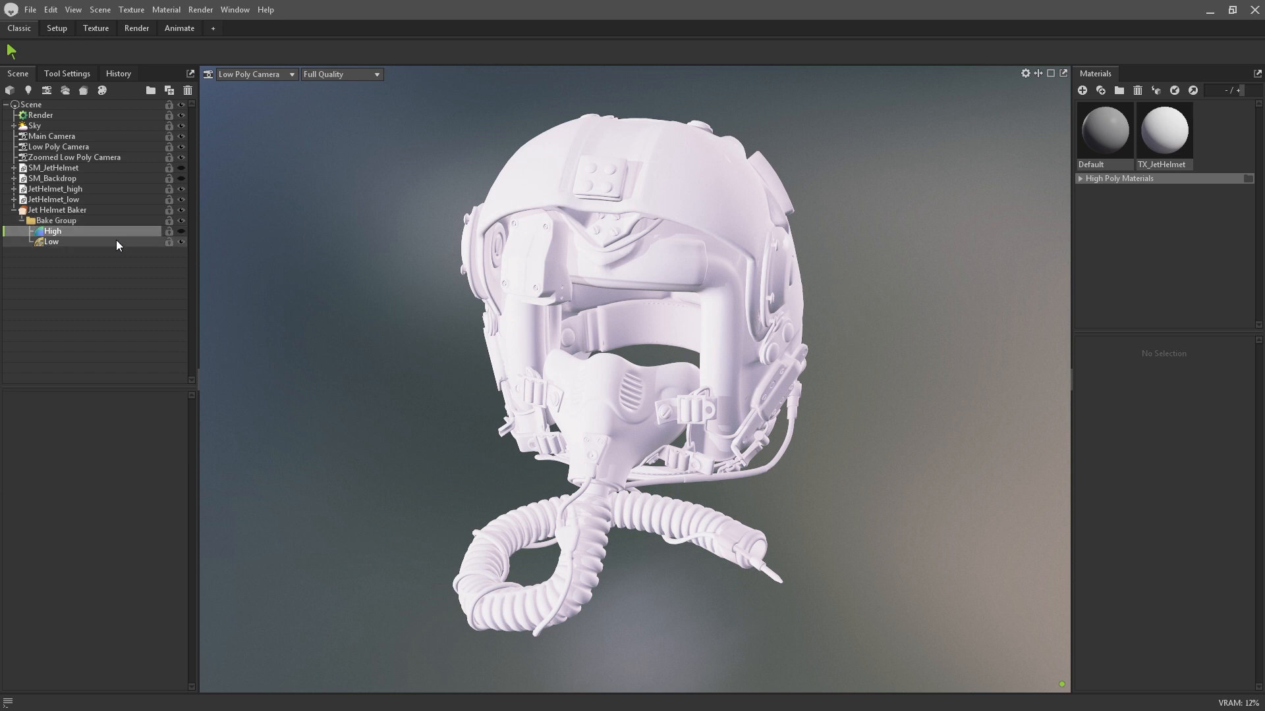
pyautogui.click(50, 243)
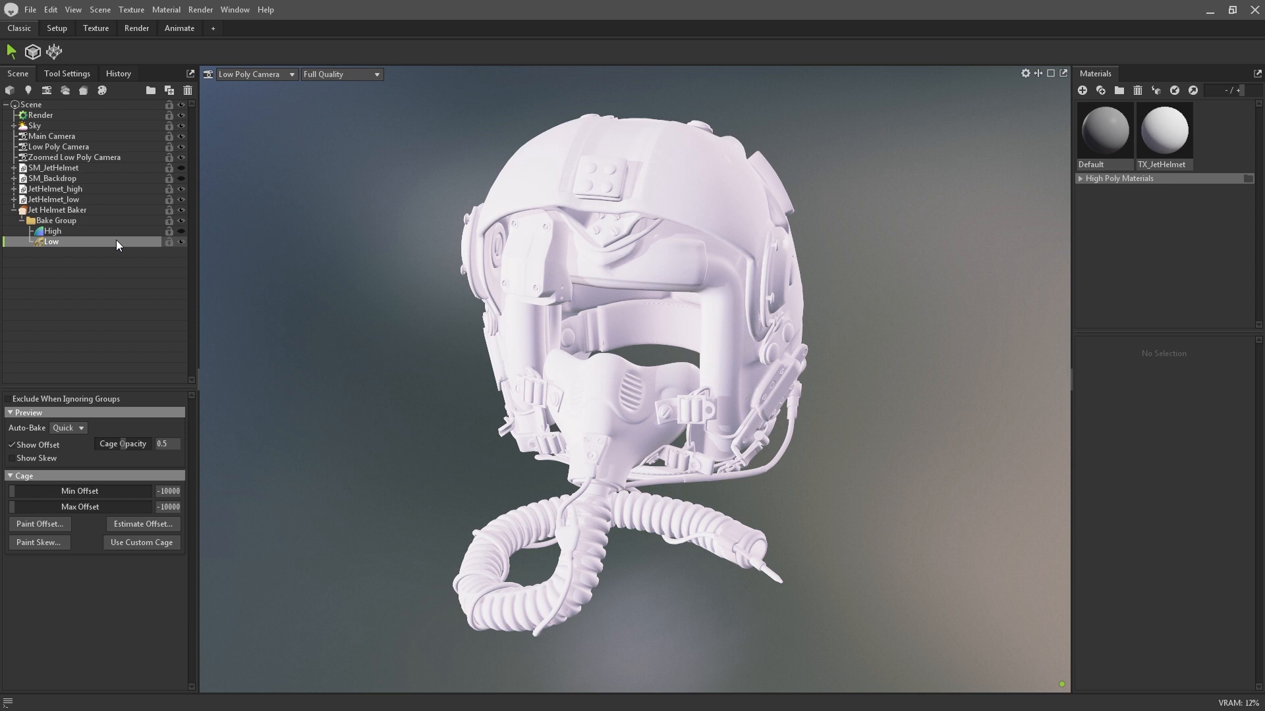
pyautogui.click(58, 209)
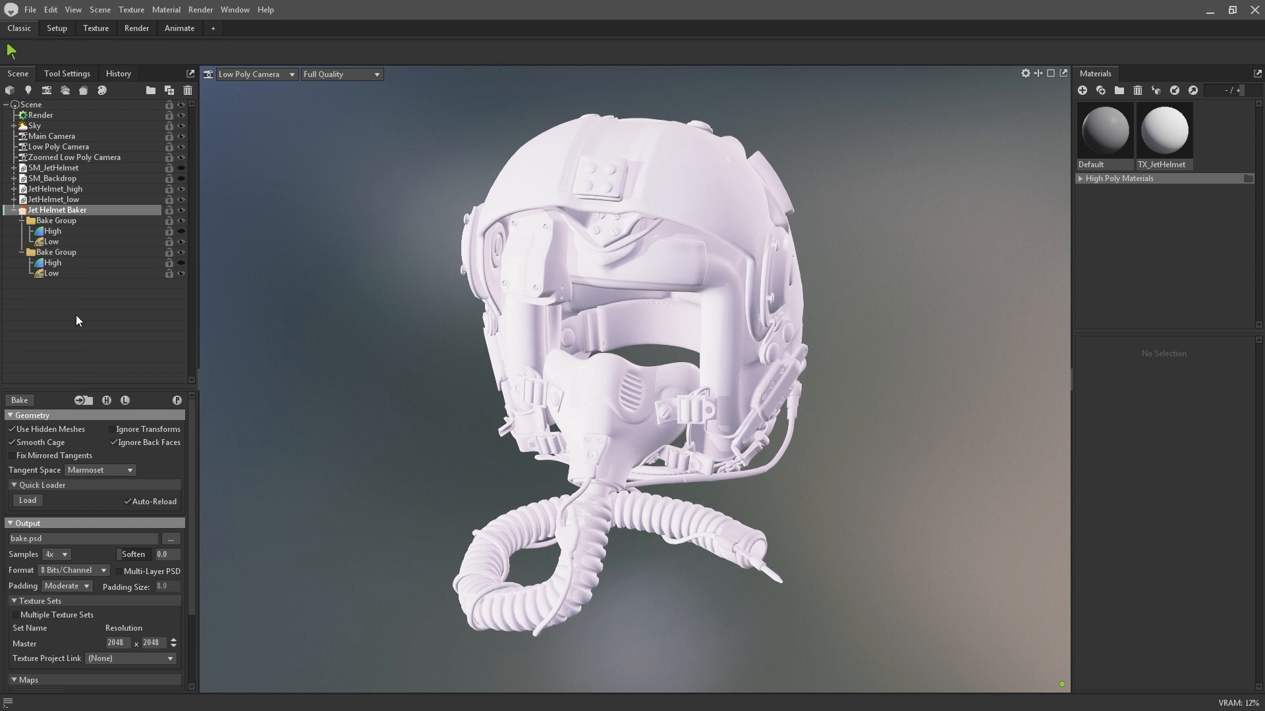
# Step: Place base and attachments_01 high/low meshes into the two groups and rename them Base and Attachments 01
pyautogui.click(16, 199)
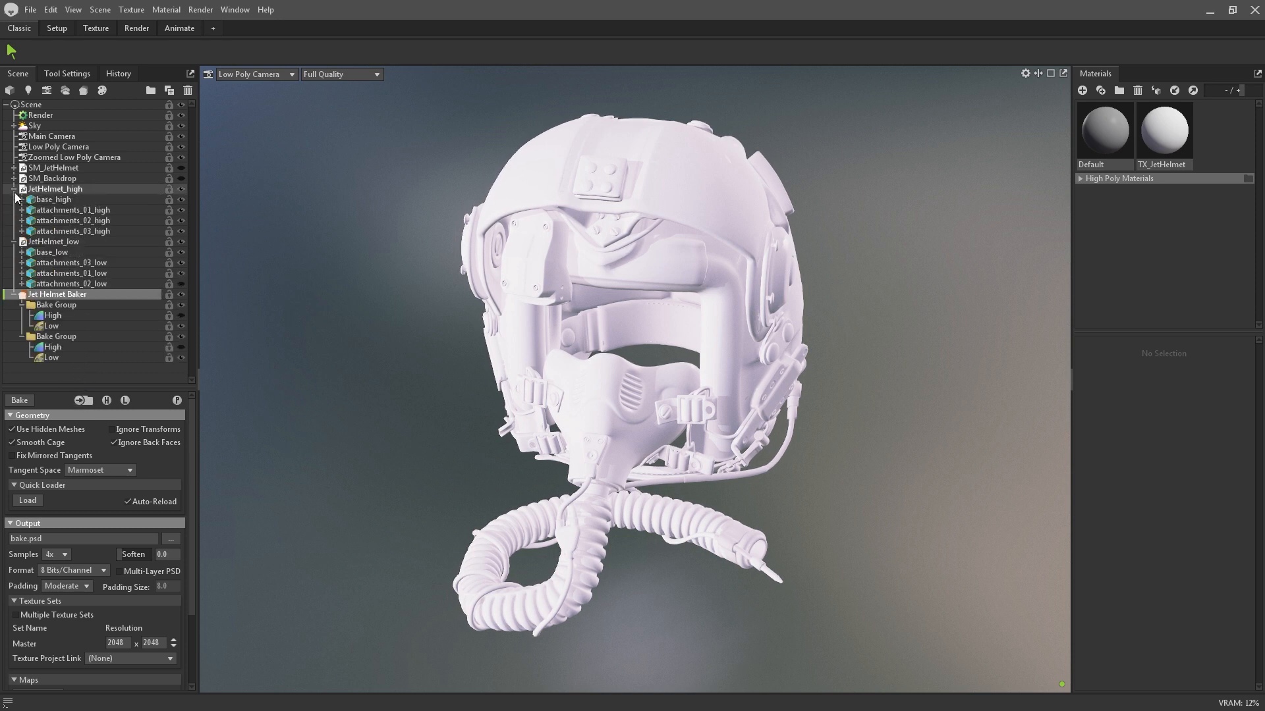
pyautogui.click(63, 316)
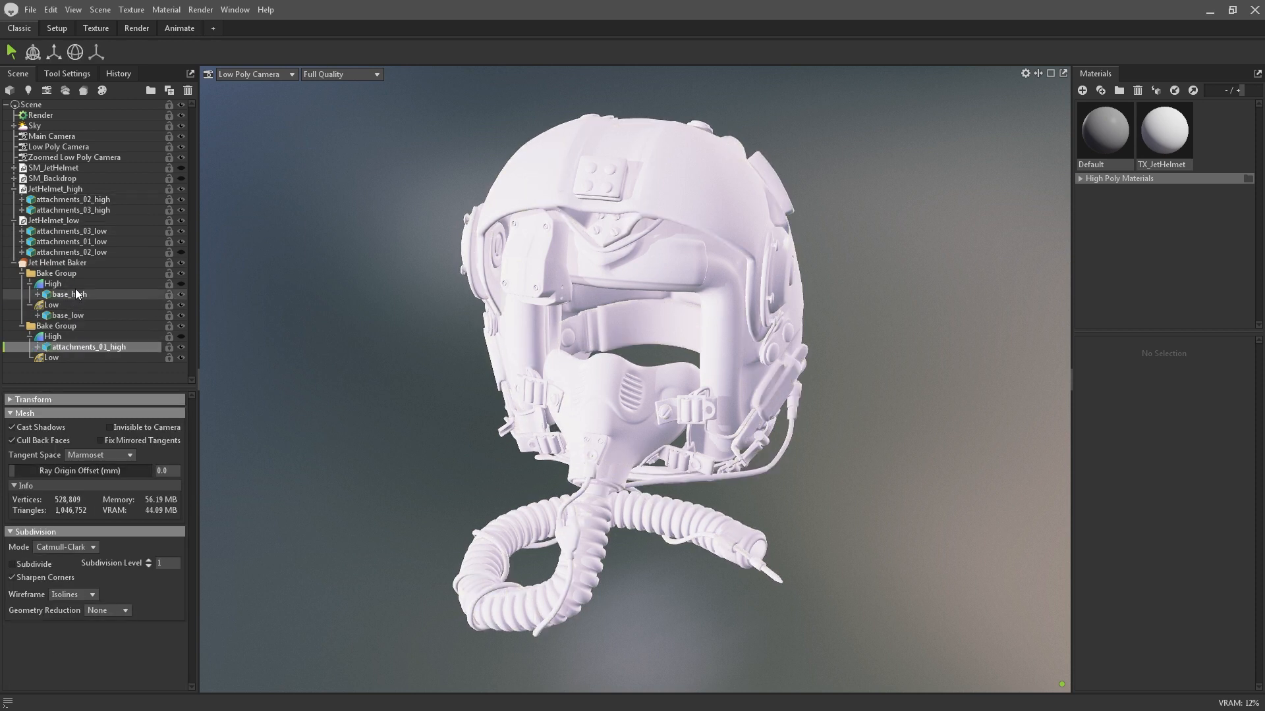
pyautogui.click(71, 357)
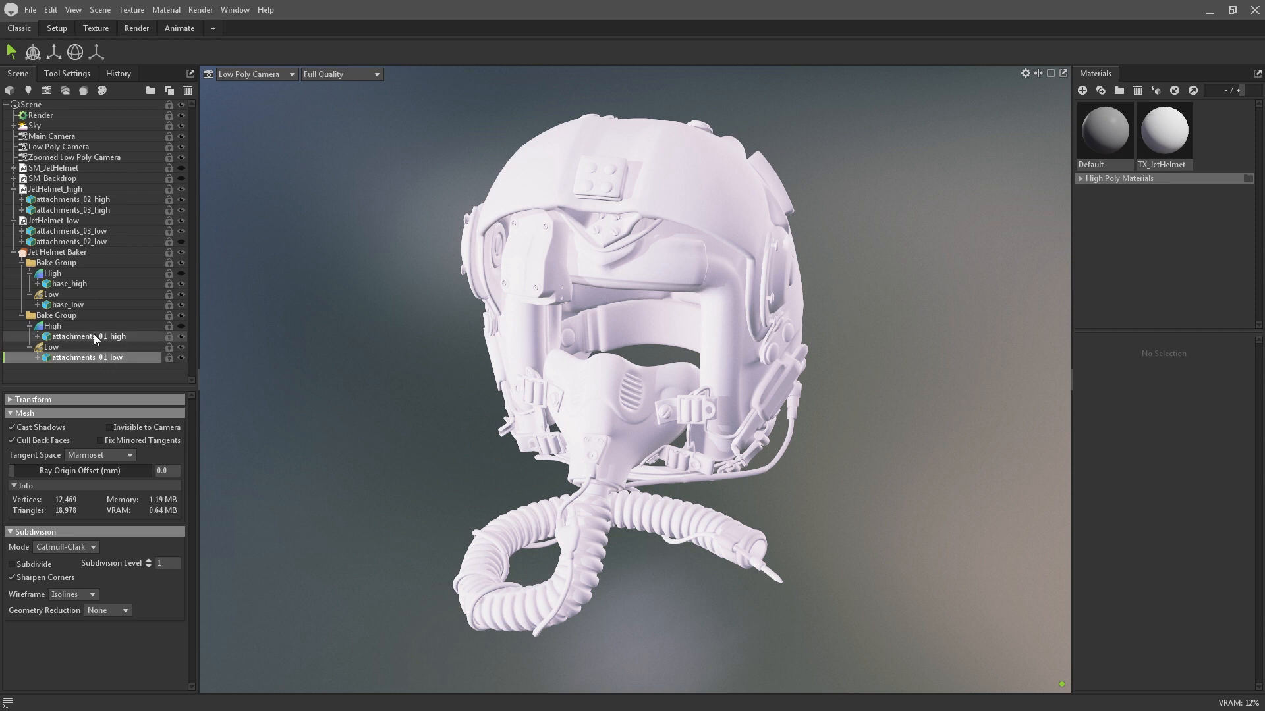
pyautogui.click(56, 315)
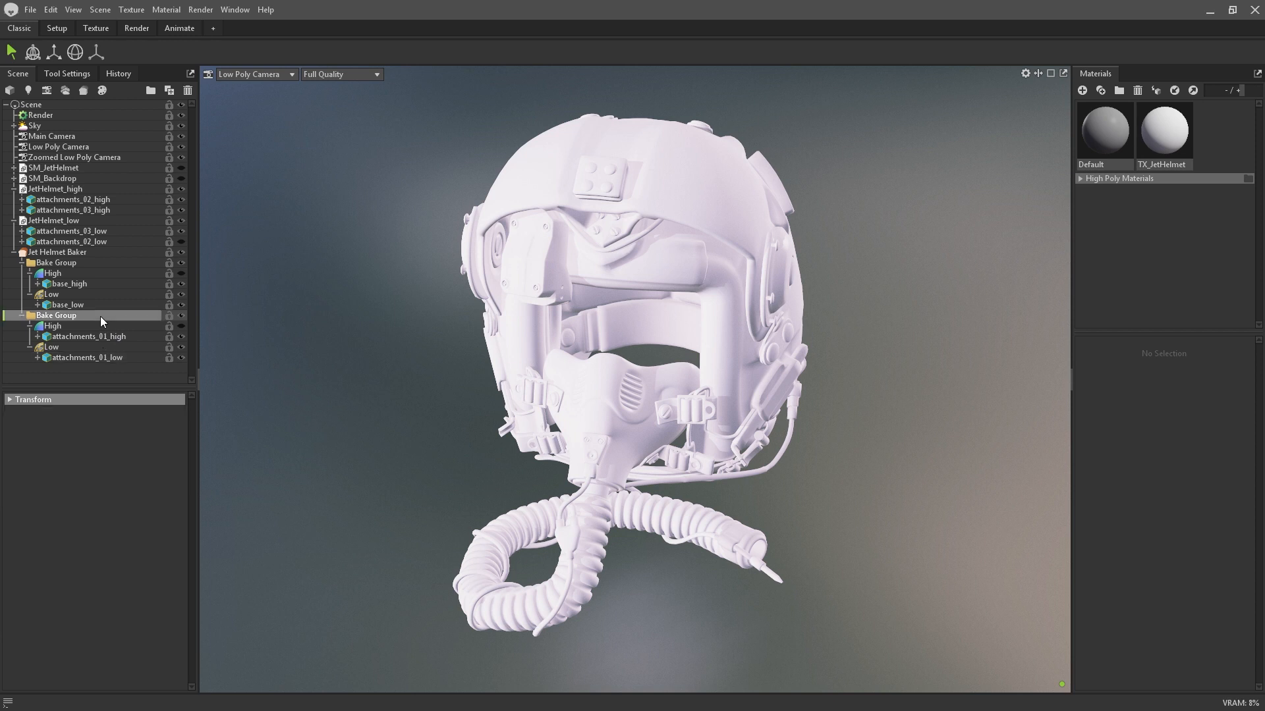
pyautogui.moveTo(63, 322)
pyautogui.write('Base')
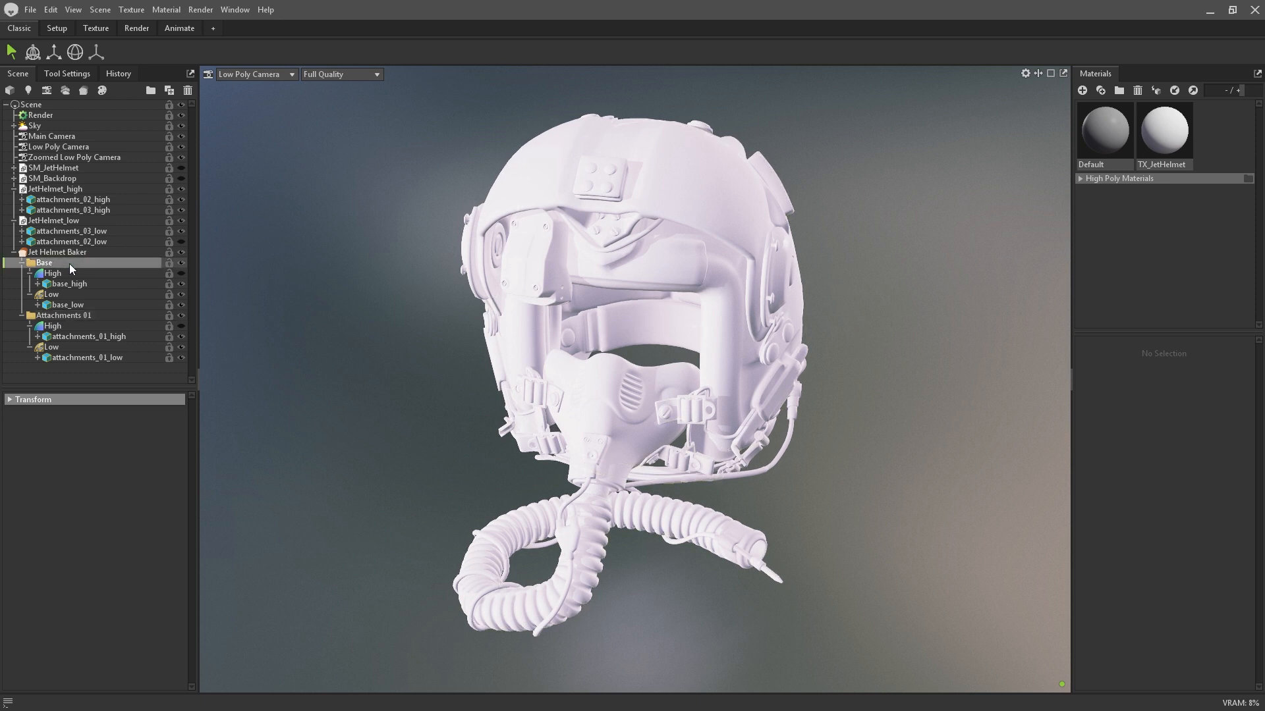
# Step: Delete the old baker and meshes, then Quick Load JetHelmet_high and JetHelmet_low into a new bake project
pyautogui.click(69, 199)
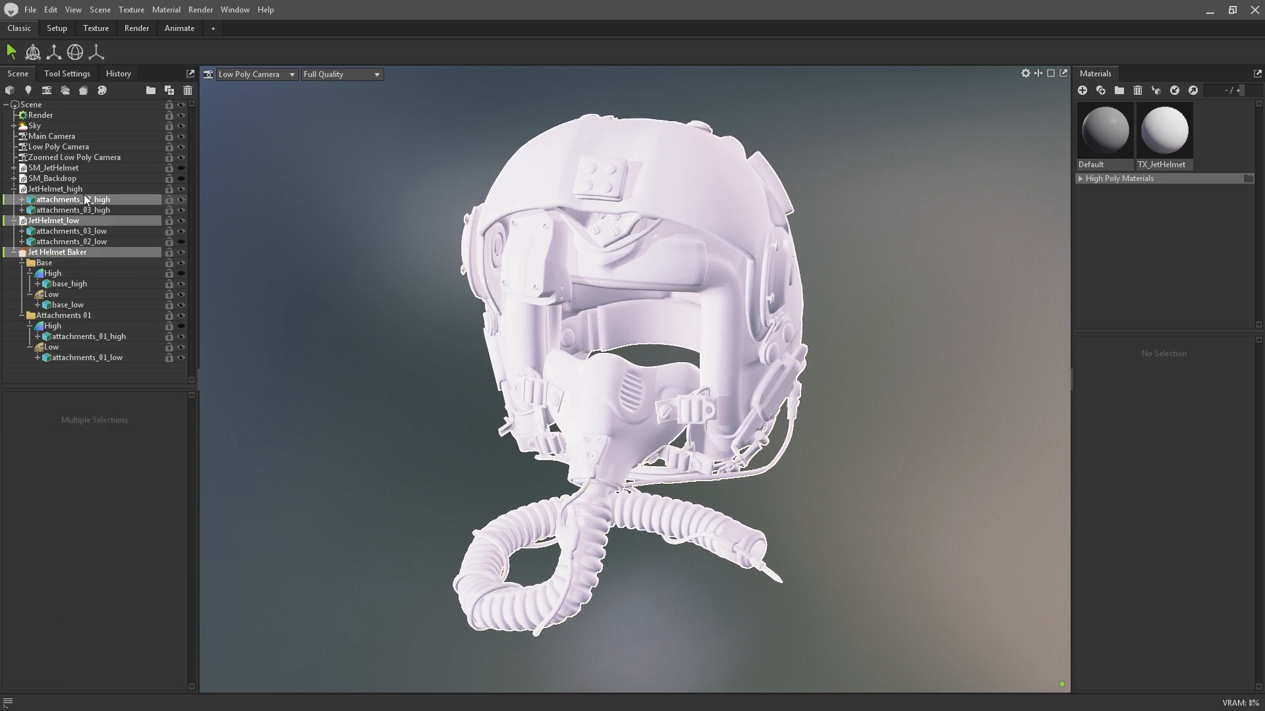
pyautogui.click(190, 89)
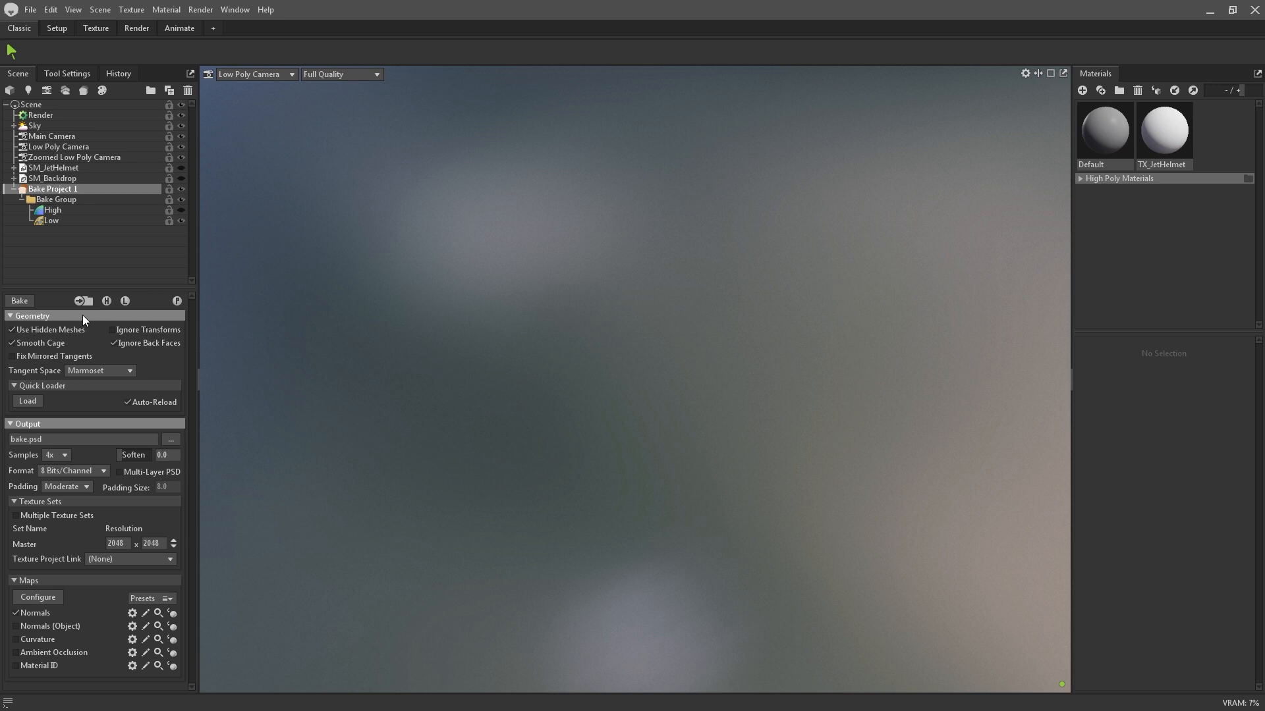
pyautogui.moveTo(89, 401)
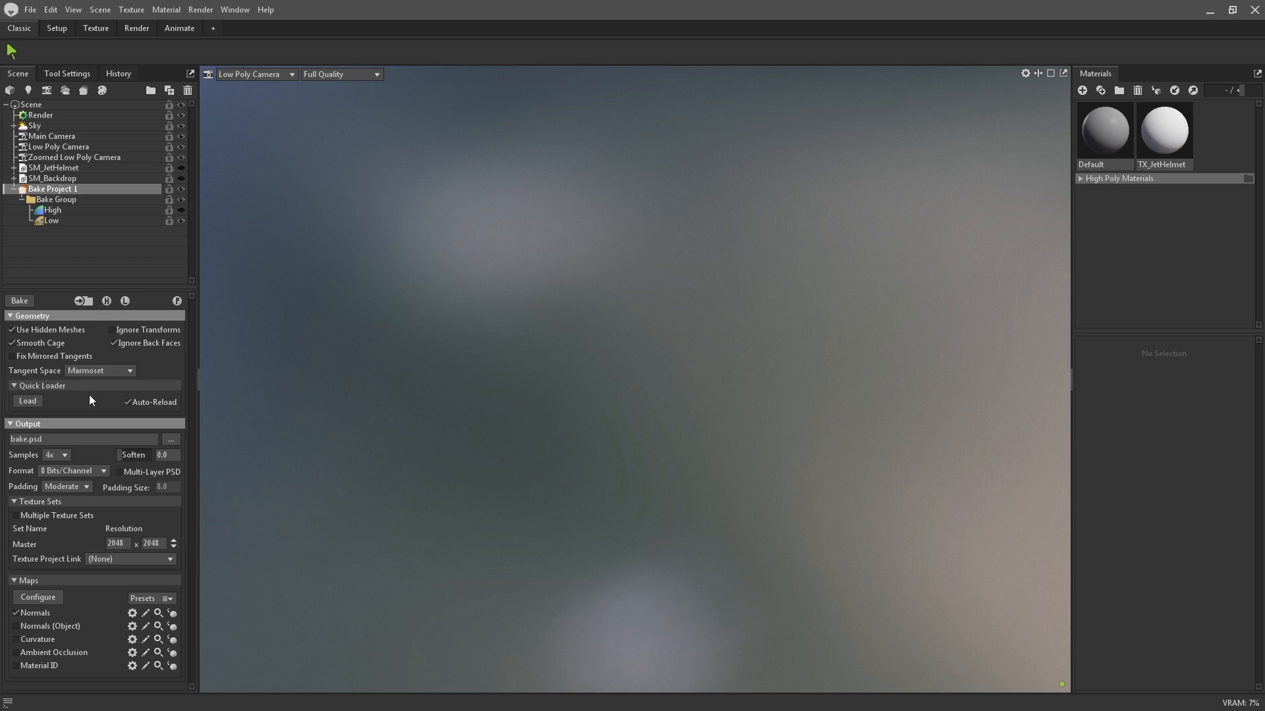
pyautogui.moveTo(26, 409)
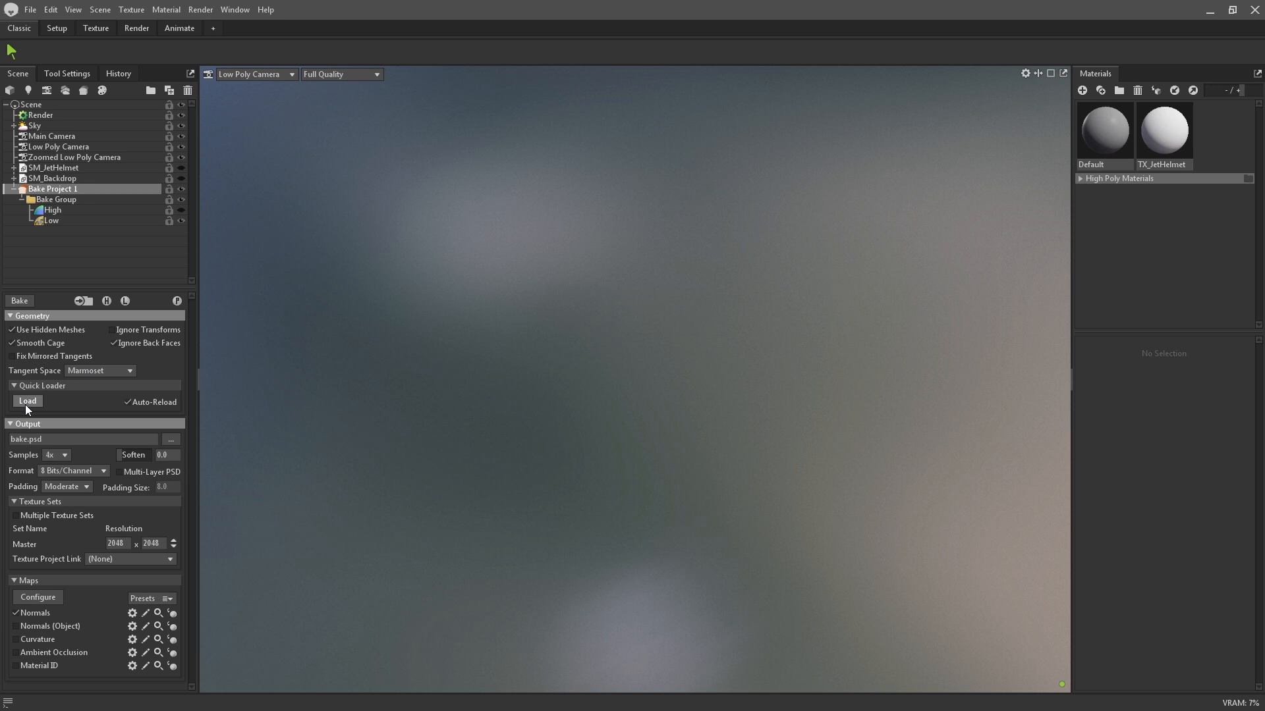
pyautogui.click(26, 401)
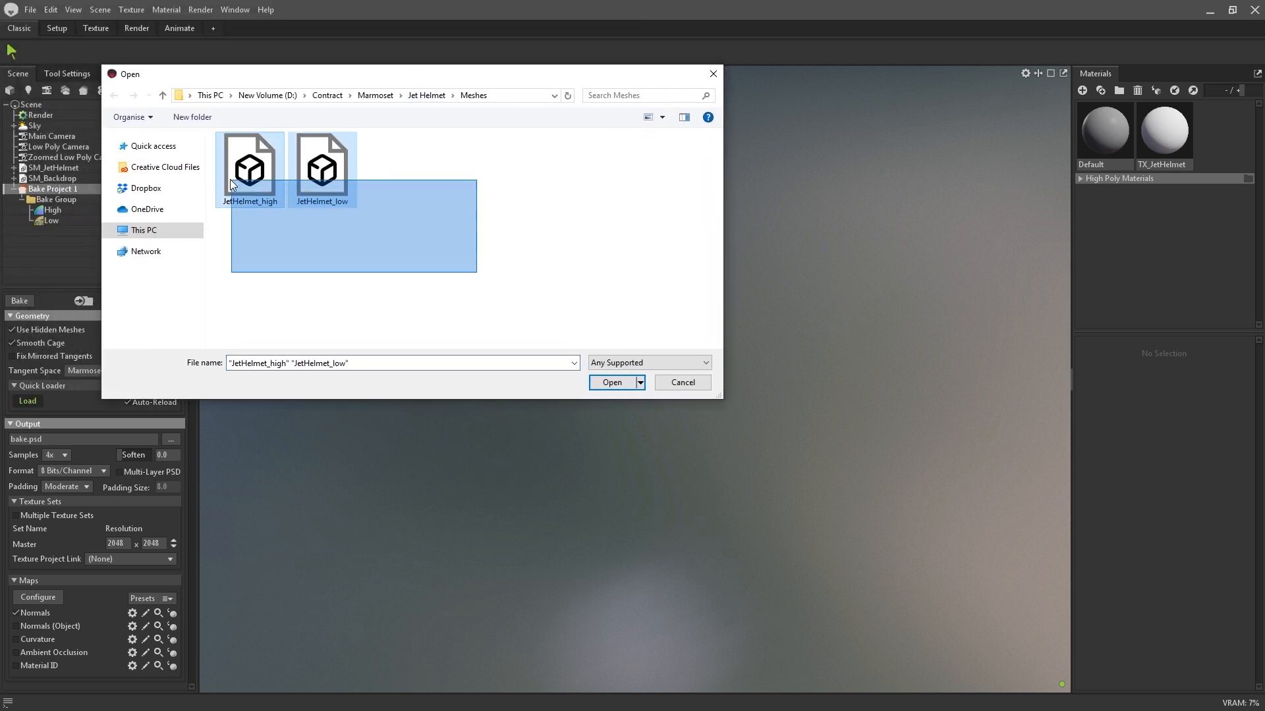
pyautogui.click(611, 382)
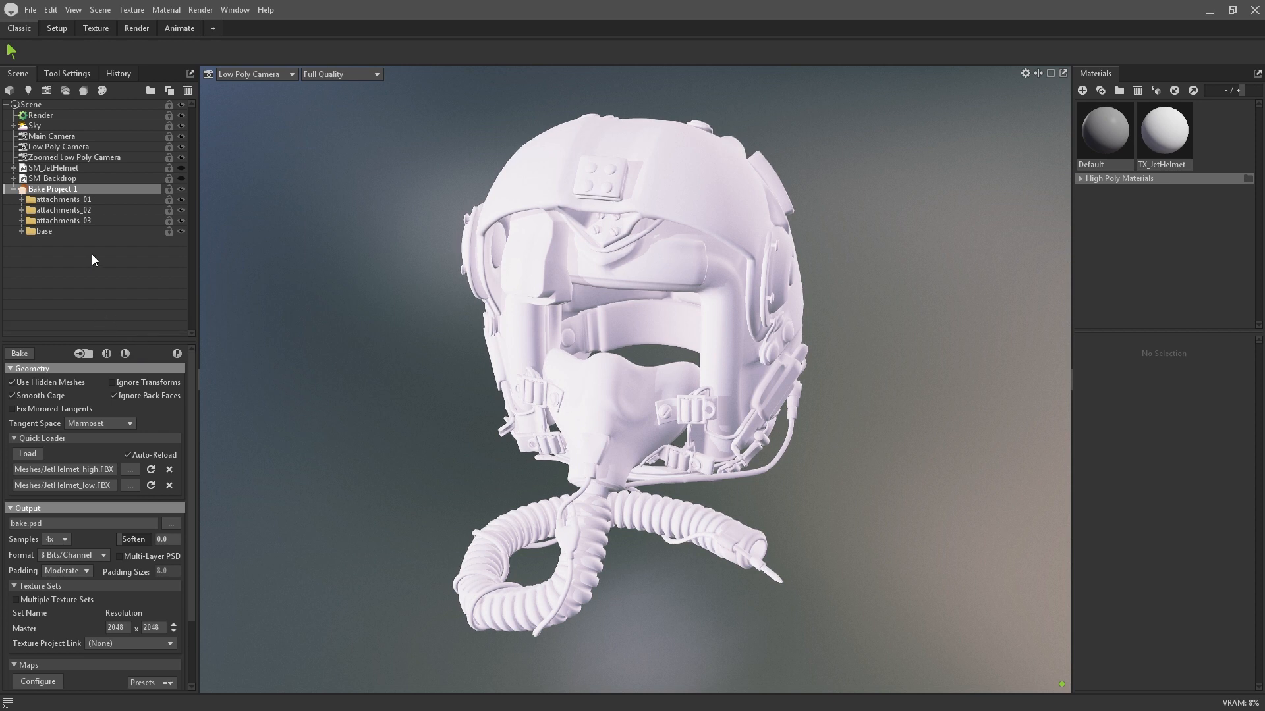
pyautogui.click(24, 230)
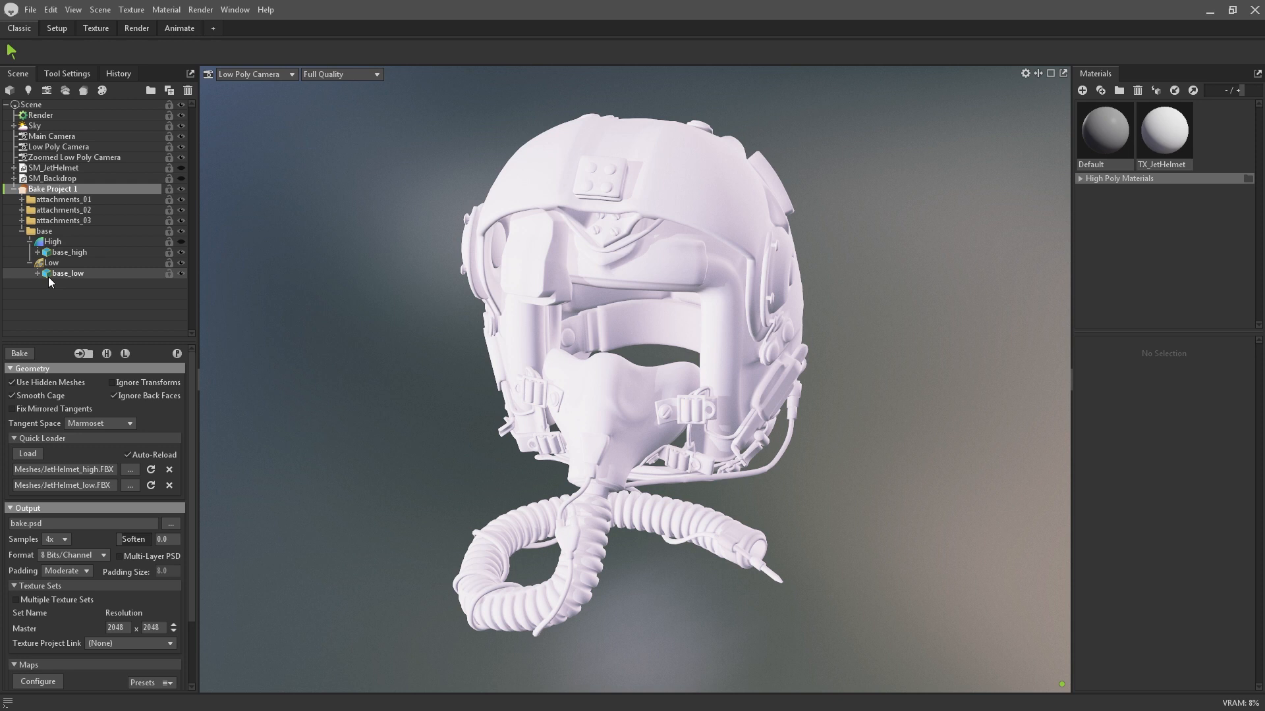
pyautogui.click(22, 210)
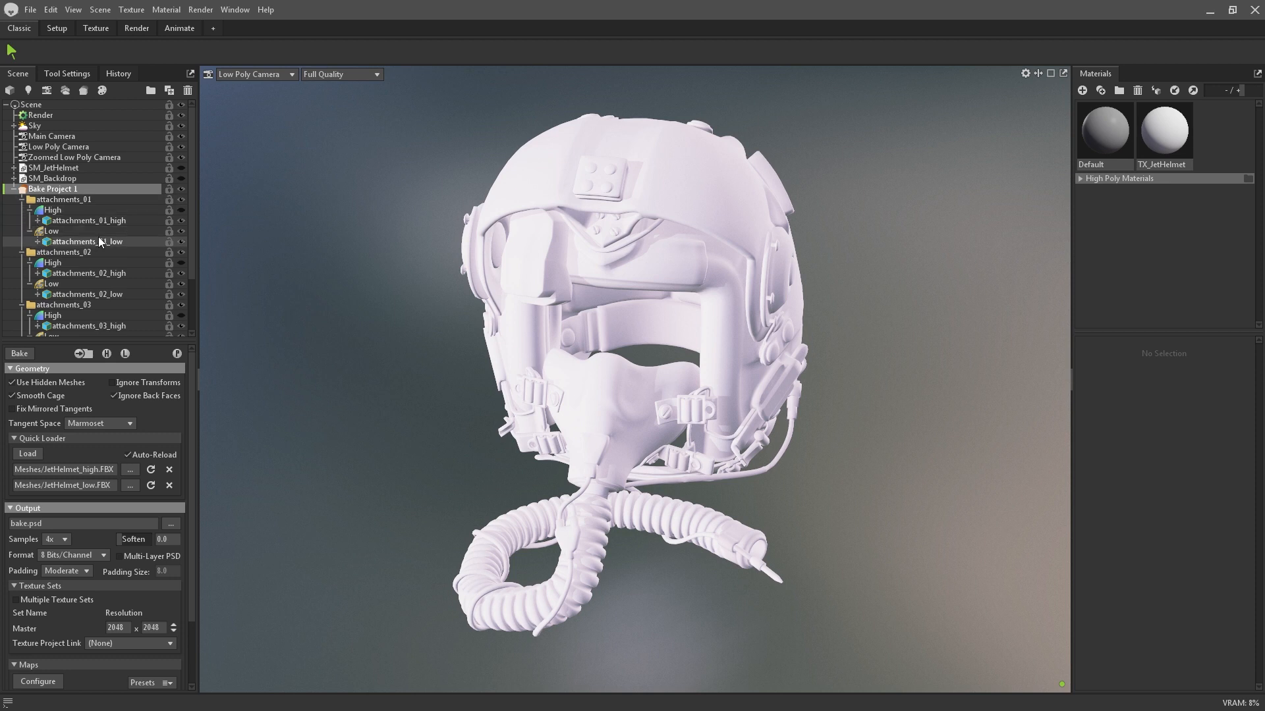
pyautogui.click(43, 210)
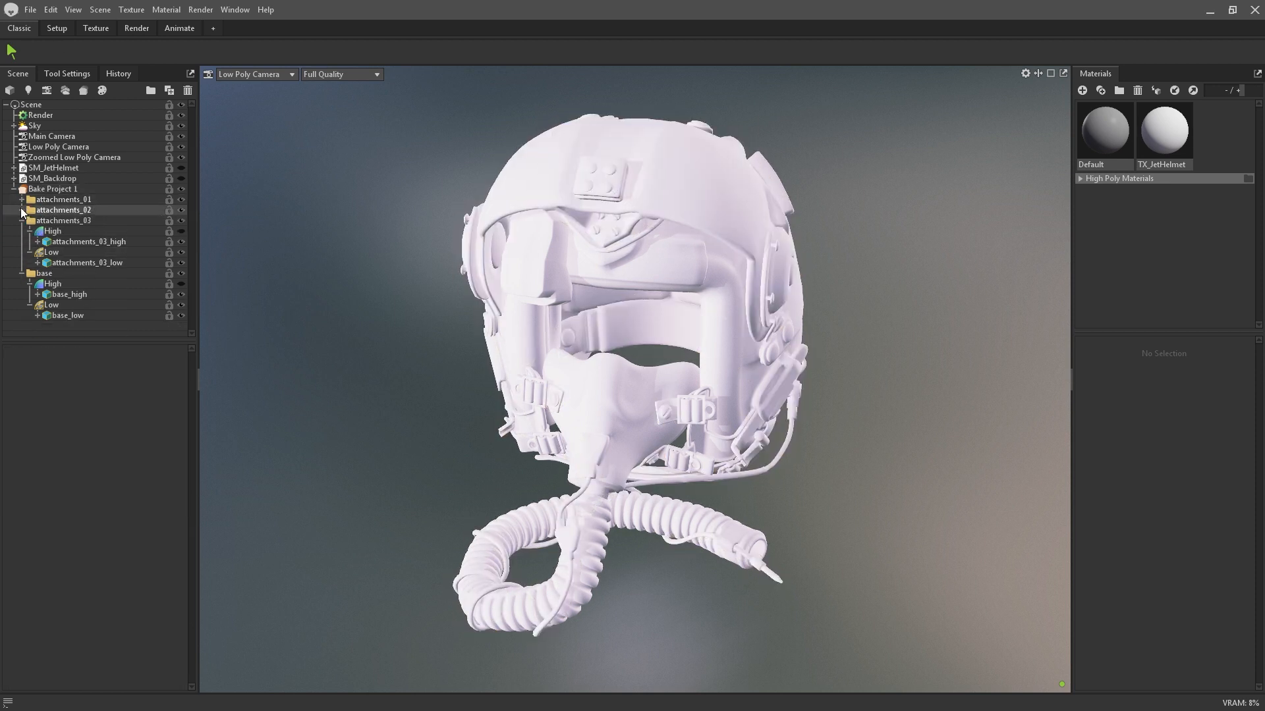
pyautogui.click(26, 220)
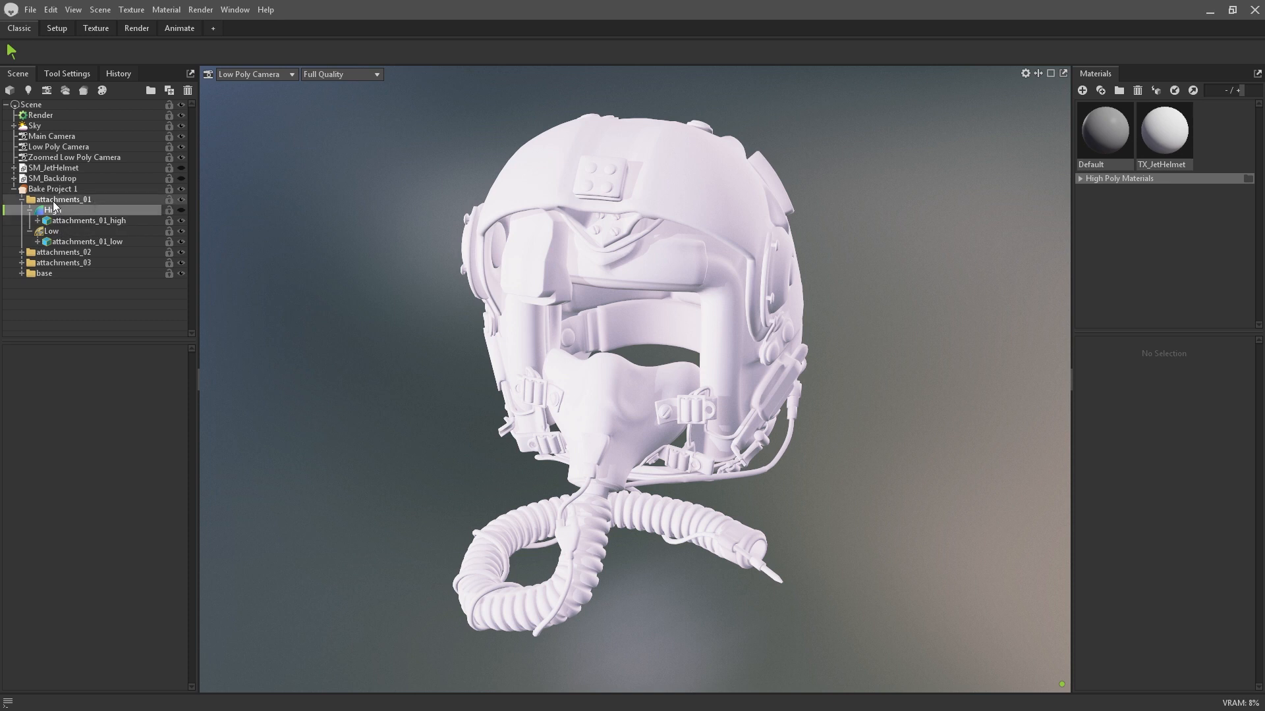
pyautogui.click(48, 230)
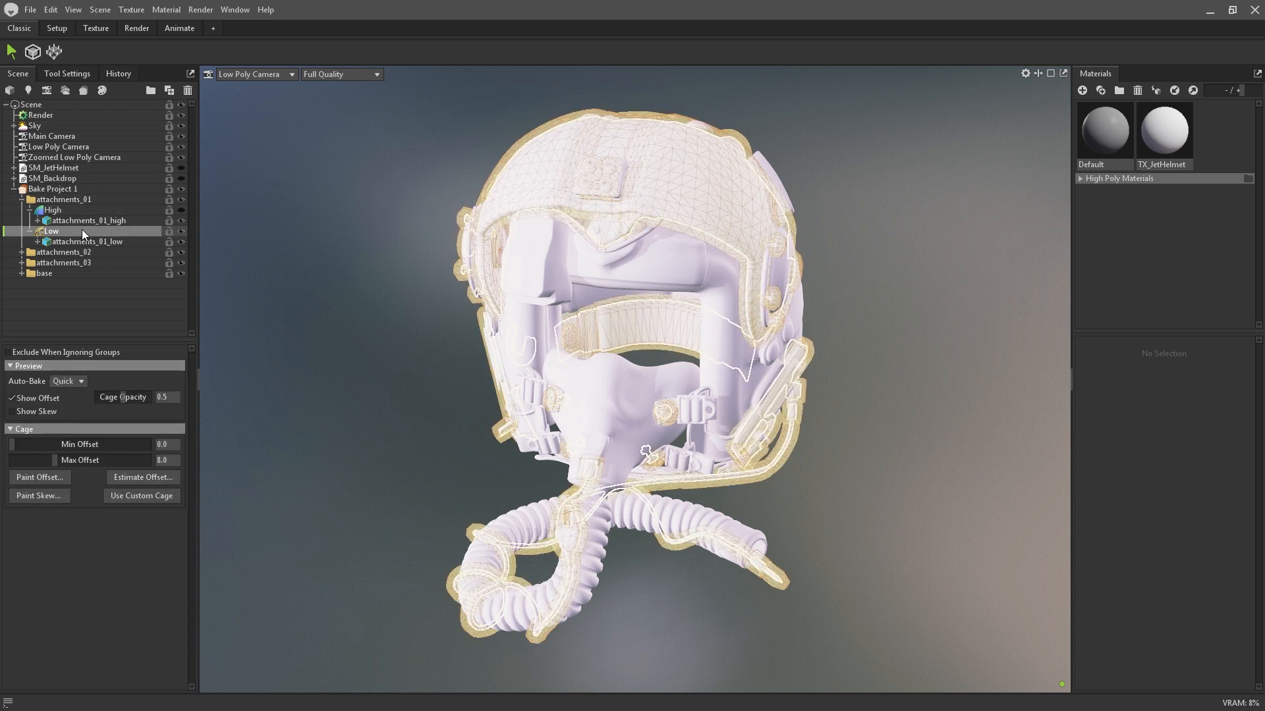
pyautogui.click(52, 209)
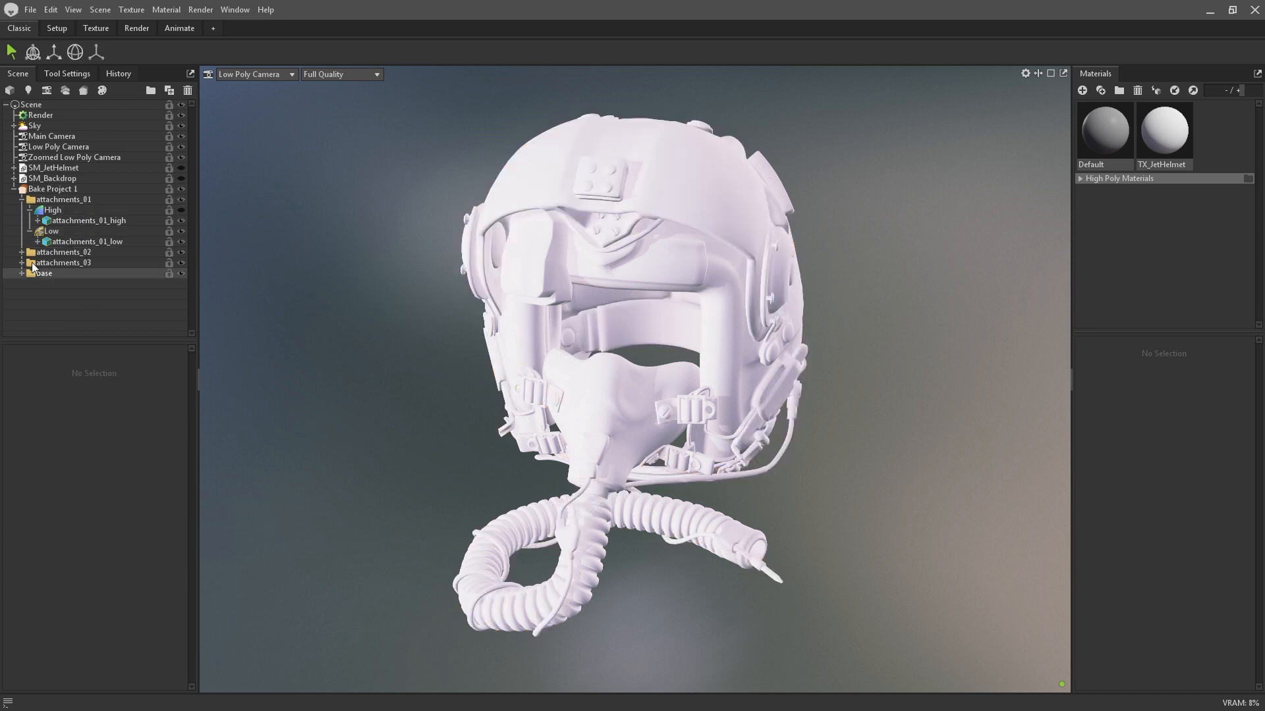
pyautogui.click(17, 199)
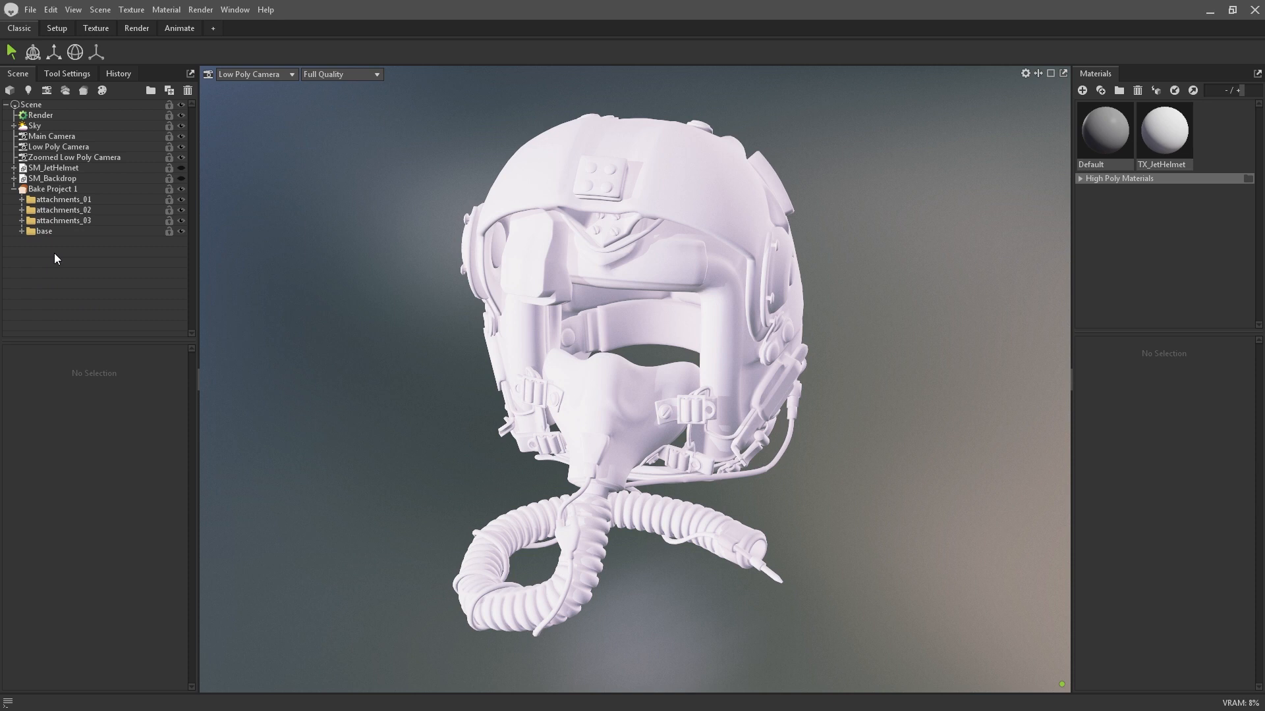
pyautogui.click(55, 188)
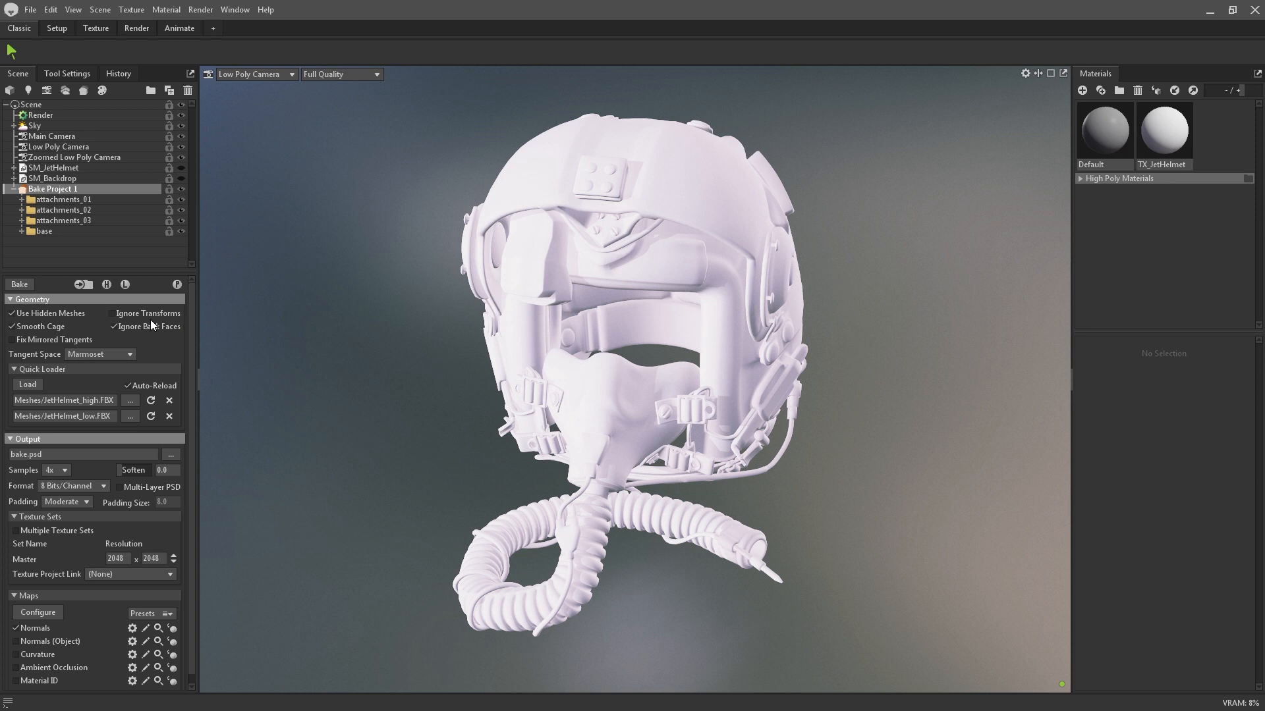
pyautogui.click(113, 326)
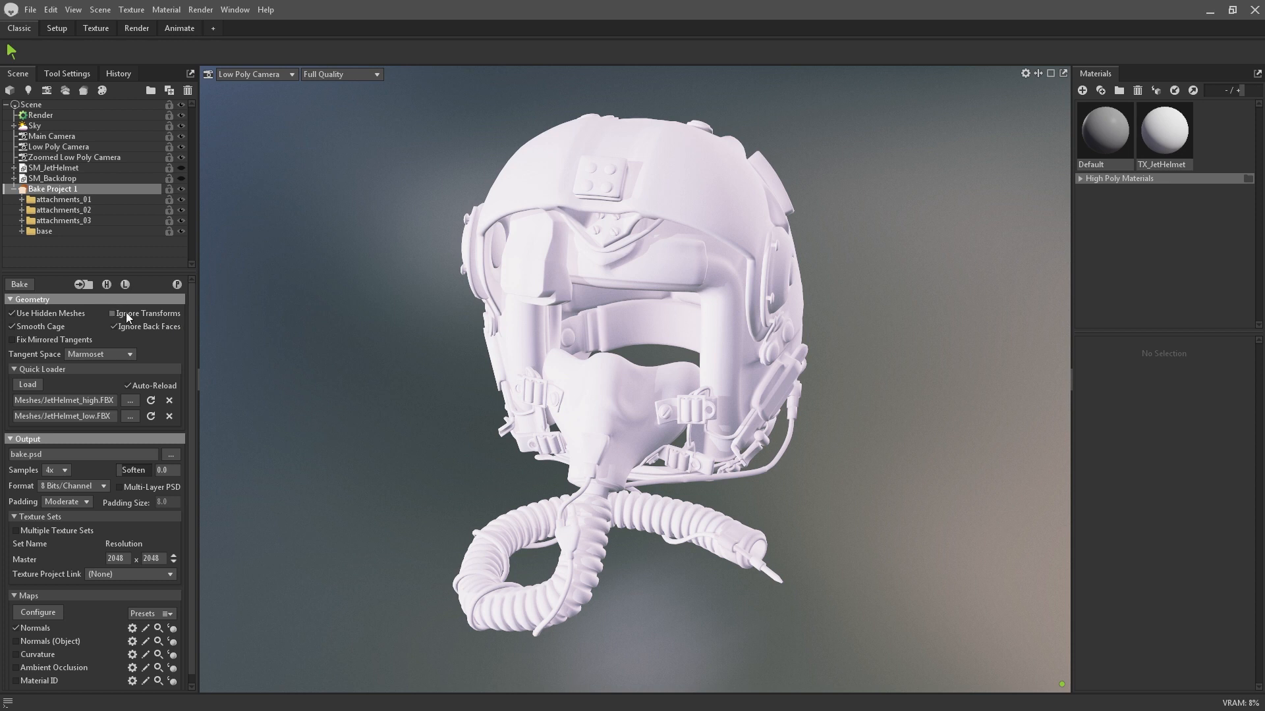
pyautogui.click(110, 314)
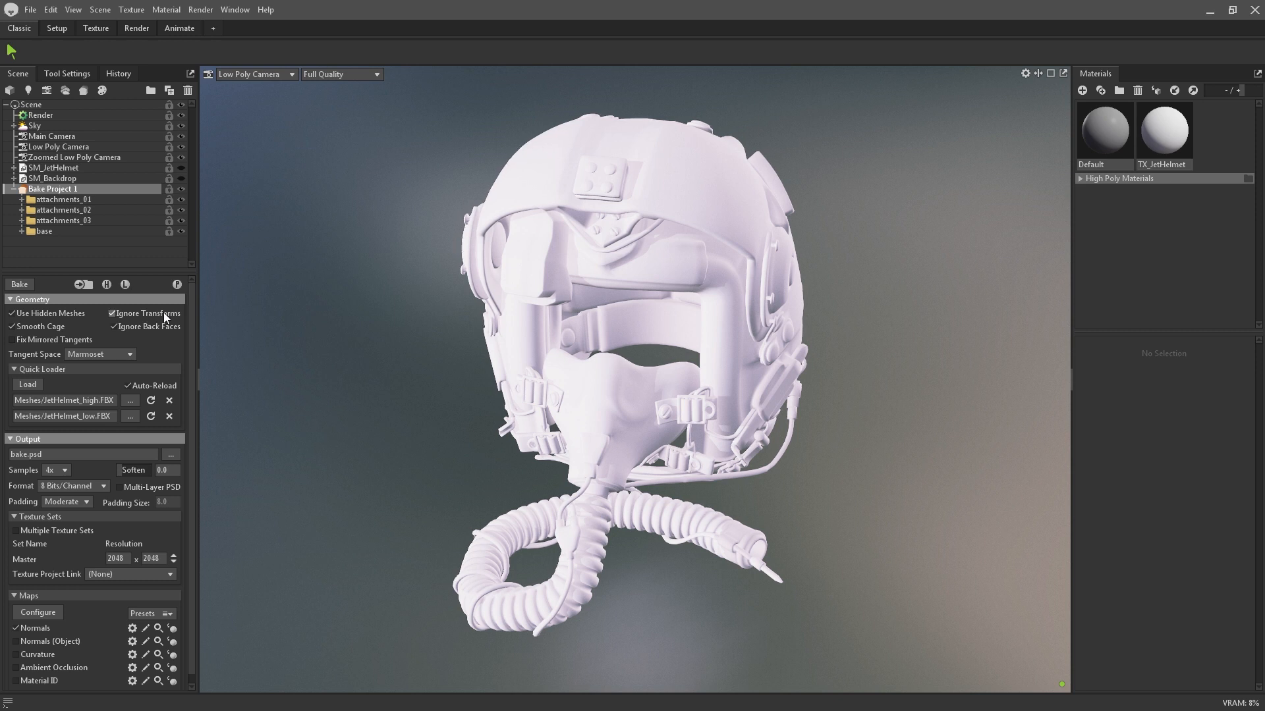
pyautogui.click(111, 314)
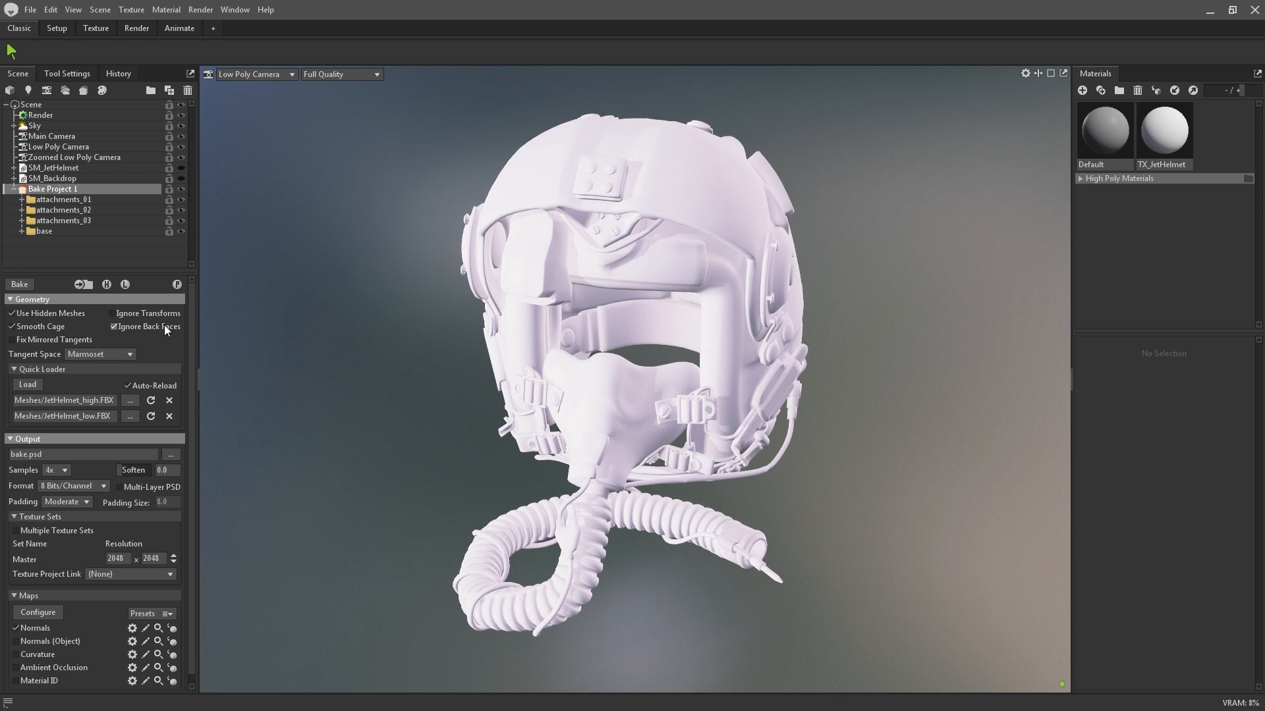
pyautogui.click(10, 314)
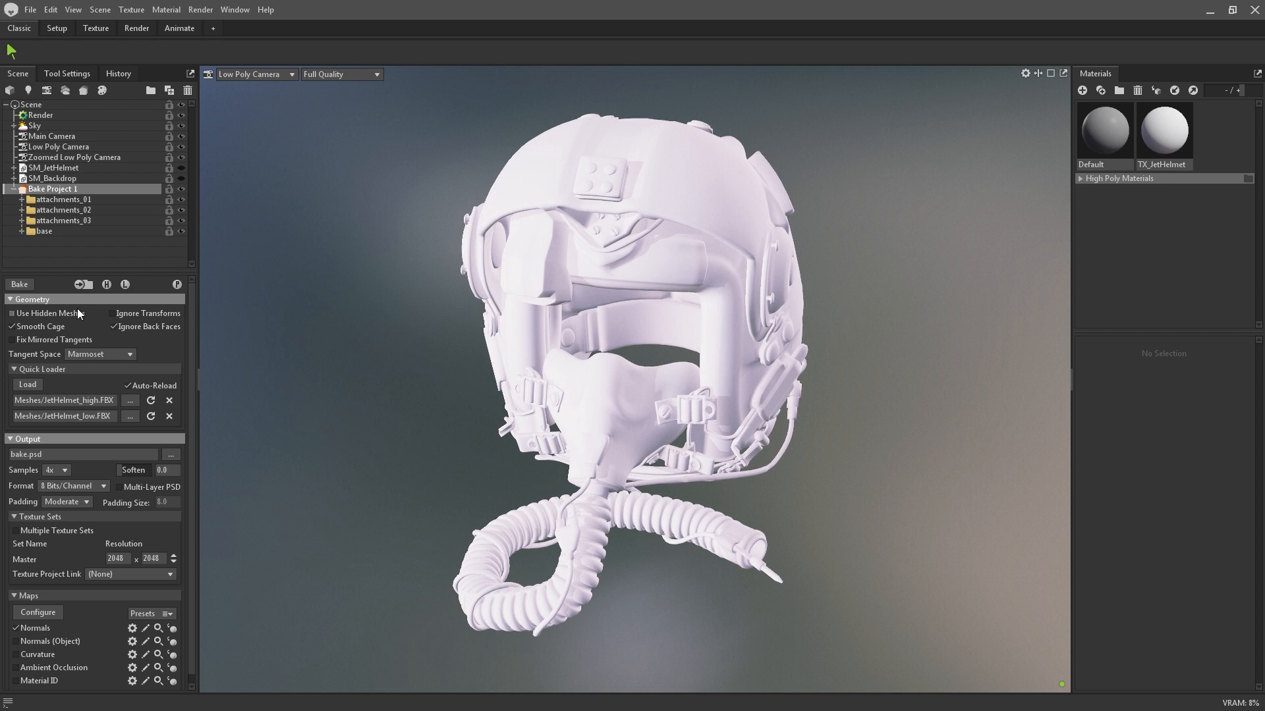
pyautogui.click(12, 314)
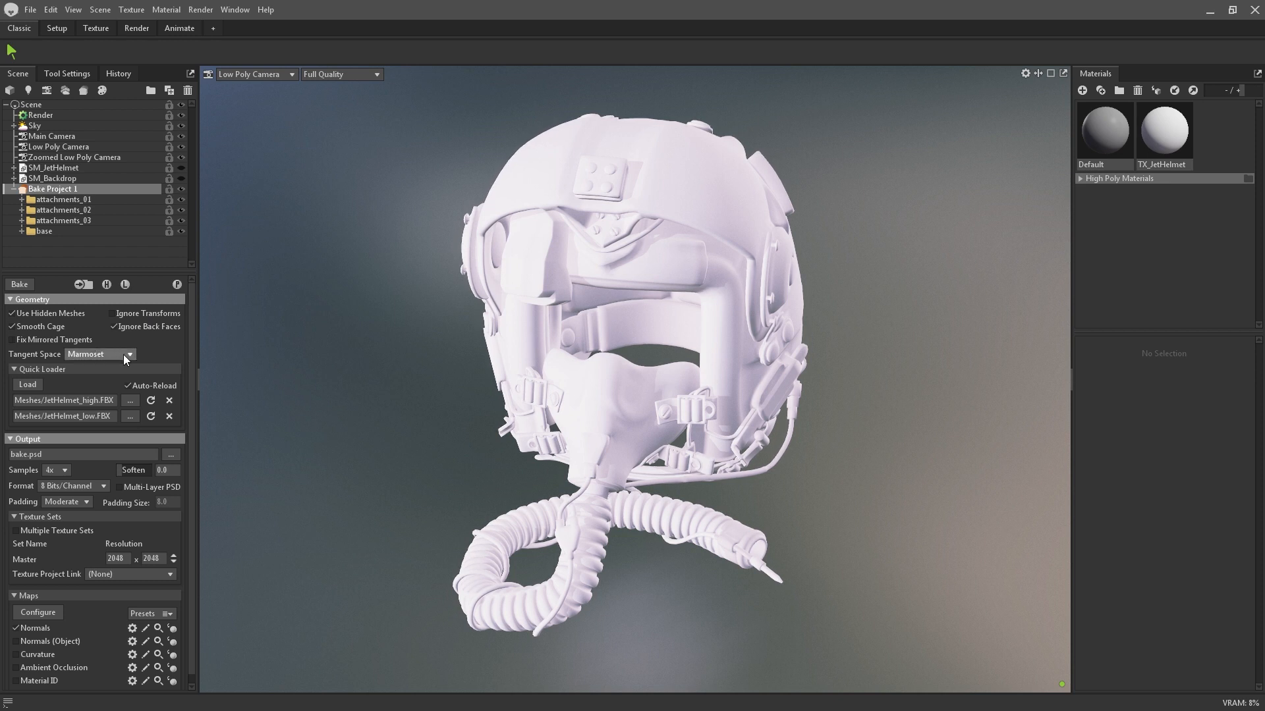
pyautogui.click(126, 355)
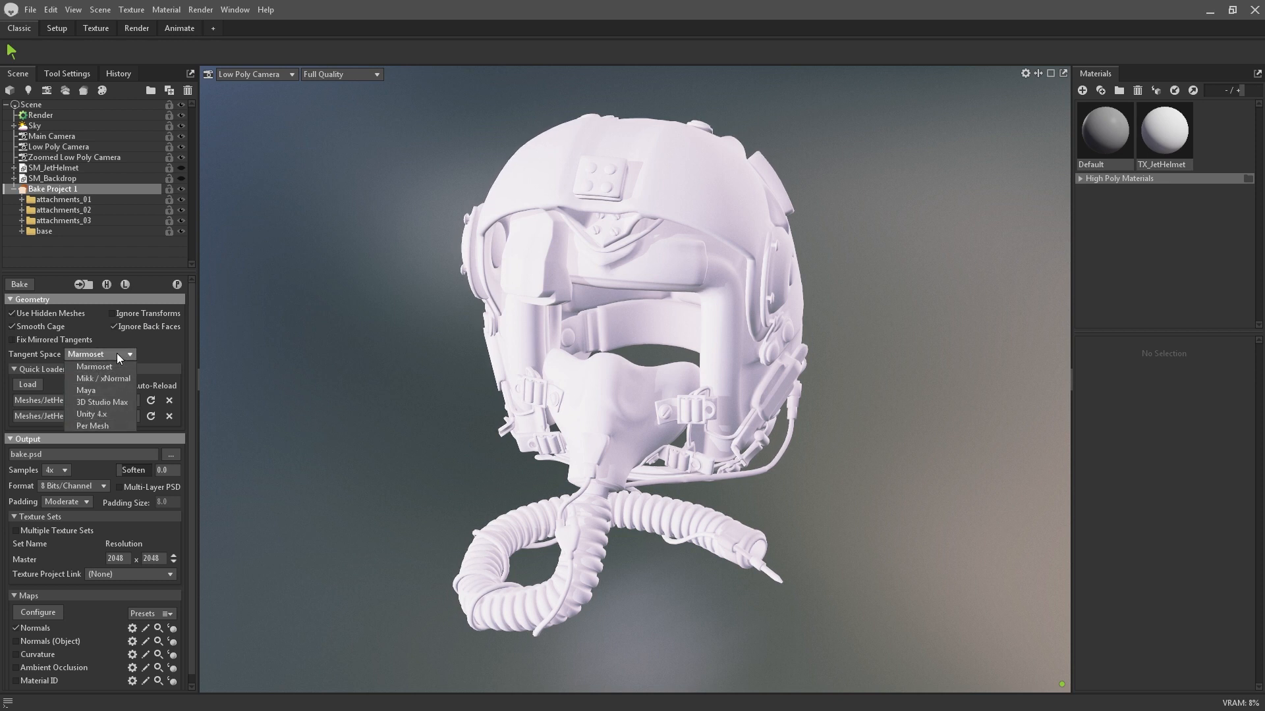
pyautogui.click(87, 366)
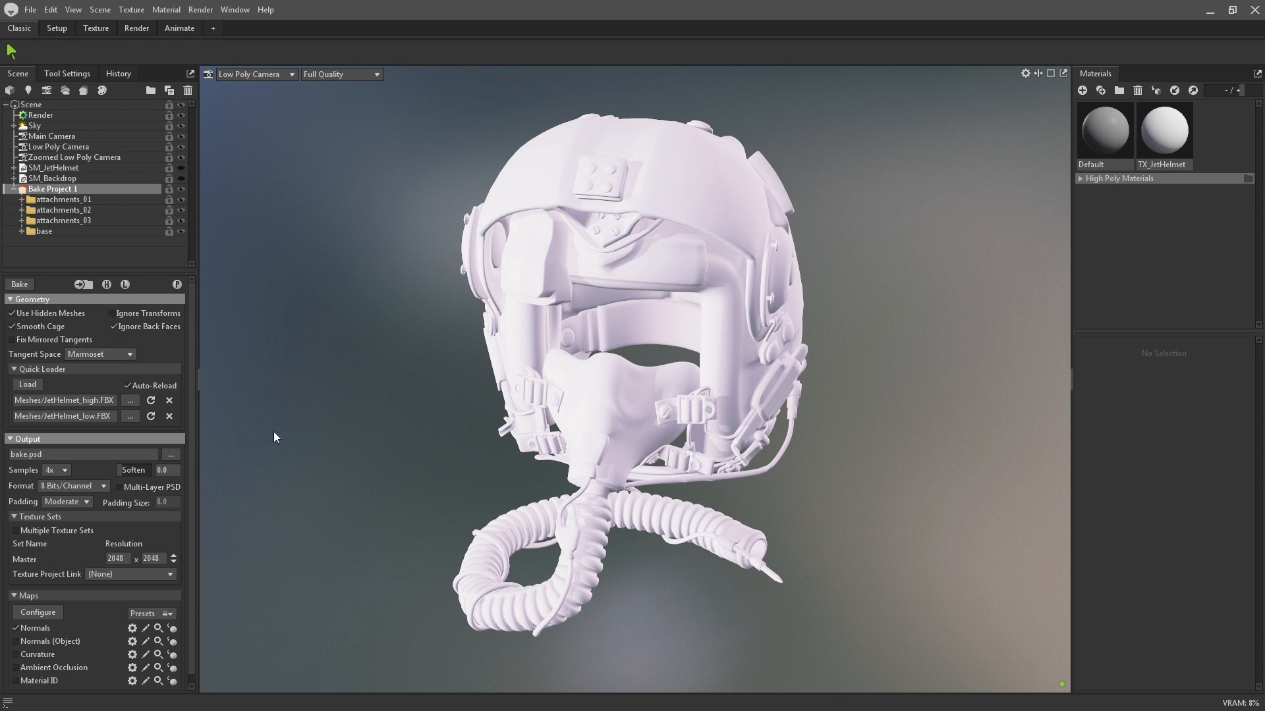
pyautogui.moveTo(656, 552)
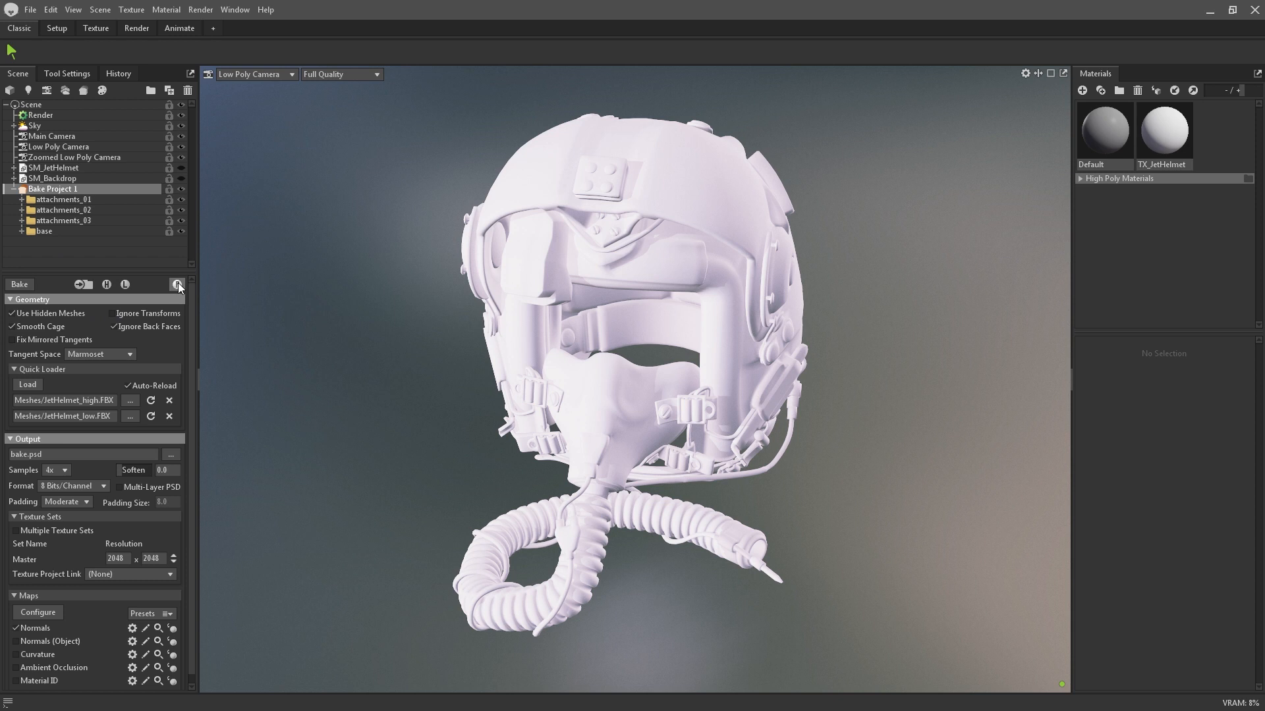
# Step: Bake the normal map and inspect the TX_JetHelmet material now using bake_normal.psd
pyautogui.click(105, 285)
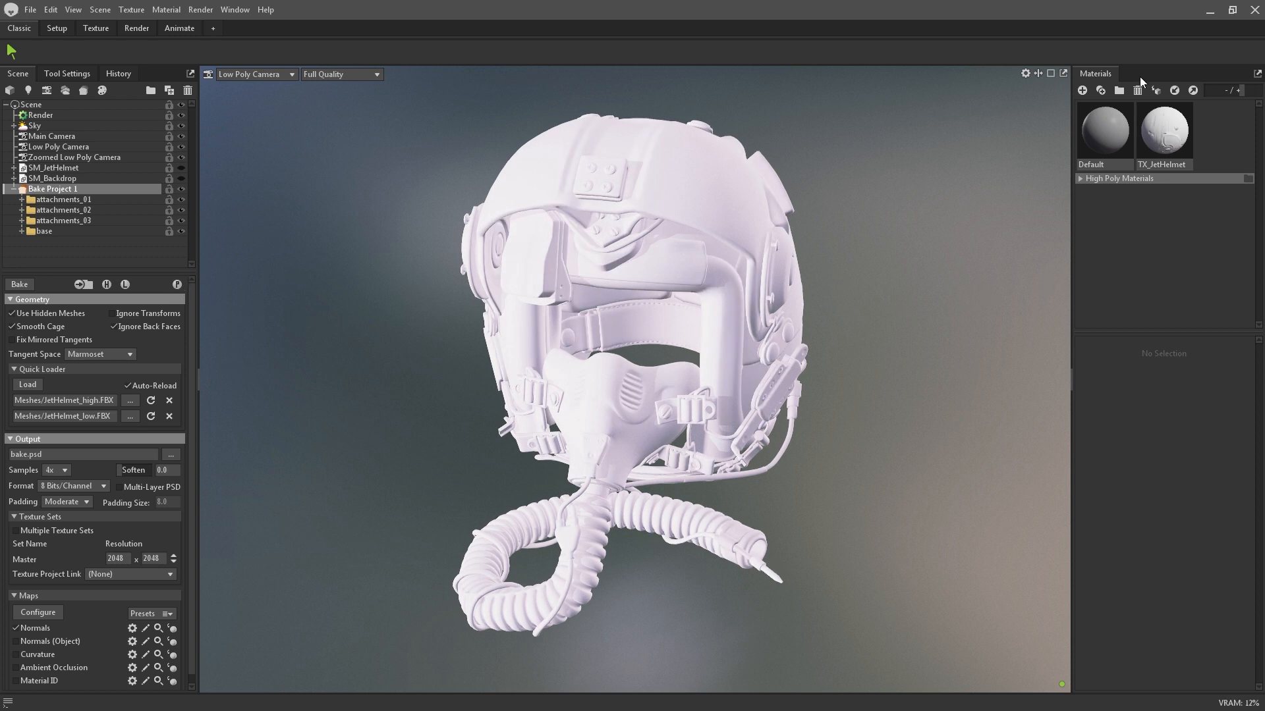
pyautogui.click(1165, 129)
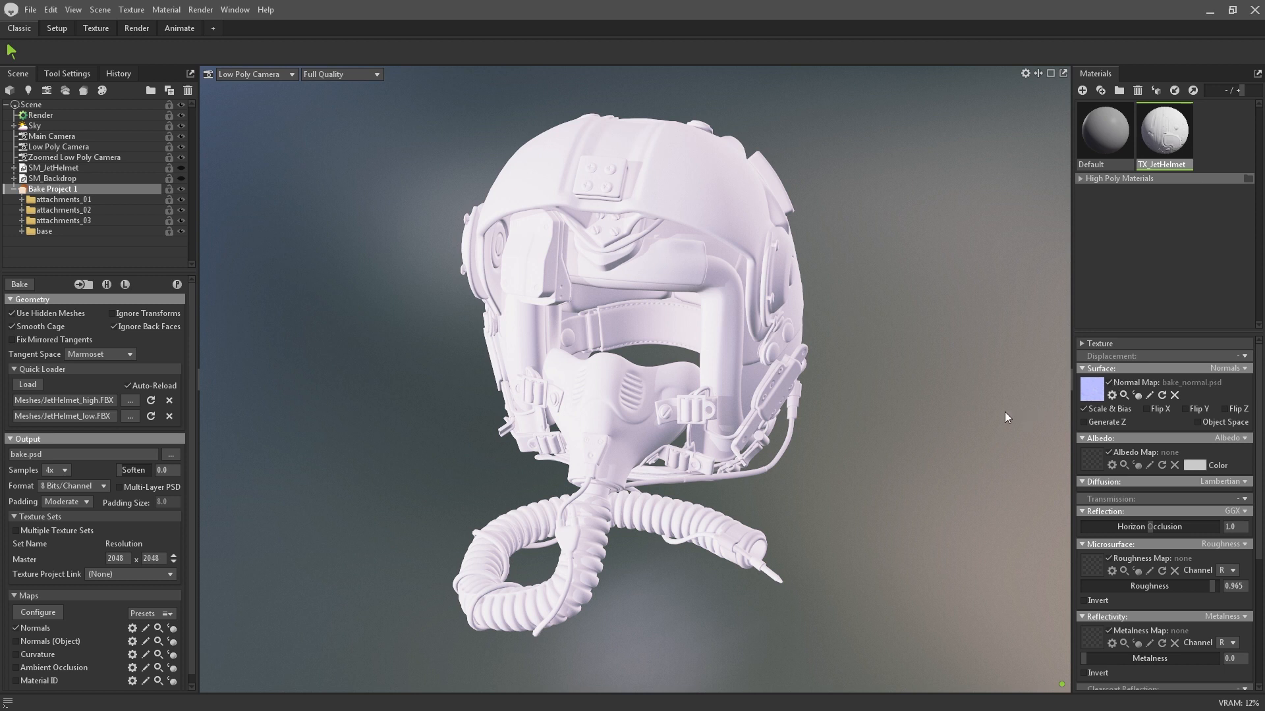
pyautogui.moveTo(927, 407)
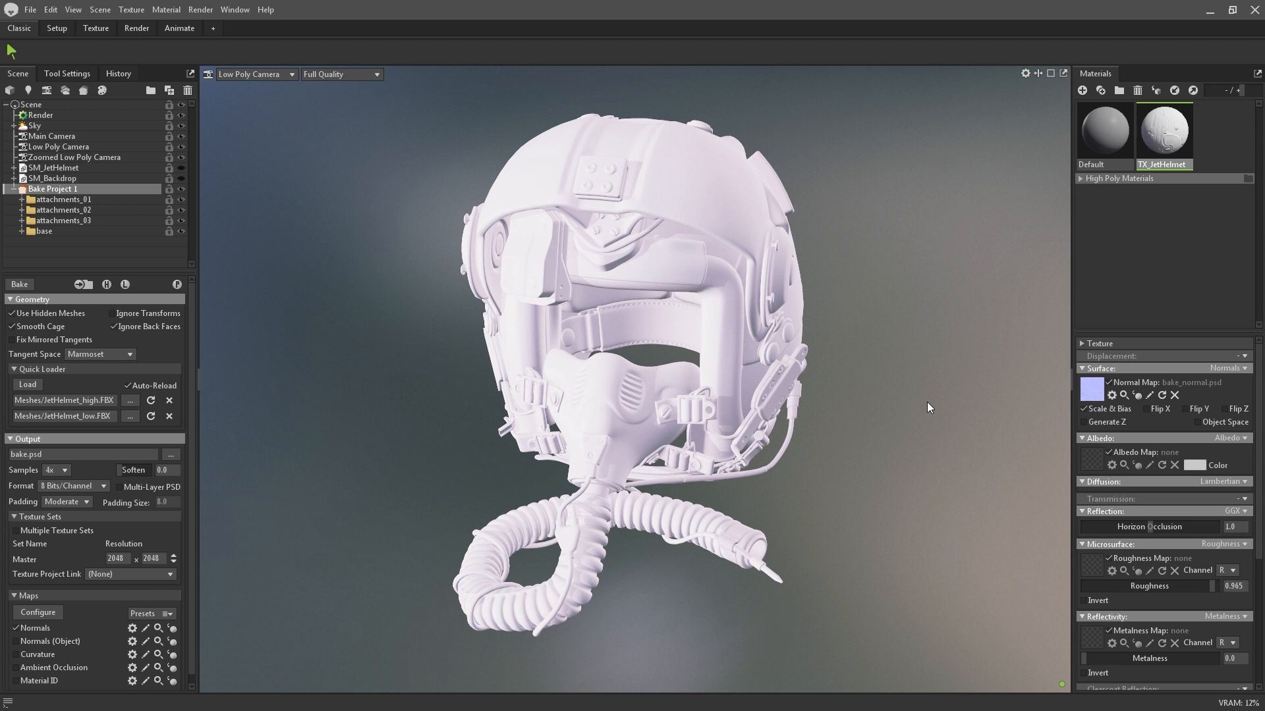
pyautogui.moveTo(281, 494)
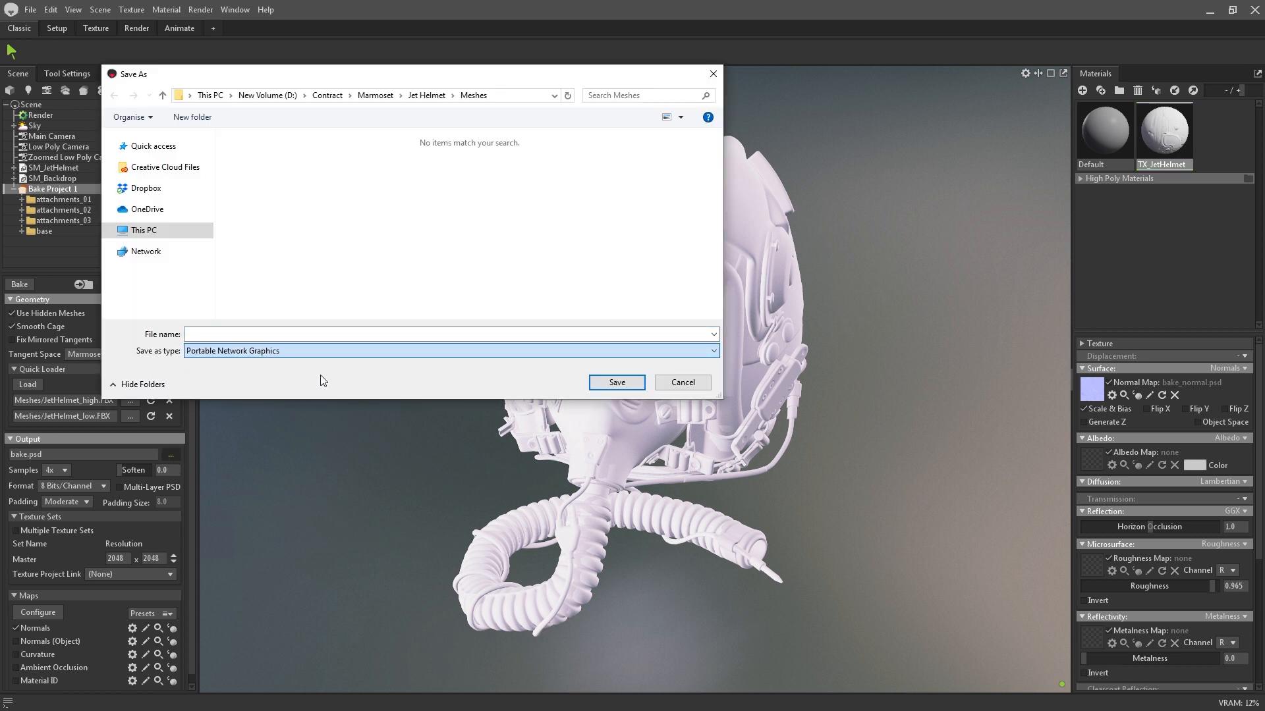
# Step: Save the bake output as TX_JetHelmet.png in Meshes, keeping 8 bits per channel and moderate padding
pyautogui.click(617, 382)
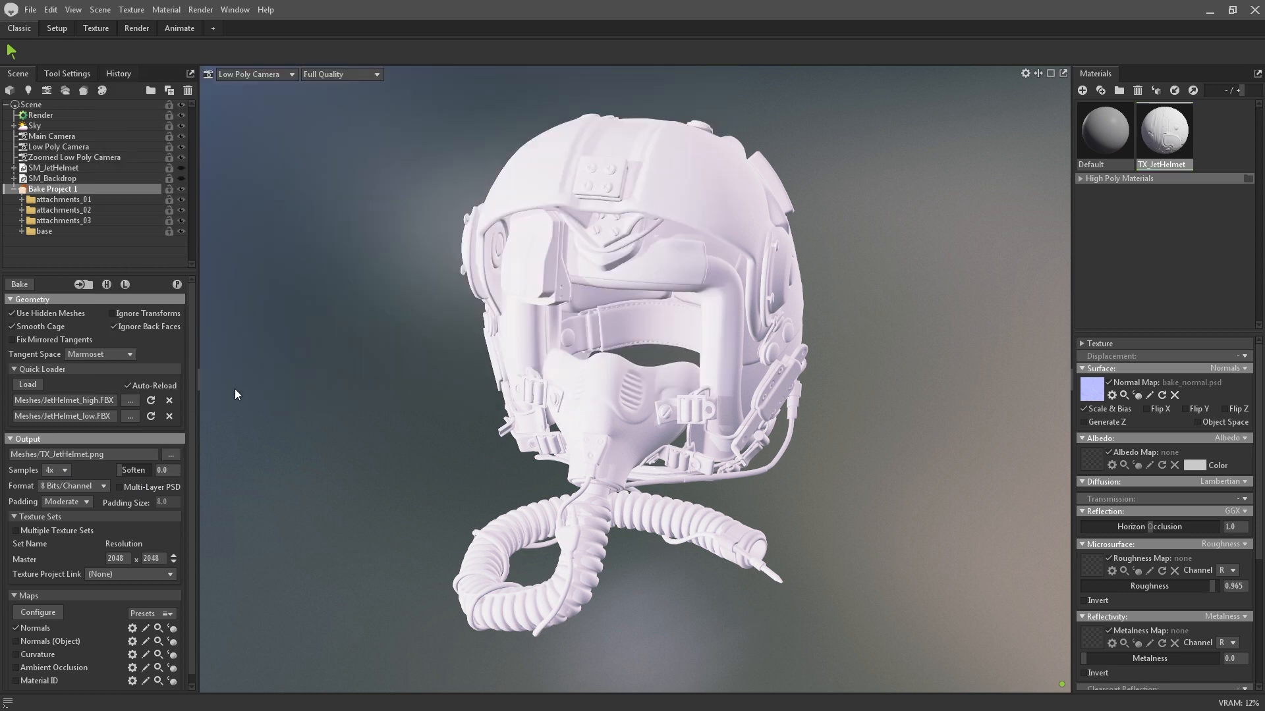
pyautogui.click(101, 484)
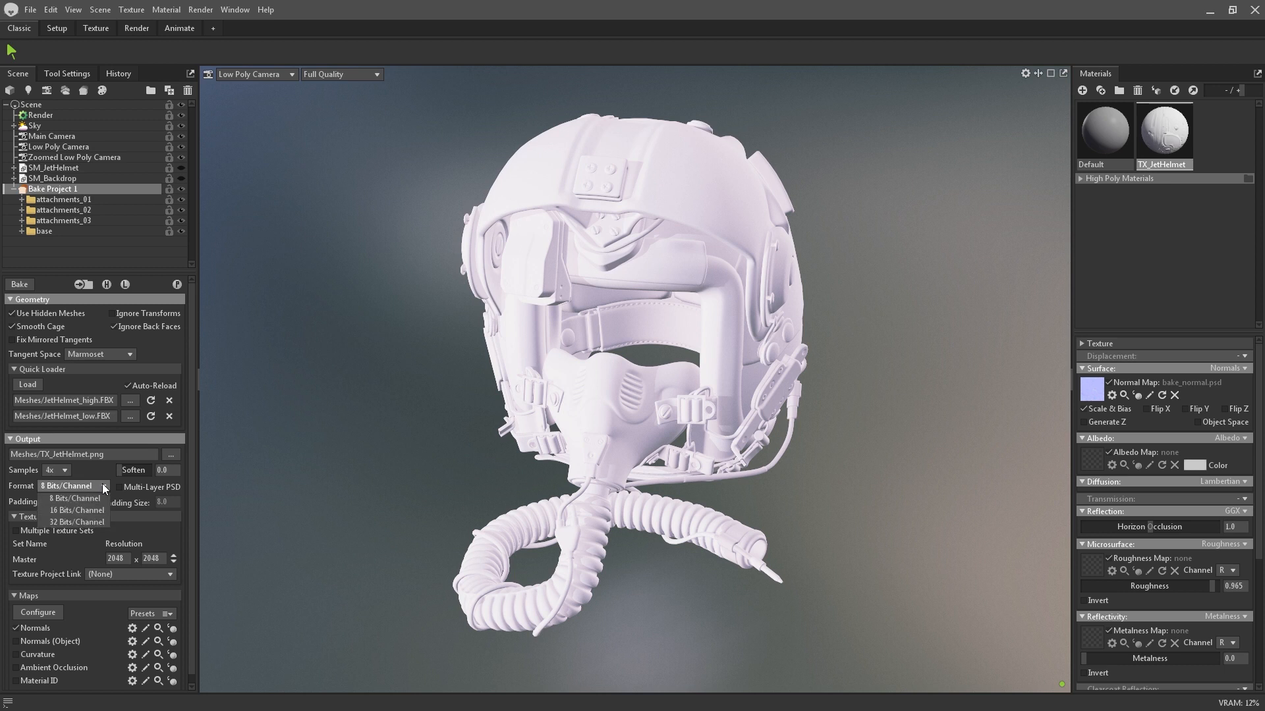
pyautogui.click(72, 502)
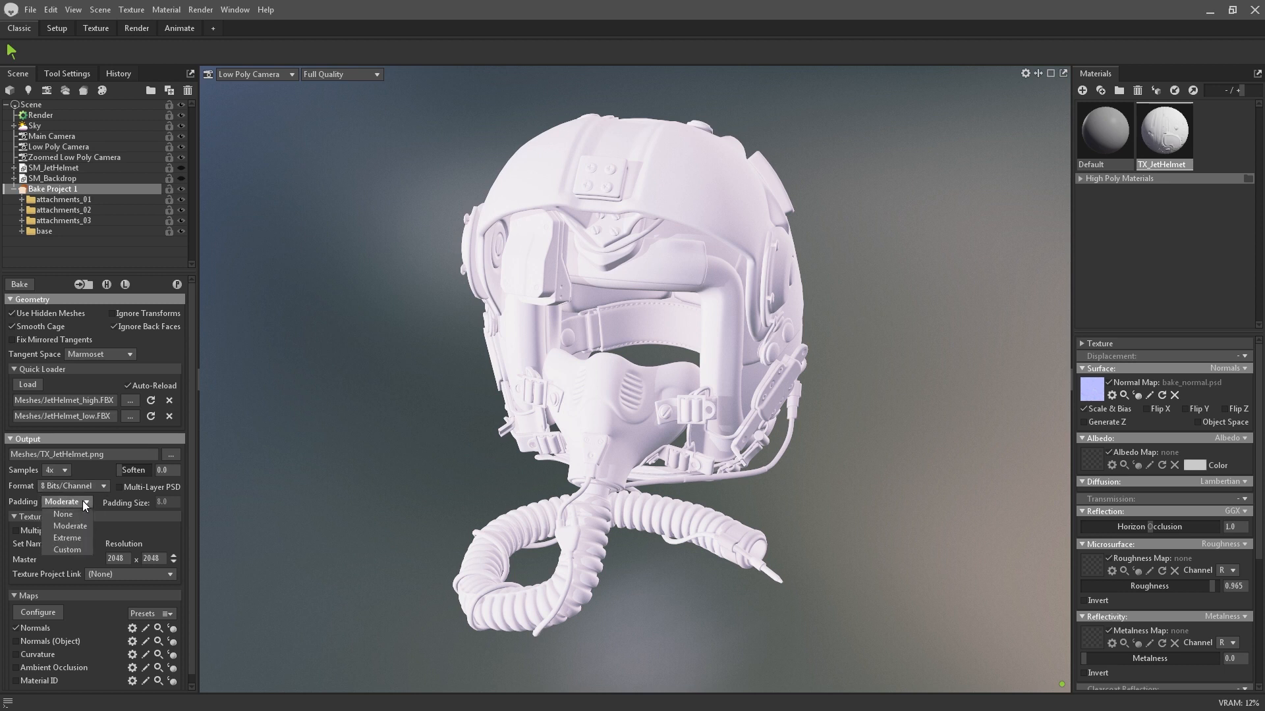
pyautogui.click(66, 538)
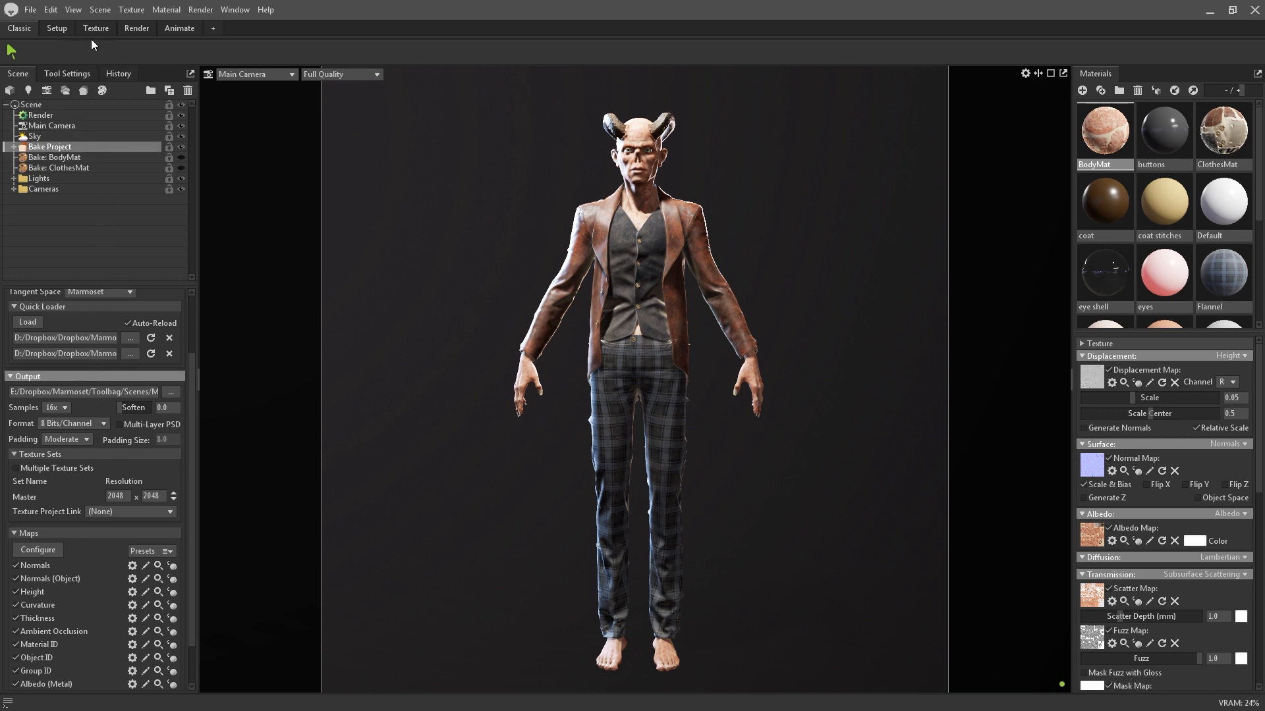
pyautogui.moveTo(148, 459)
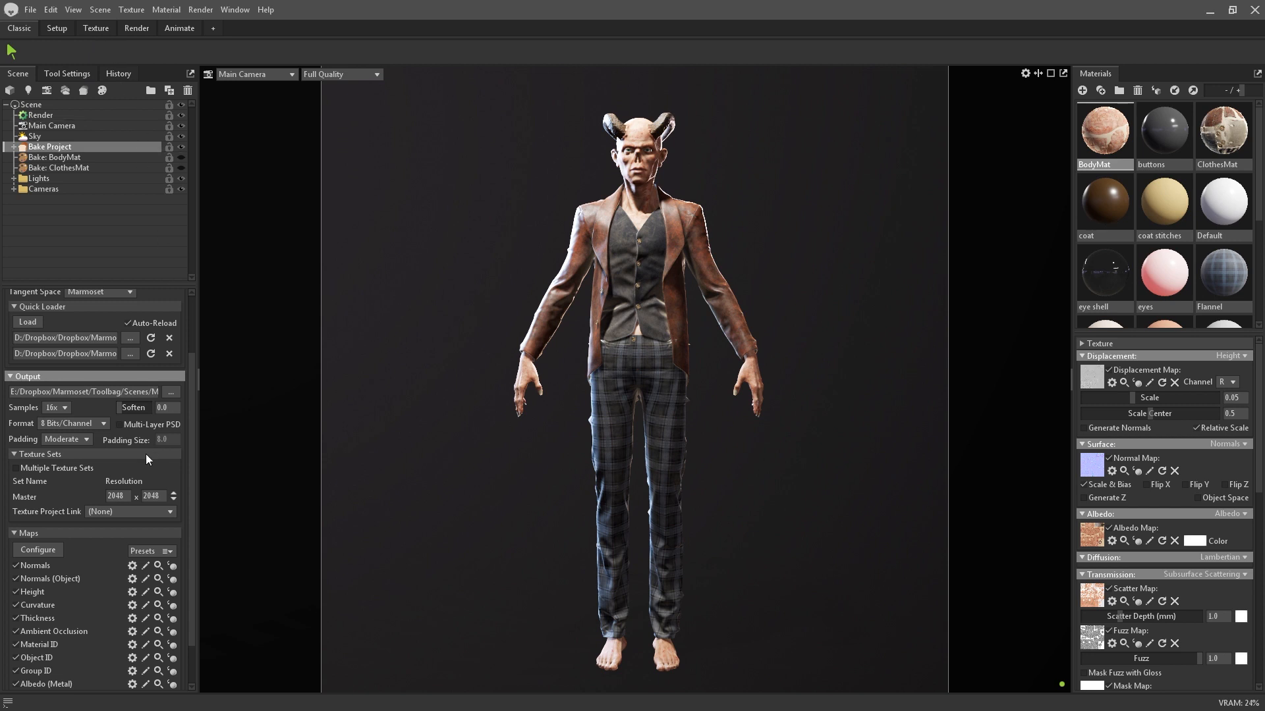
# Step: Enable Multiple Texture Sets, set BodyMat to 4096x4096 and Transparent to 1024x1024
pyautogui.click(13, 468)
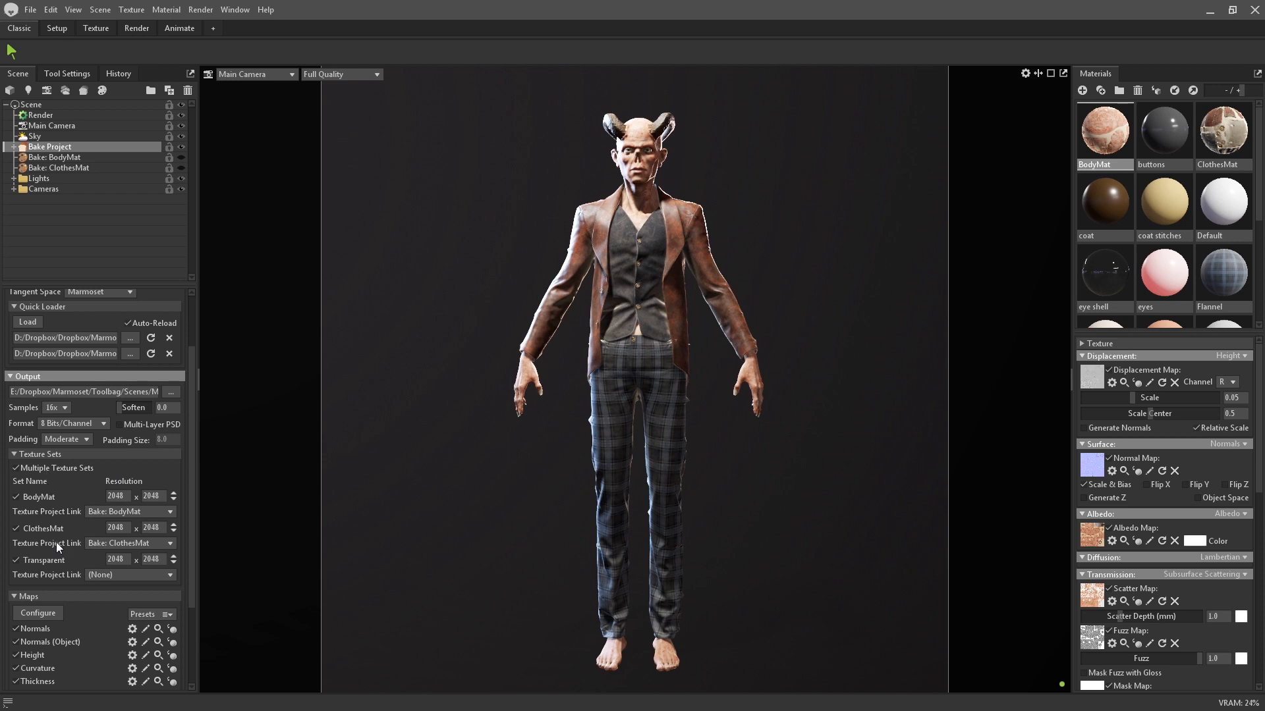
pyautogui.moveTo(745, 458)
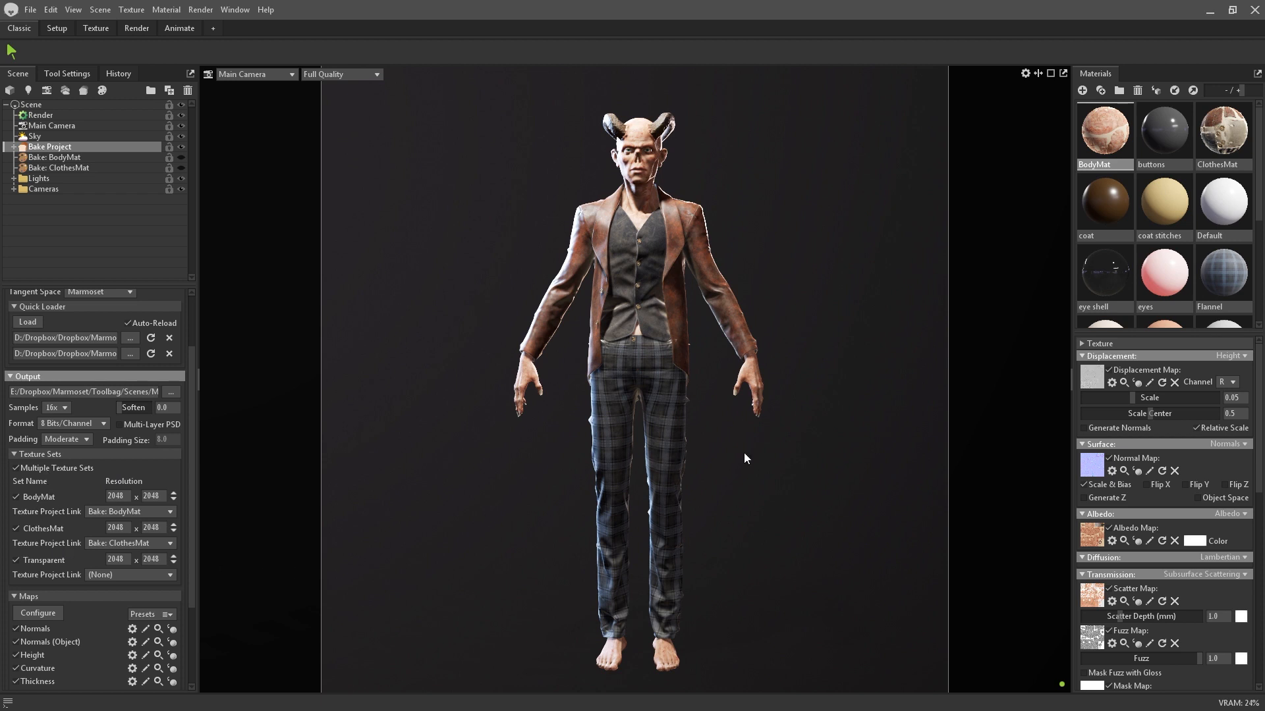
pyautogui.moveTo(118, 194)
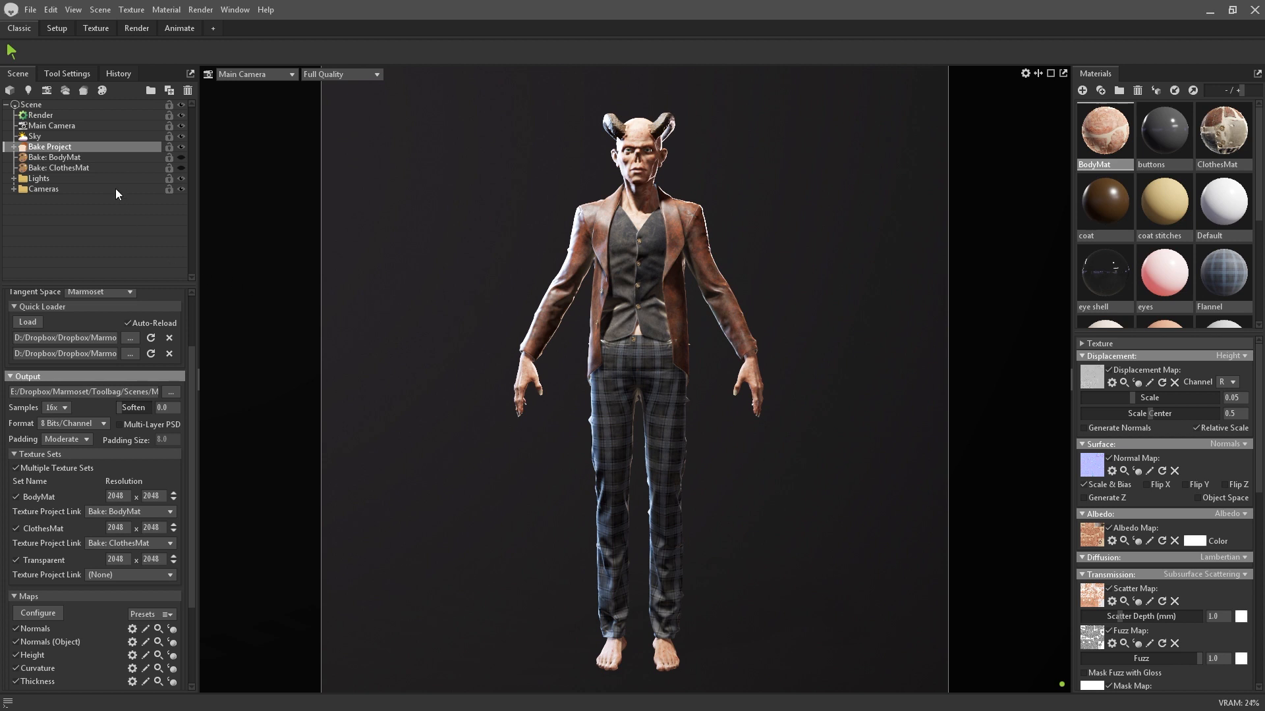
pyautogui.moveTo(132, 340)
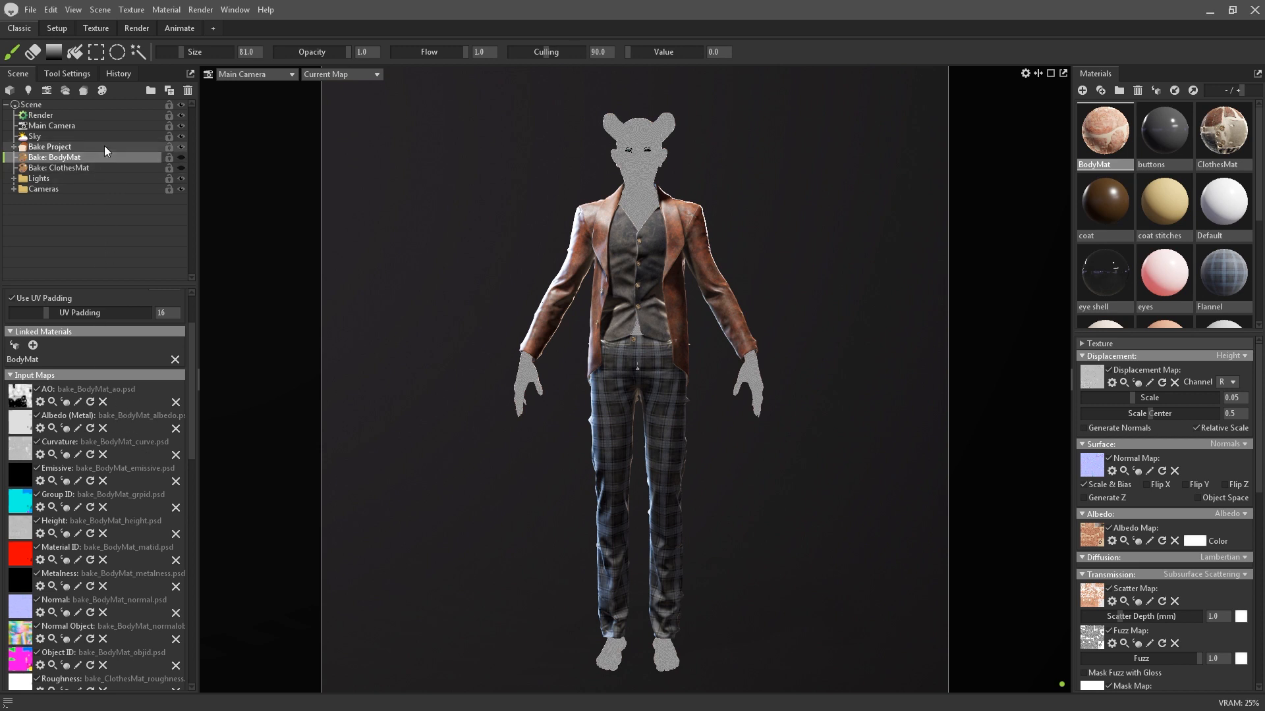
pyautogui.click(50, 146)
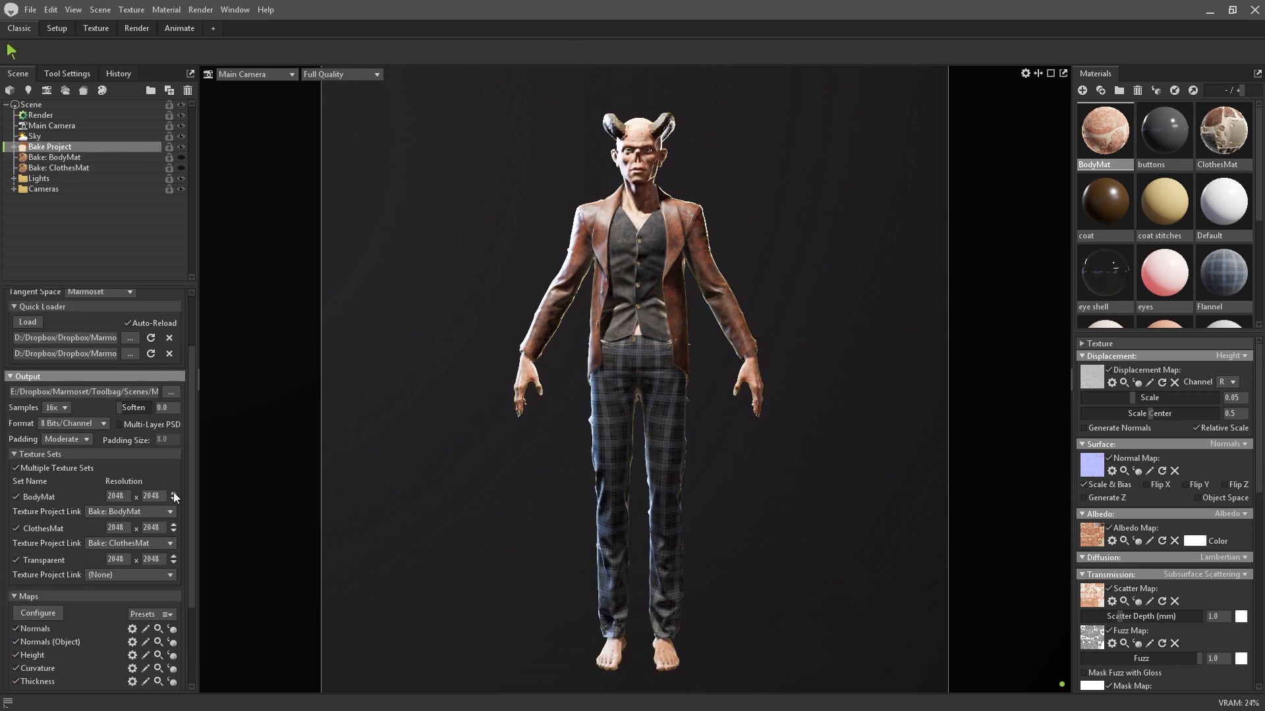
pyautogui.click(175, 494)
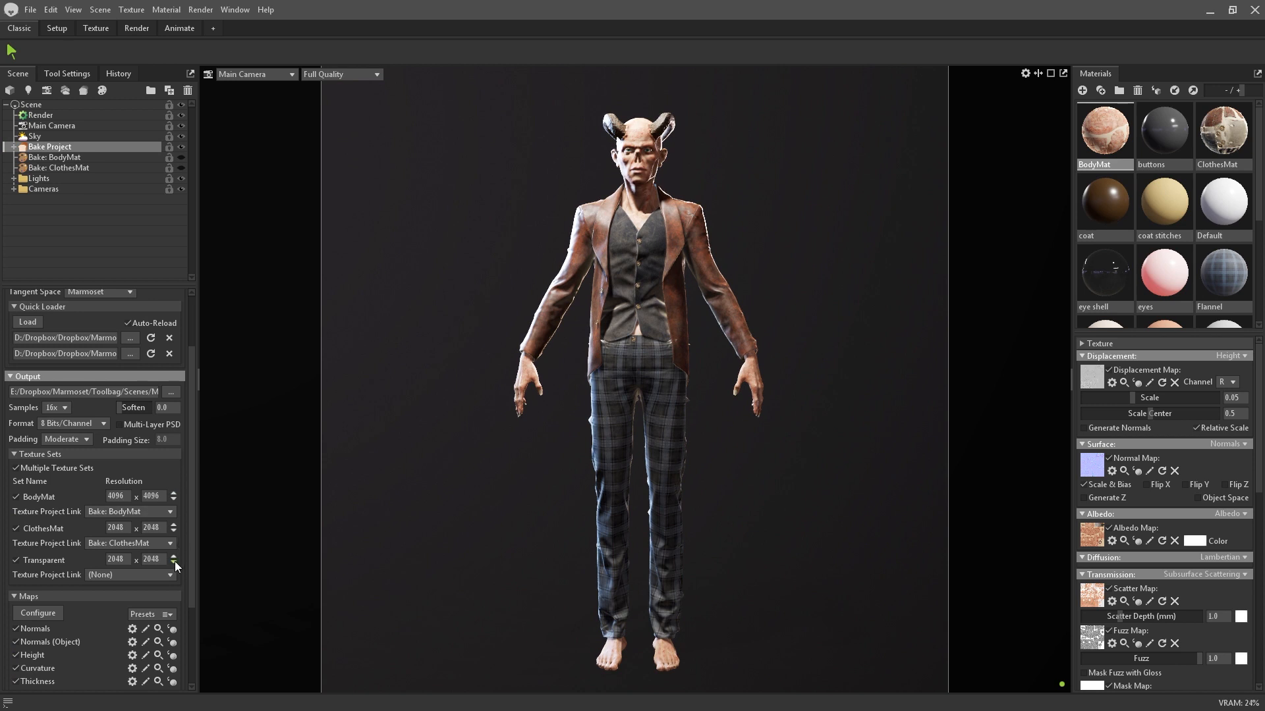
pyautogui.click(174, 561)
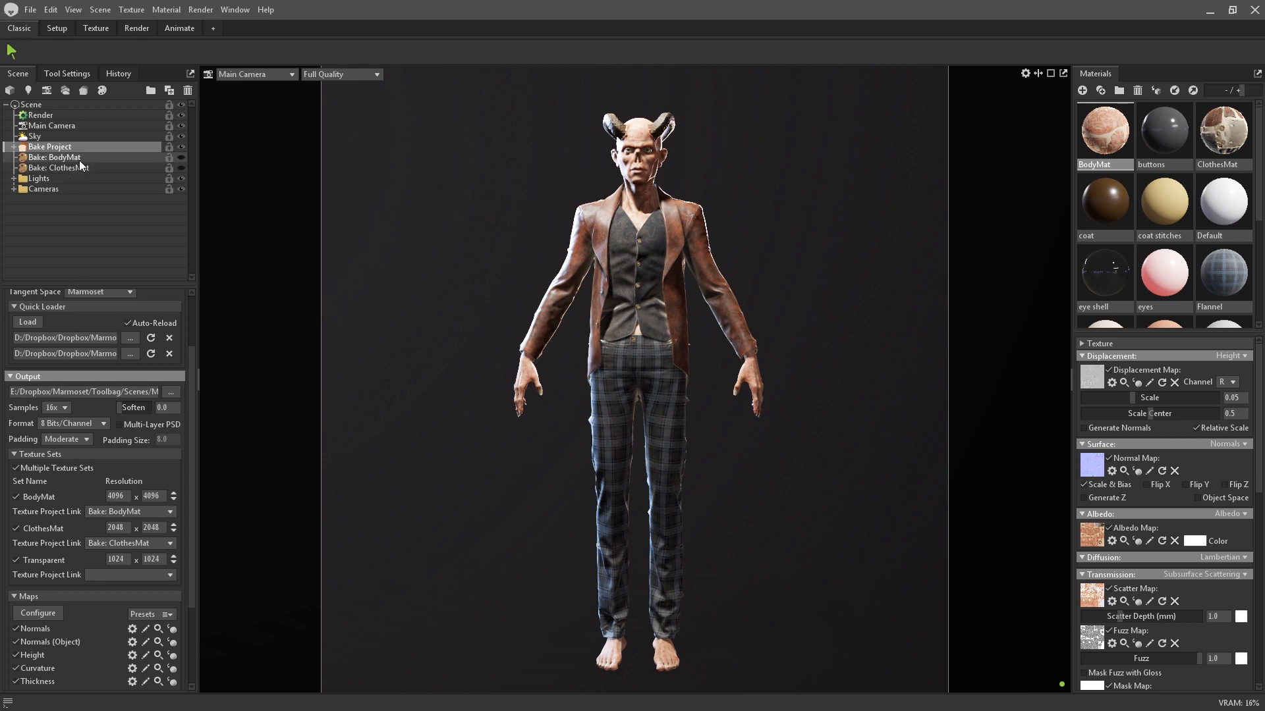
pyautogui.click(47, 157)
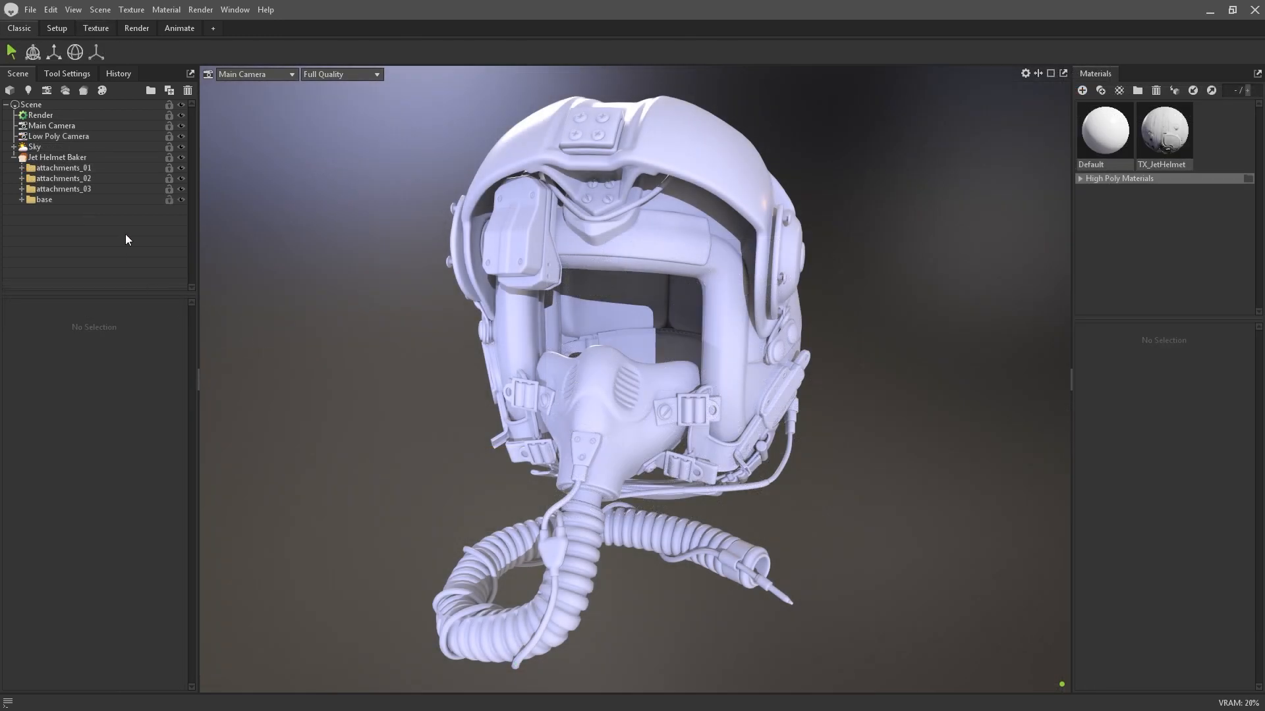
# Step: Select the Jet Helmet Baker in the outliner to show its bake settings
pyautogui.click(56, 157)
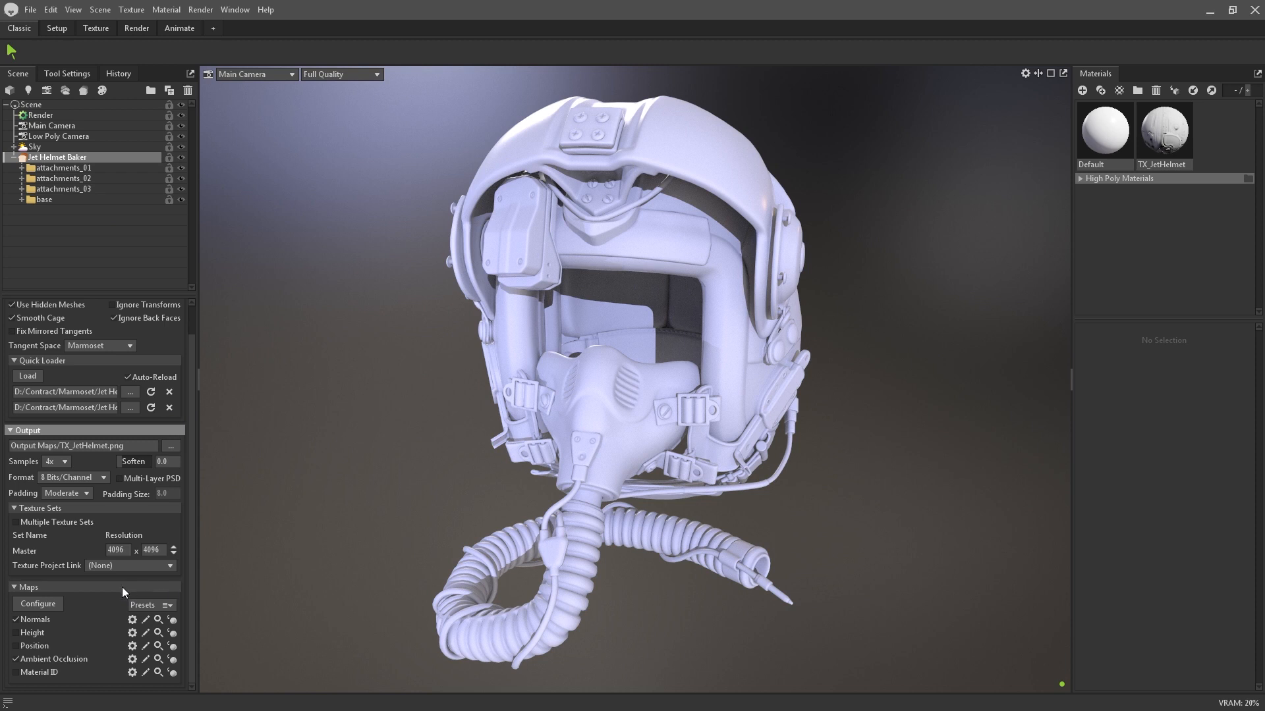
pyautogui.moveTo(51, 696)
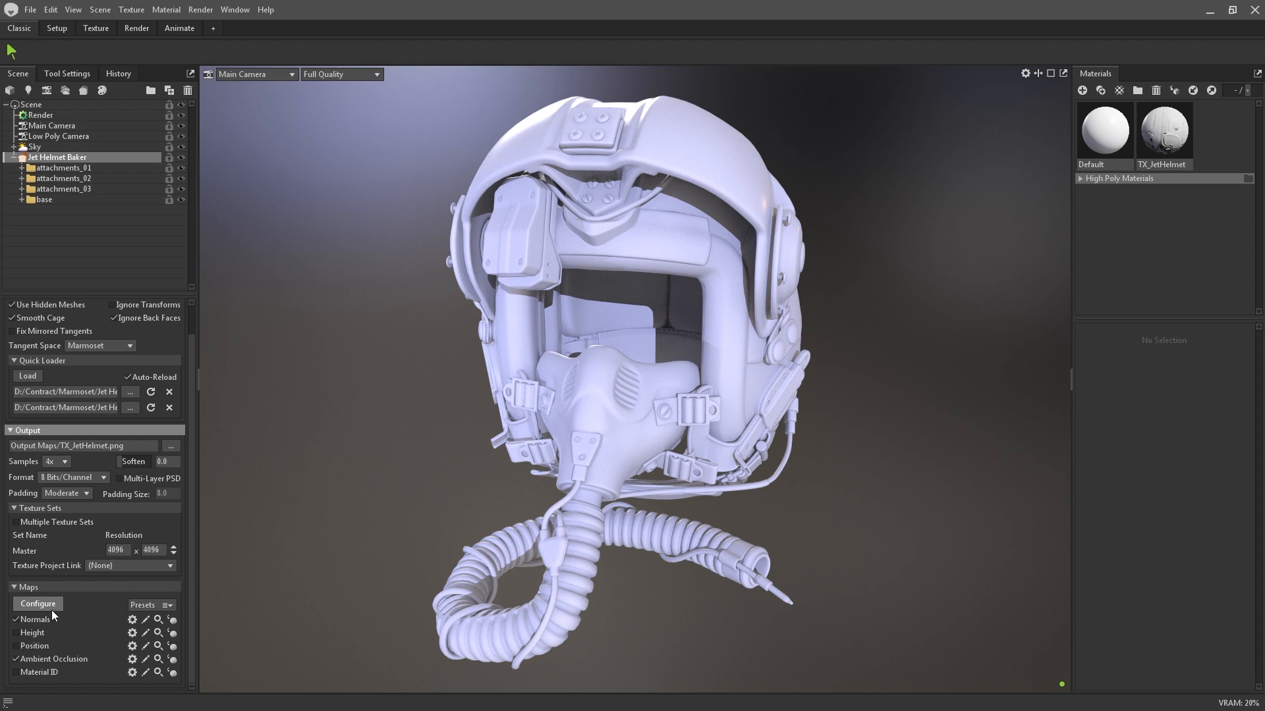
# Step: Enable the Height, Position and Curvature maps so all eleven bake maps are active
pyautogui.click(37, 603)
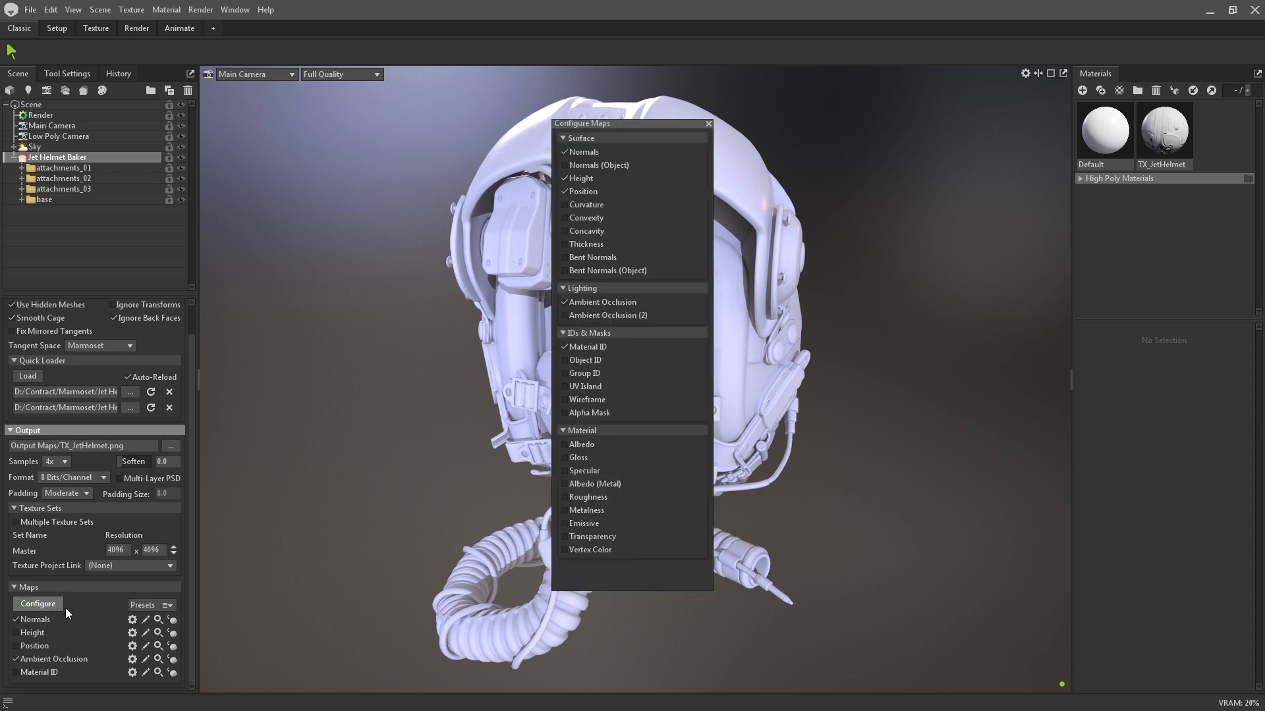
pyautogui.moveTo(631, 124); pyautogui.dragTo(415, 130)
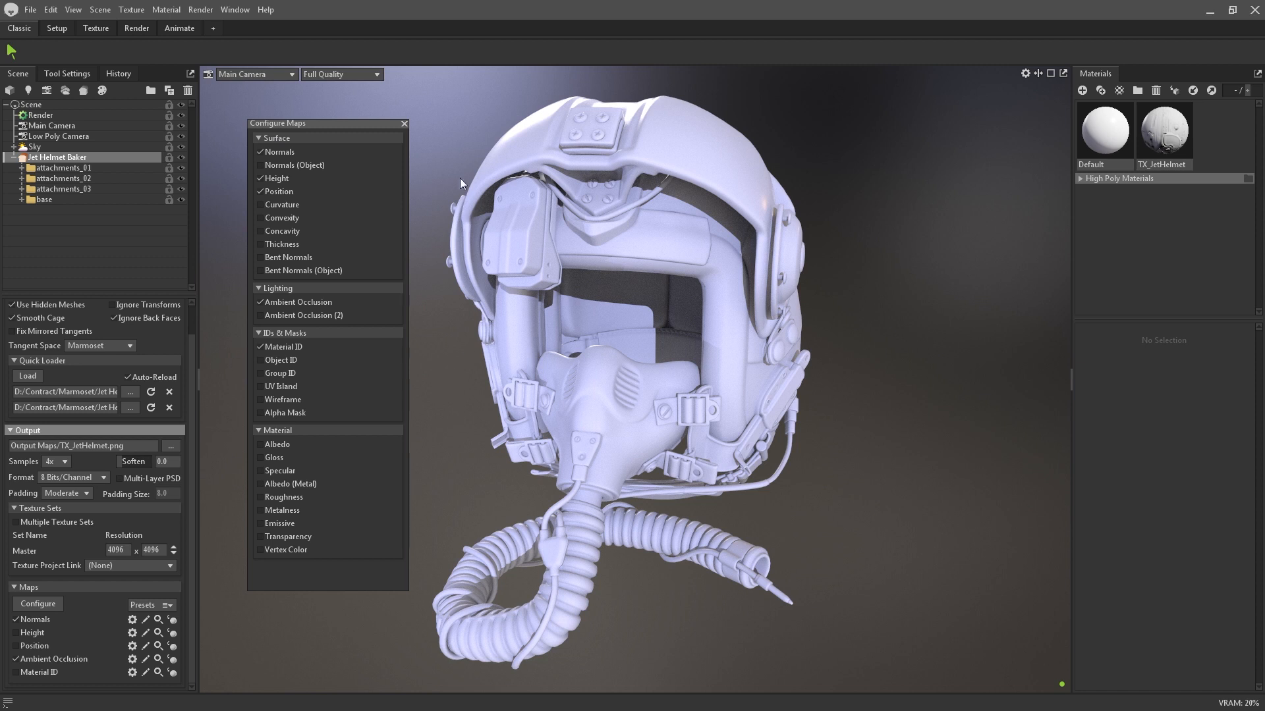
pyautogui.moveTo(305, 287)
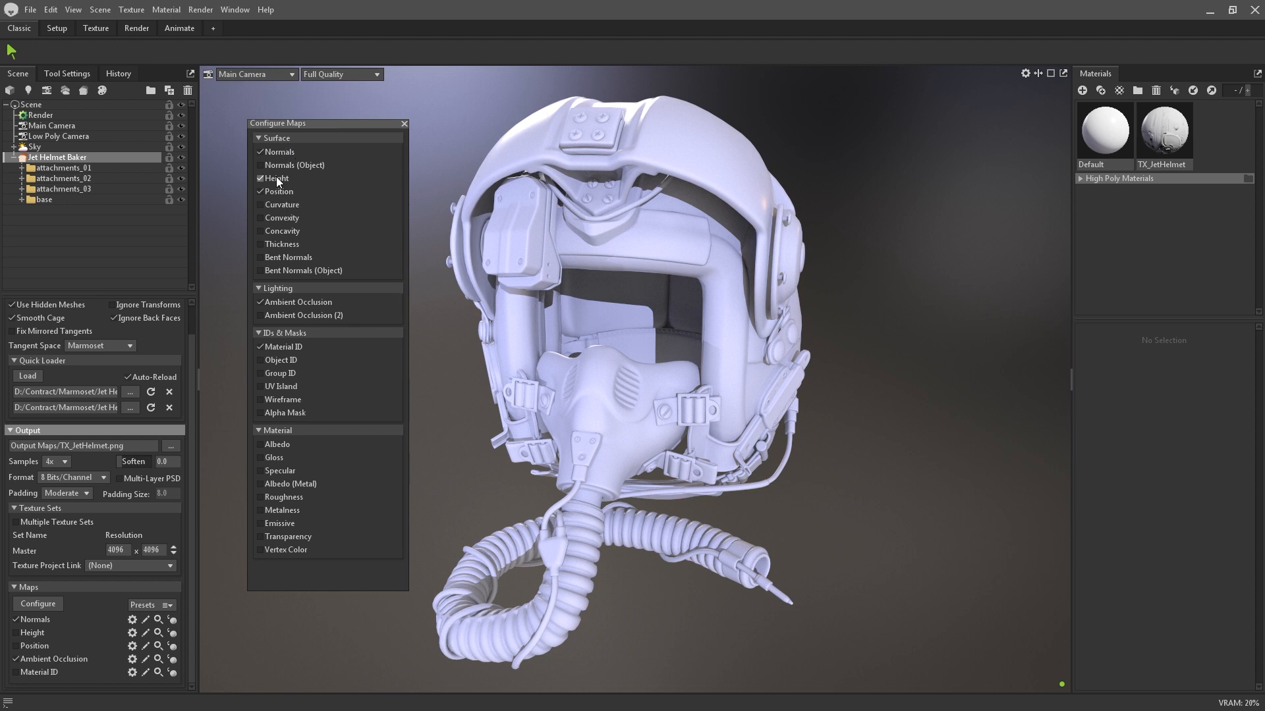
pyautogui.click(259, 191)
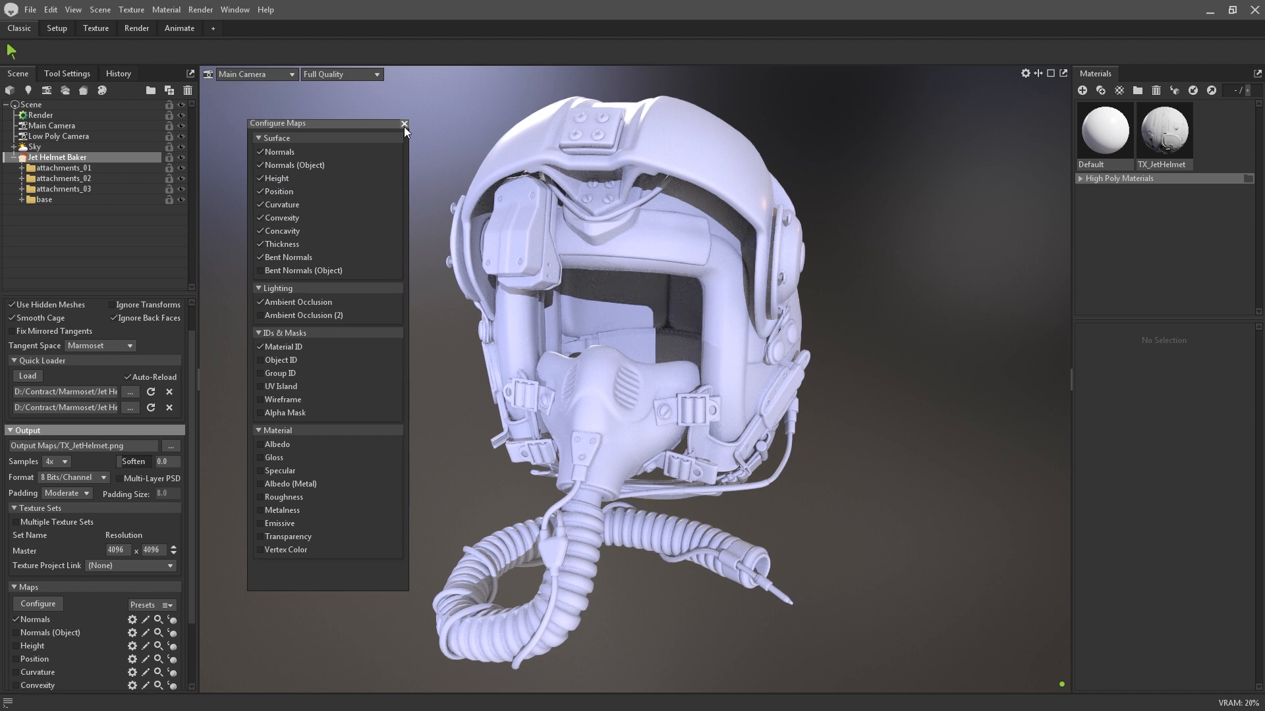
pyautogui.click(403, 123)
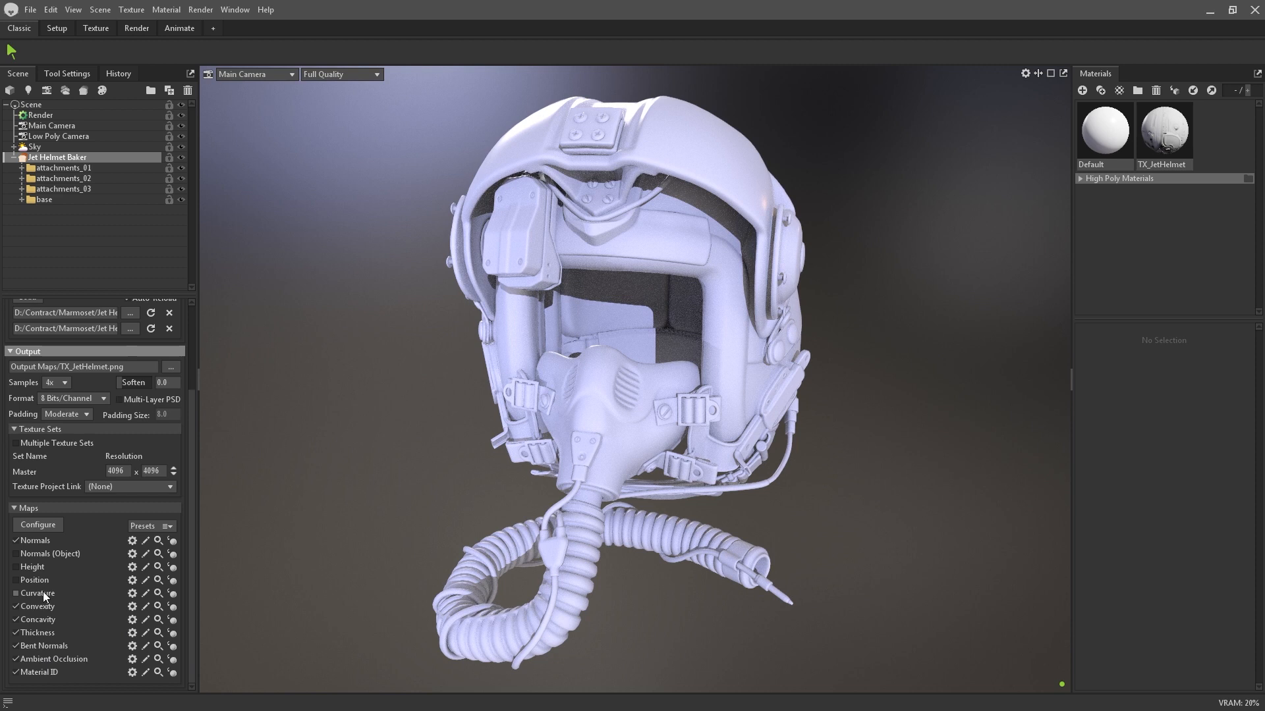
pyautogui.click(15, 553)
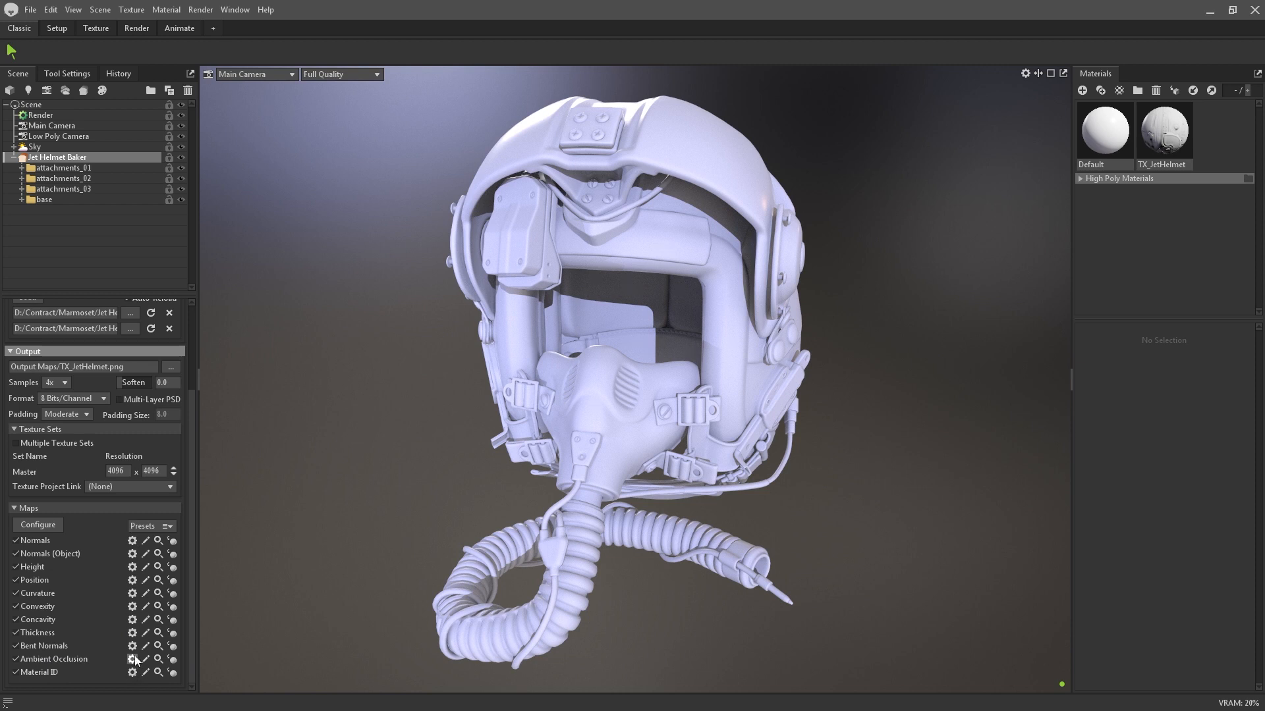
# Step: Set the Normals map suffix to normal_new and flip its Y direction
pyautogui.click(132, 541)
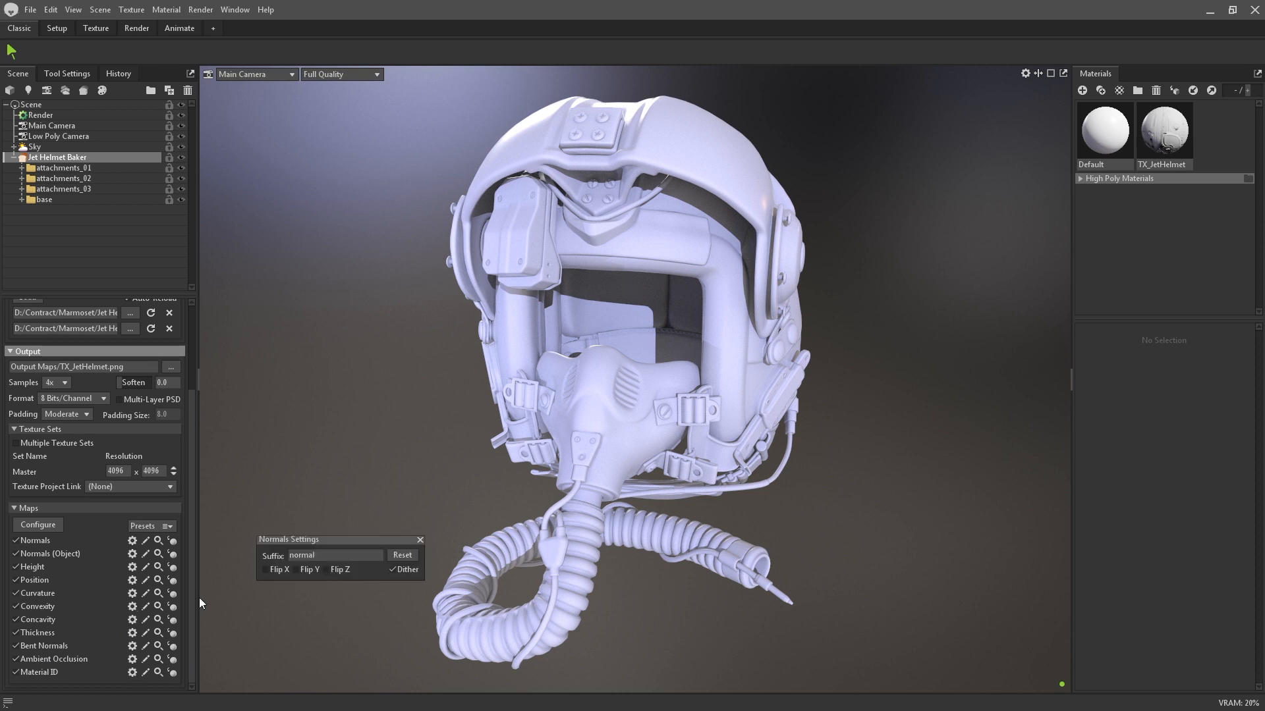
pyautogui.moveTo(357, 572)
pyautogui.write('_n')
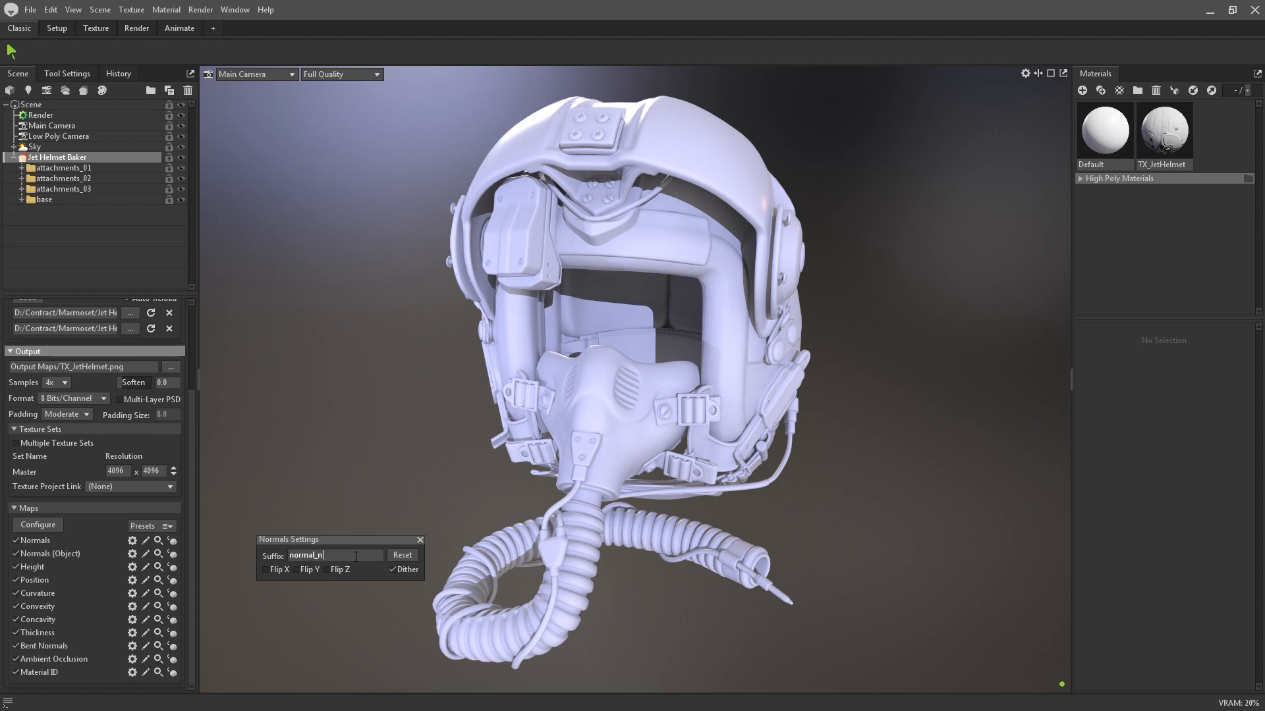
pyautogui.write('ew')
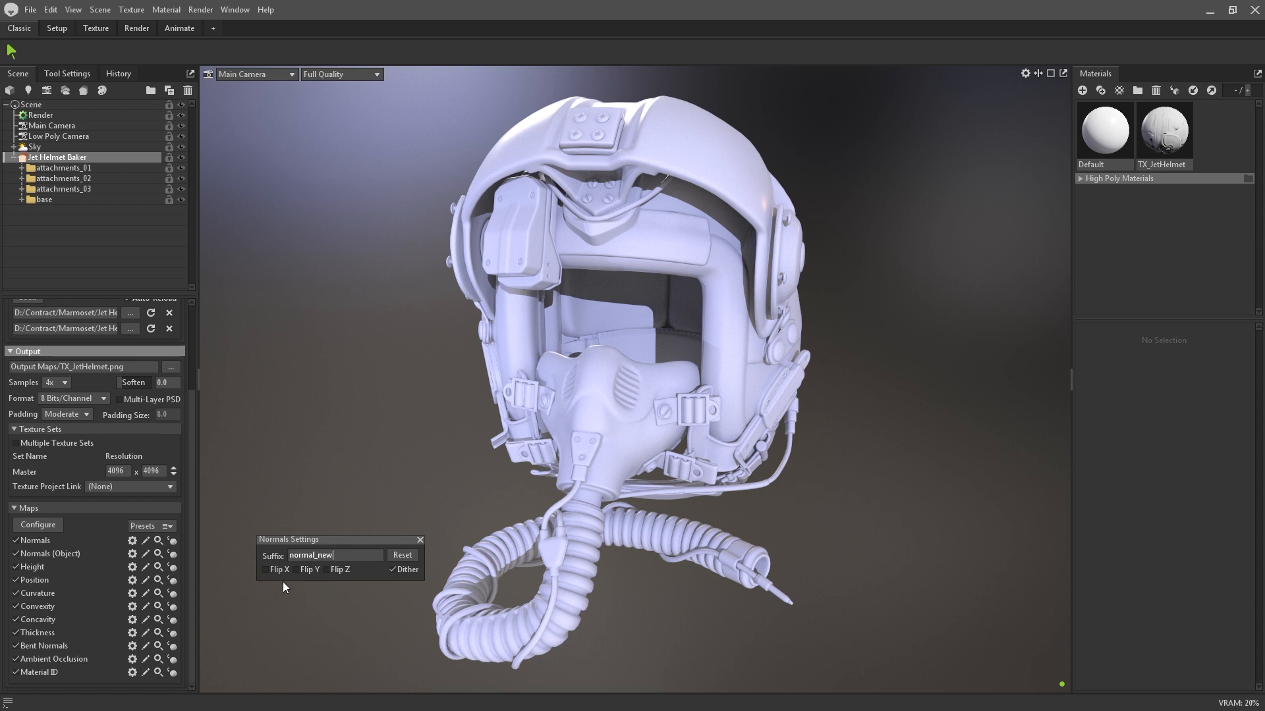
pyautogui.click(297, 570)
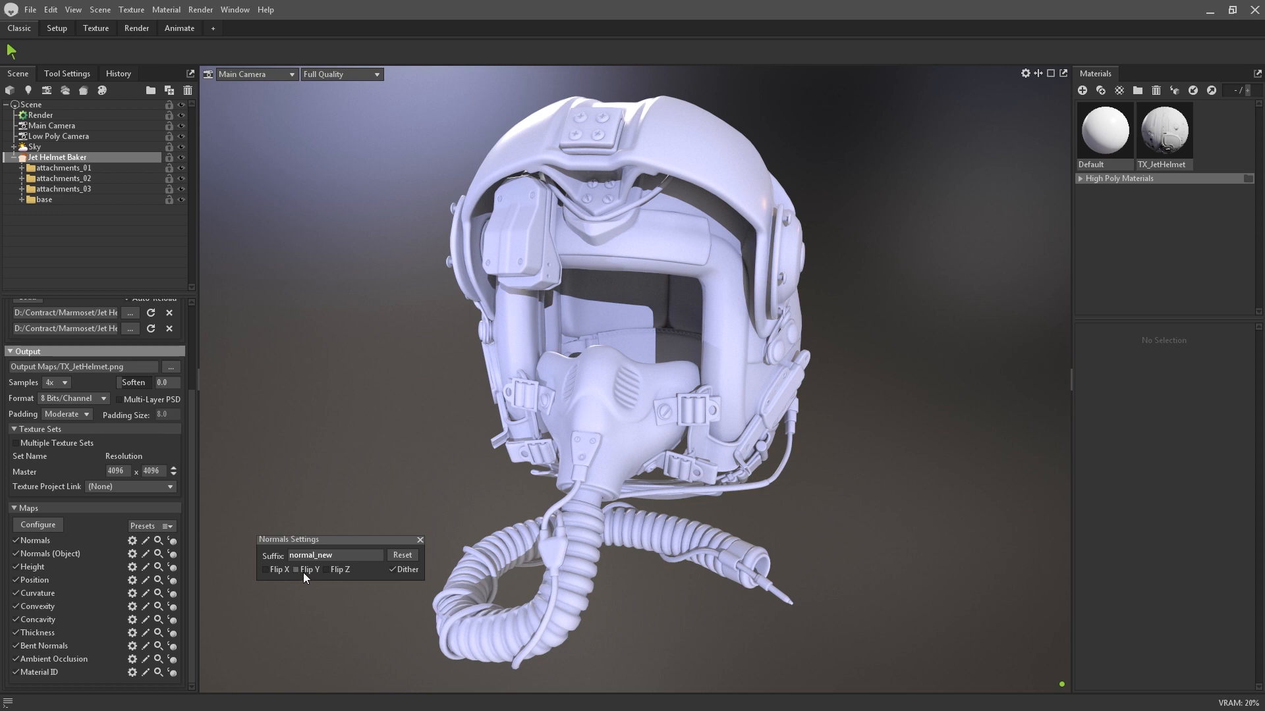
pyautogui.click(420, 540)
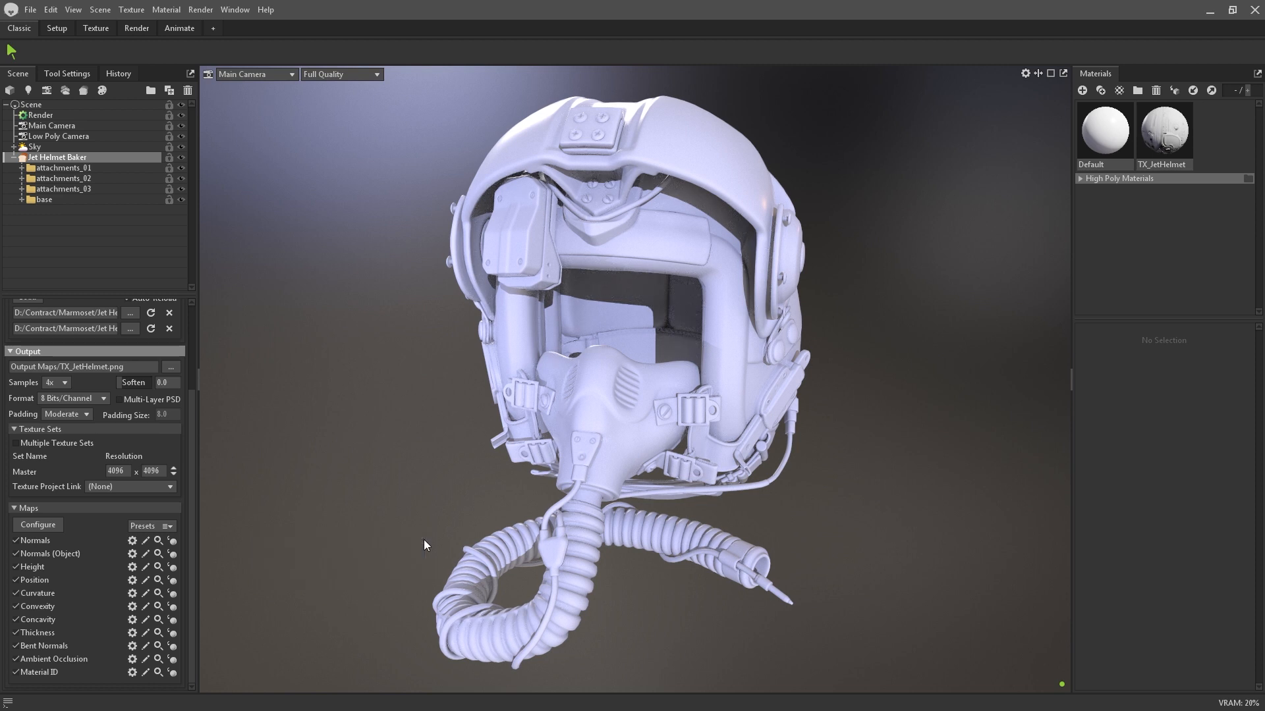
pyautogui.moveTo(173, 583)
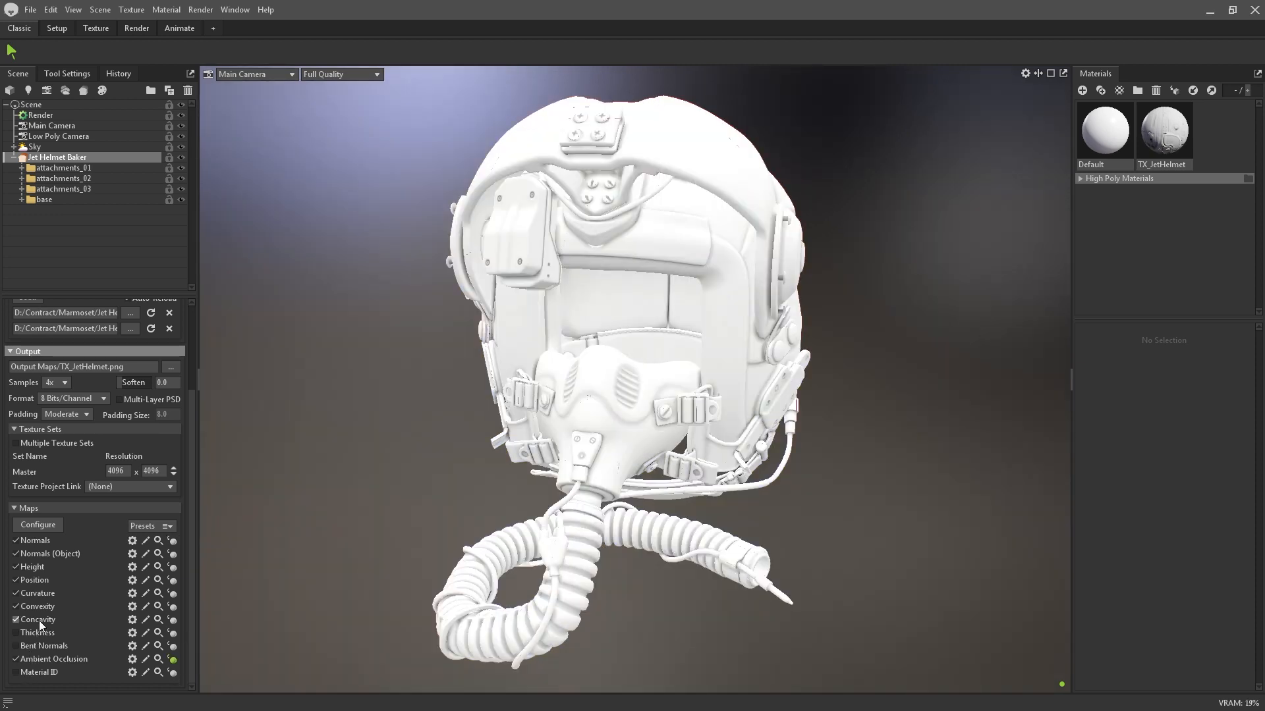
# Step: In the ambient occlusion bake settings, set 512 rays and begin editing the search distance
pyautogui.click(158, 672)
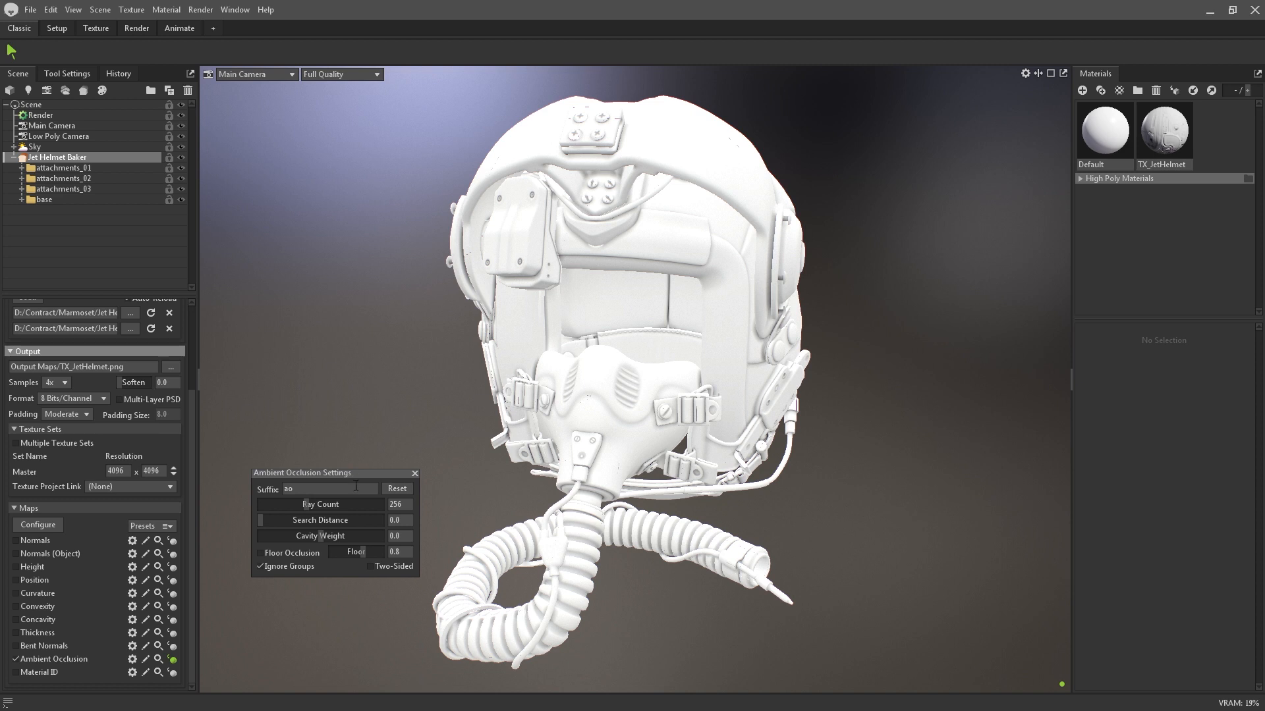
pyautogui.moveTo(324, 504)
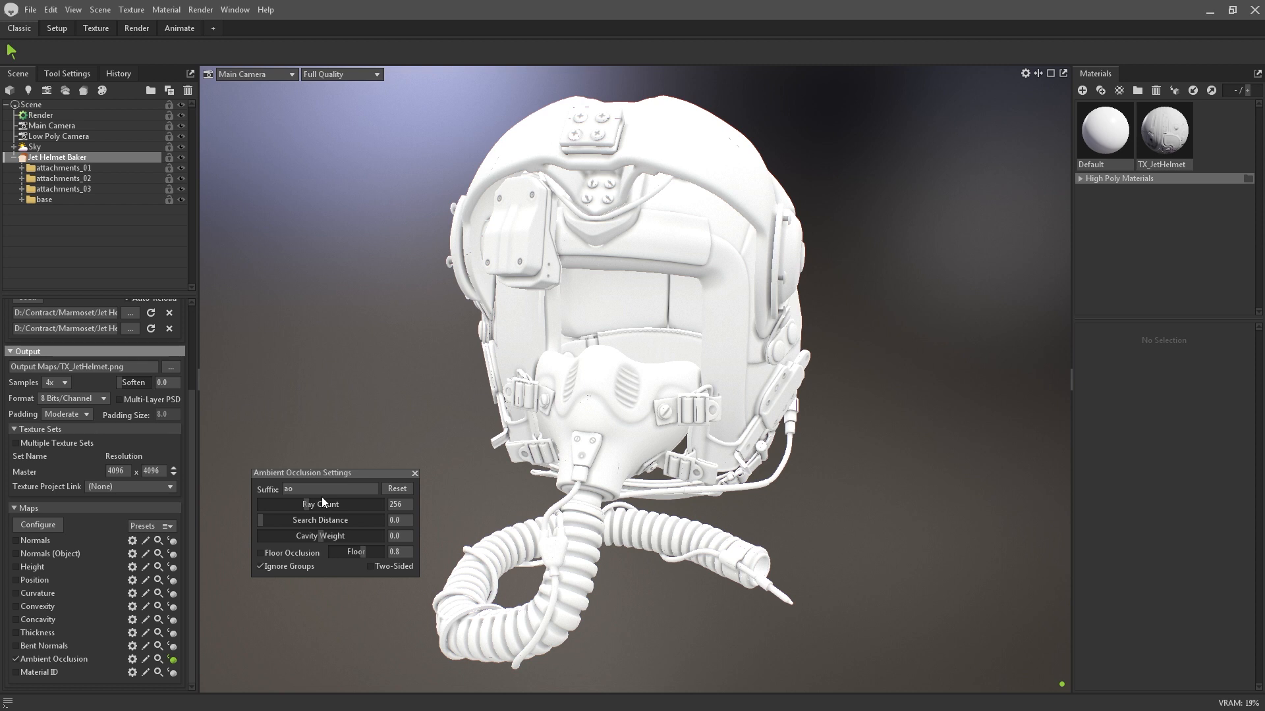
pyautogui.moveTo(329, 514)
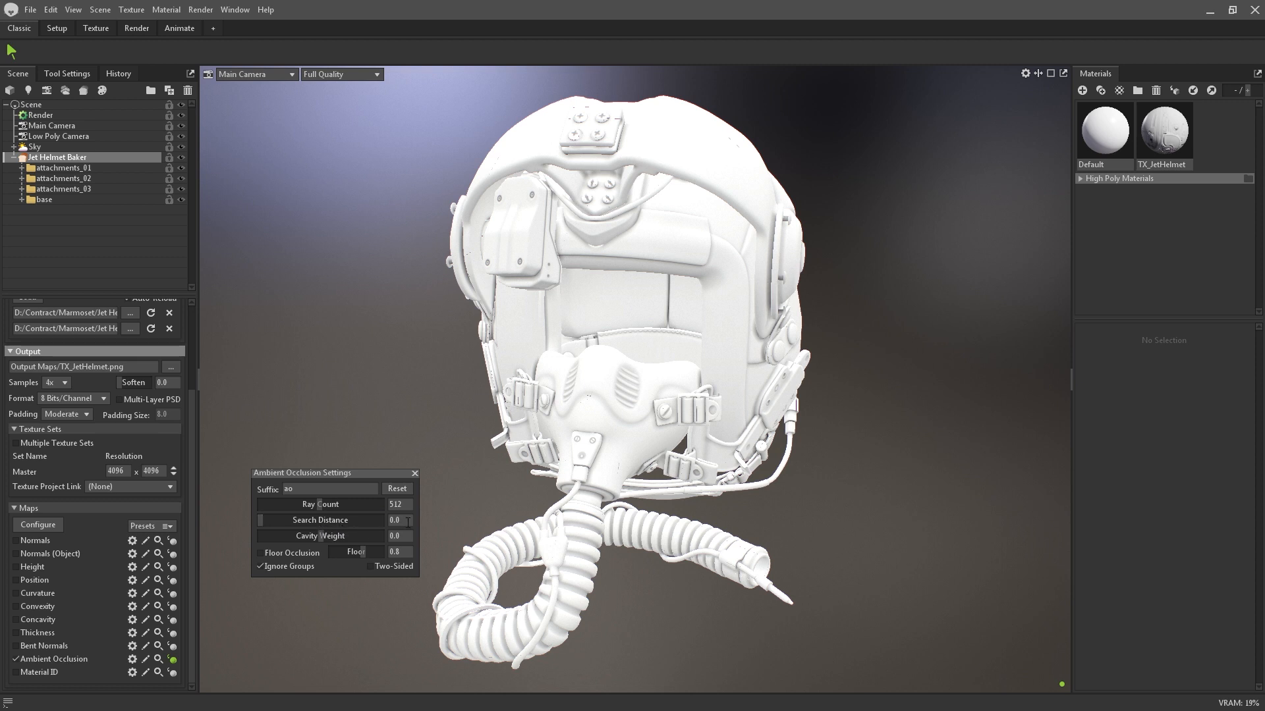
pyautogui.click(395, 520)
pyautogui.write('10')
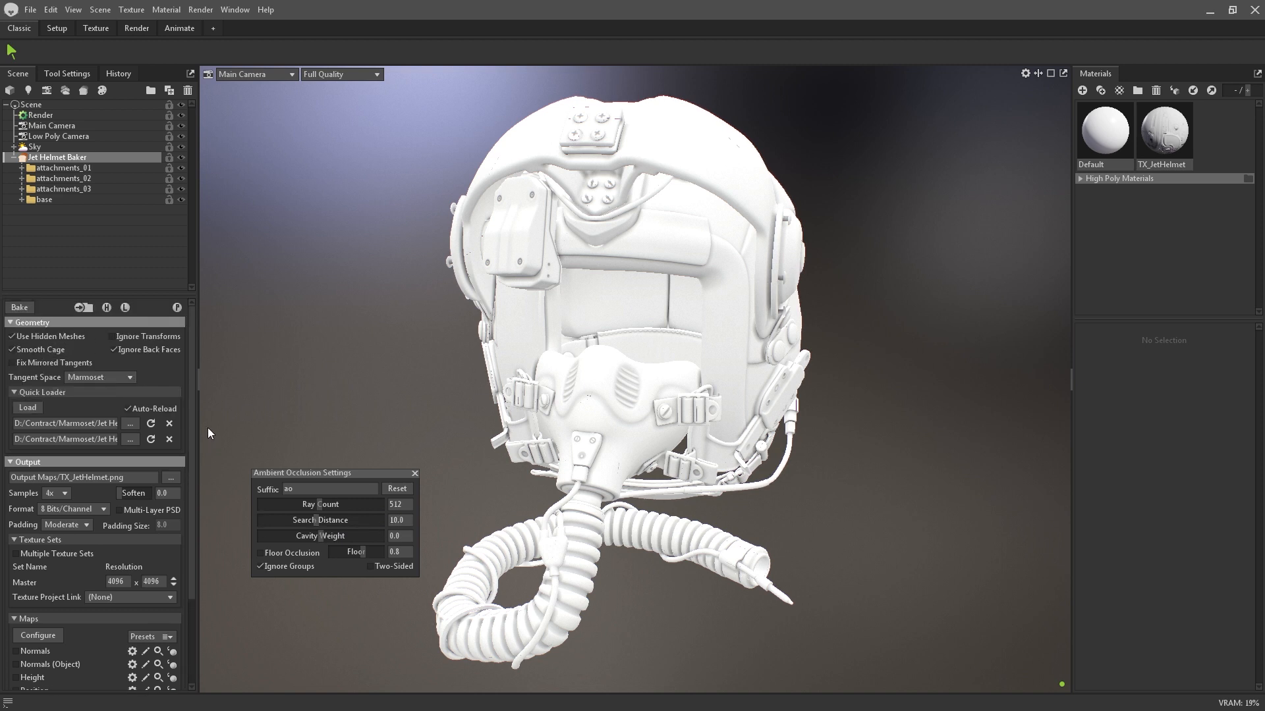
pyautogui.click(18, 307)
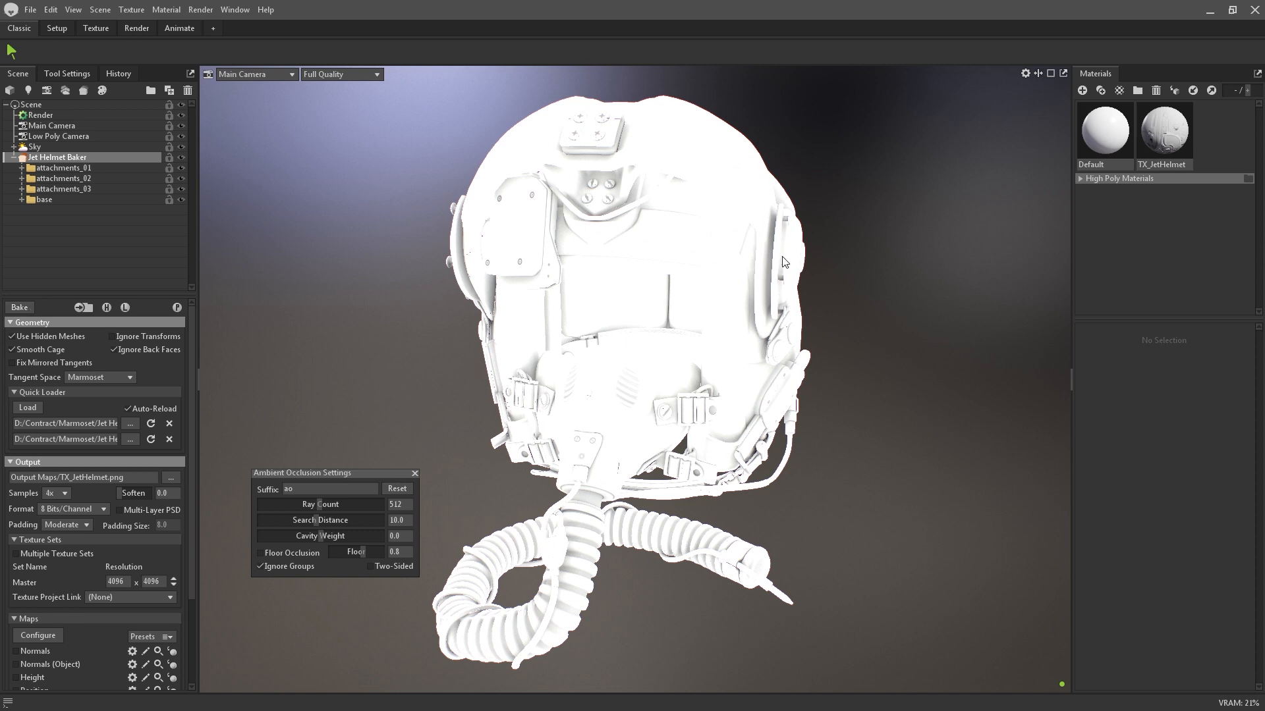
pyautogui.moveTo(504, 492)
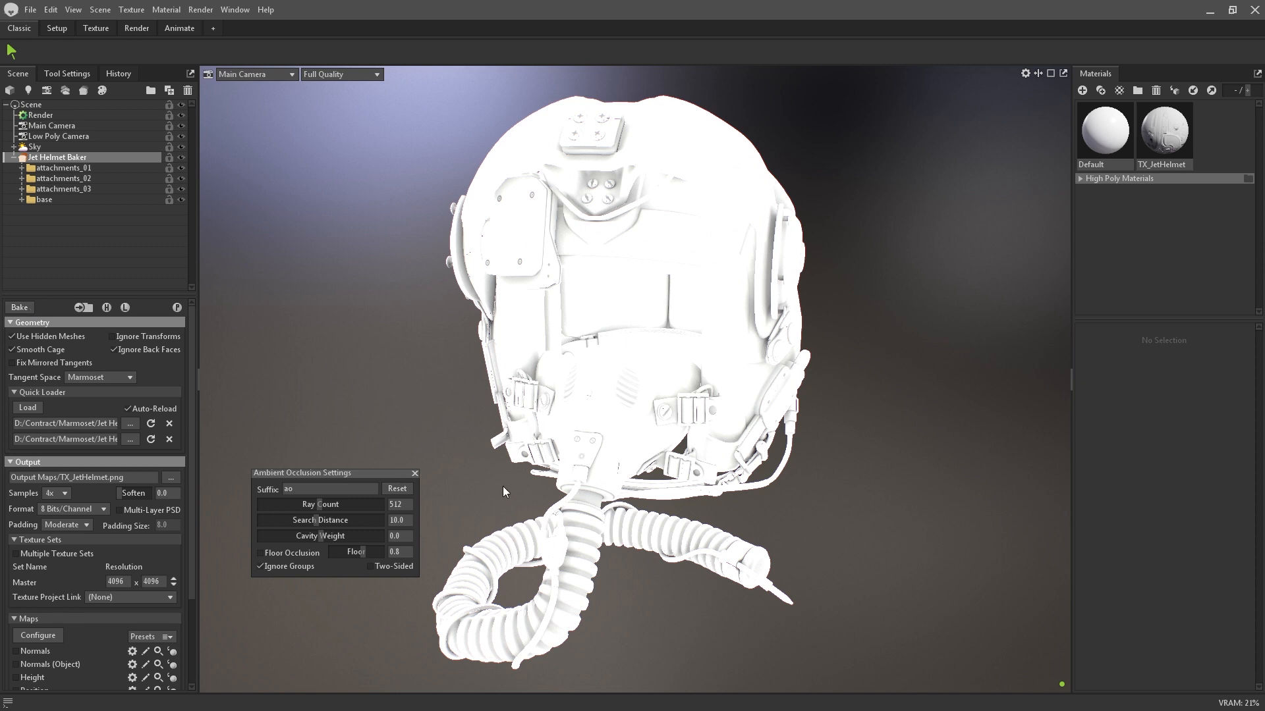
pyautogui.click(396, 520)
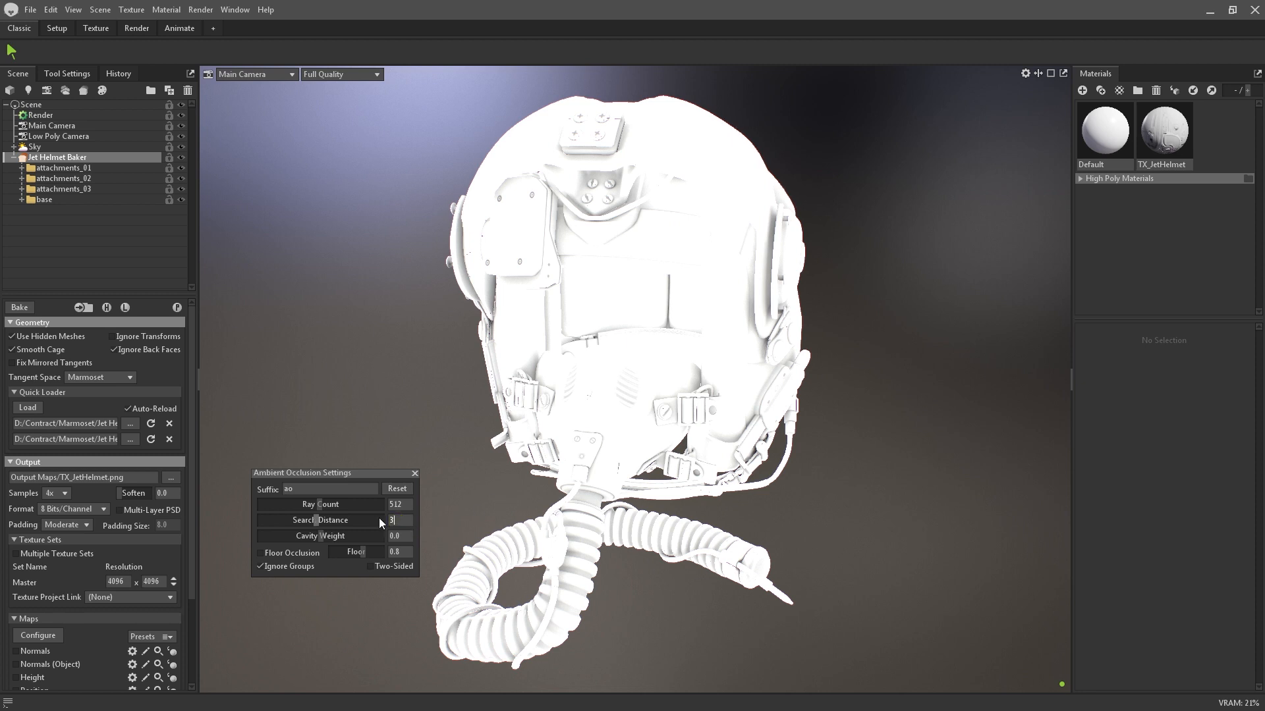
# Step: Confirm a 3.0 search distance with floor occlusion on and return to the Jet Helmet Baker
pyautogui.click(18, 307)
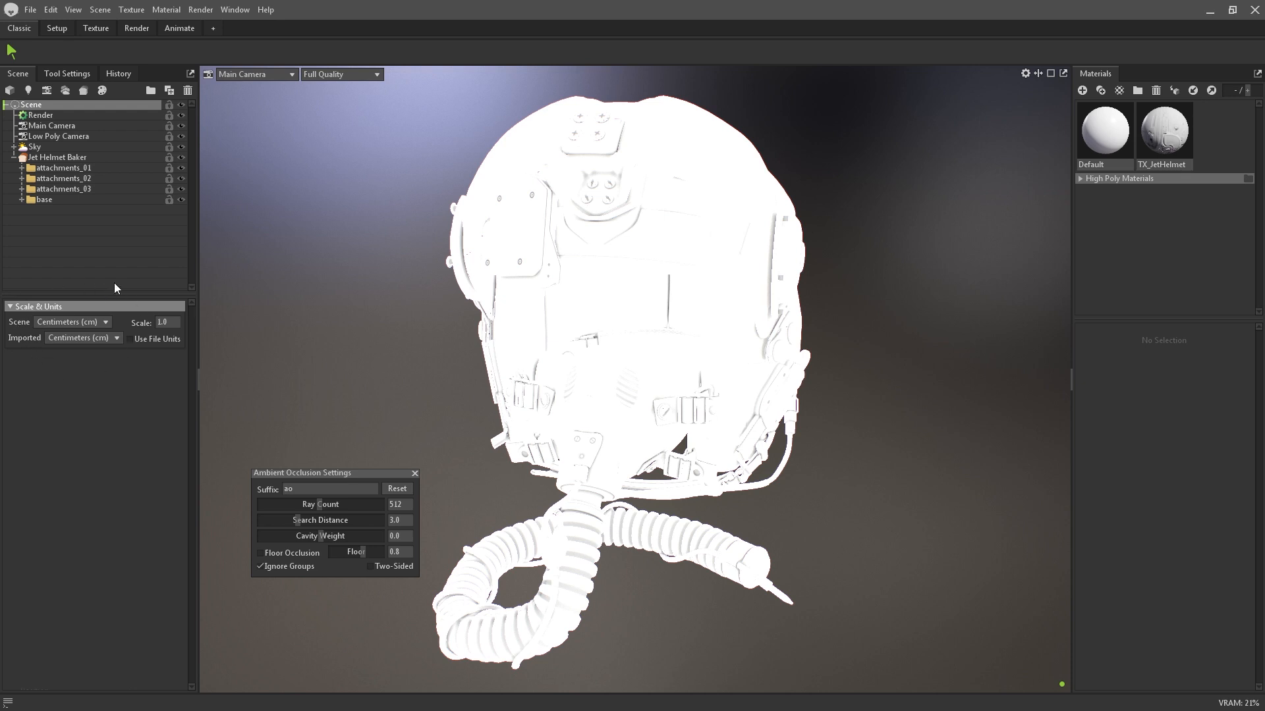
pyautogui.click(50, 157)
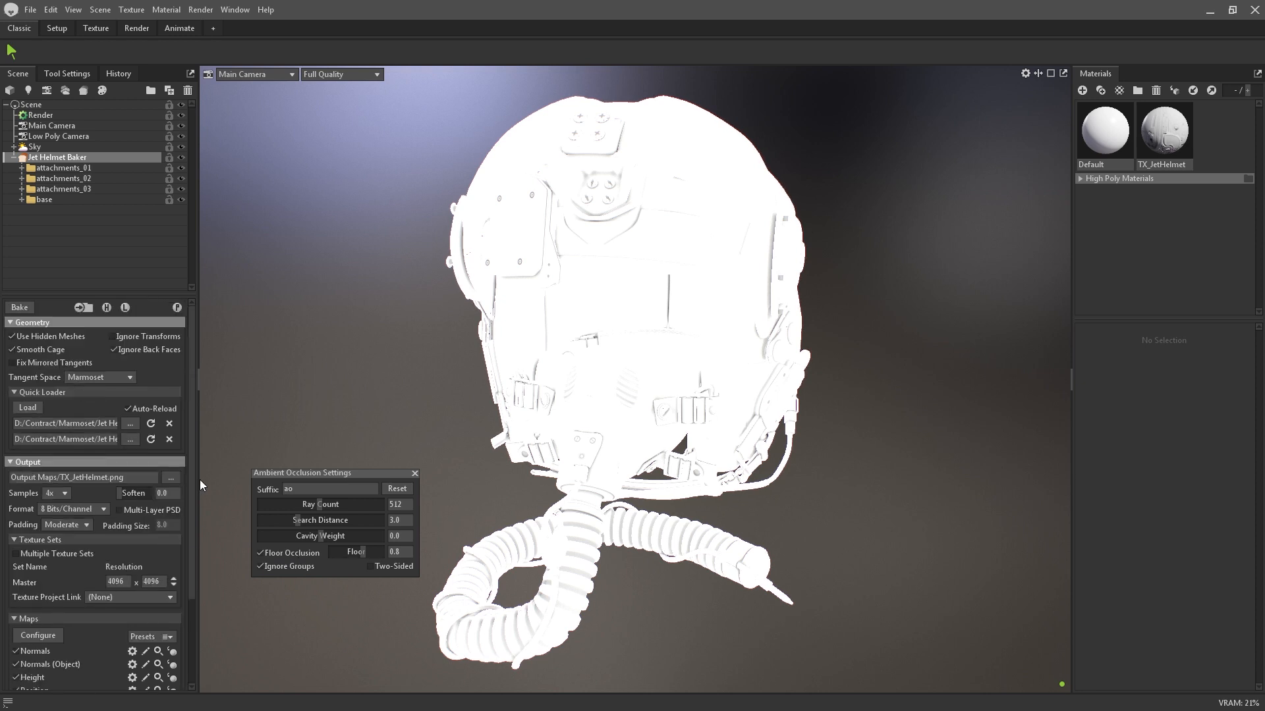
pyautogui.click(18, 308)
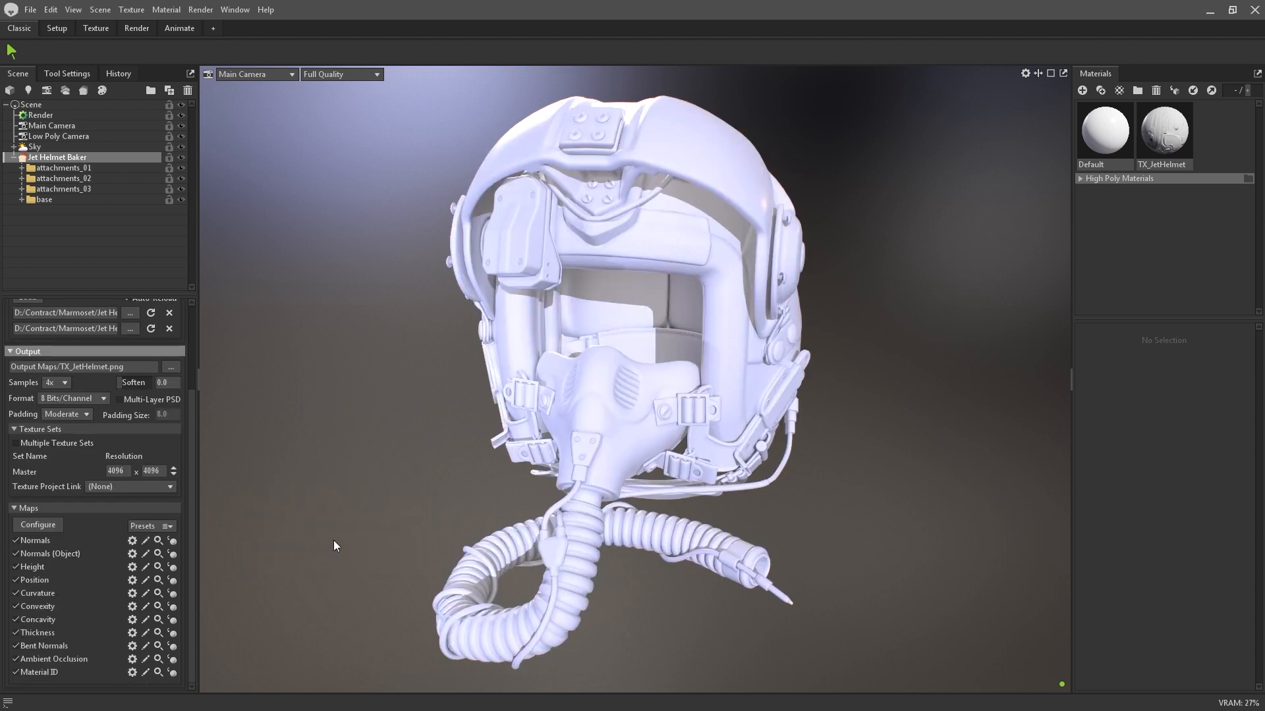
pyautogui.moveTo(340, 519)
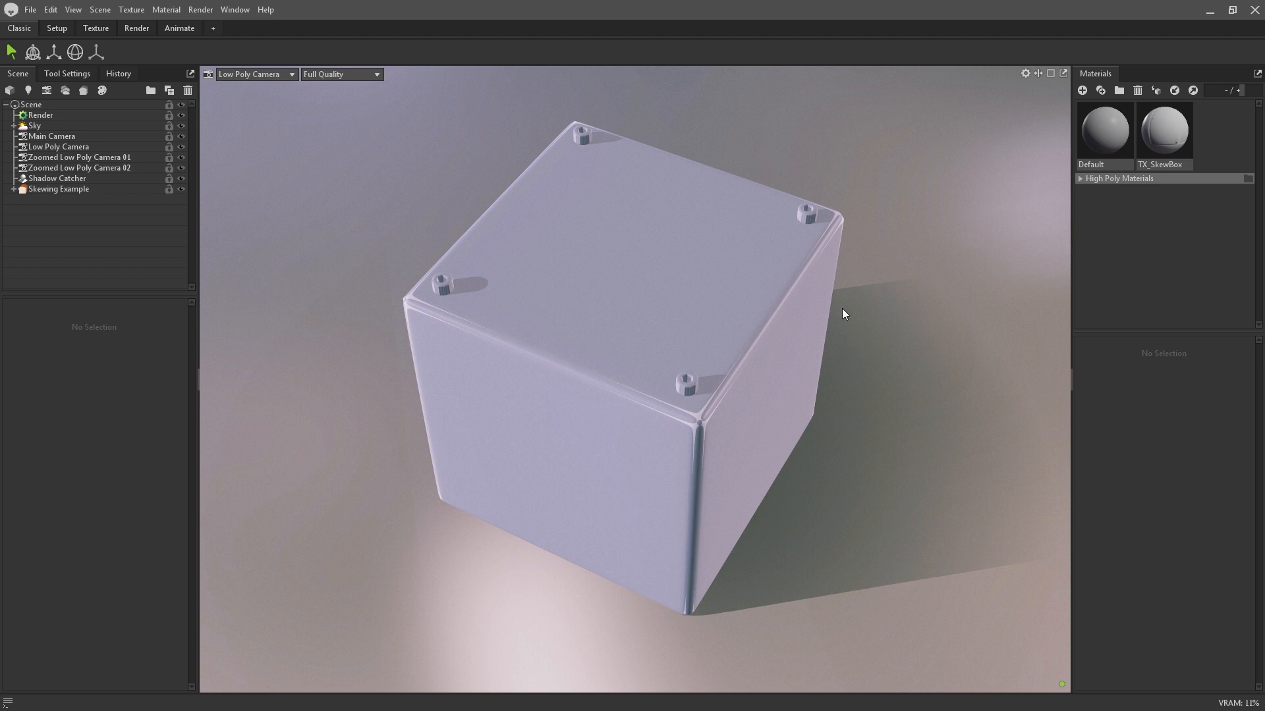
pyautogui.moveTo(804, 505)
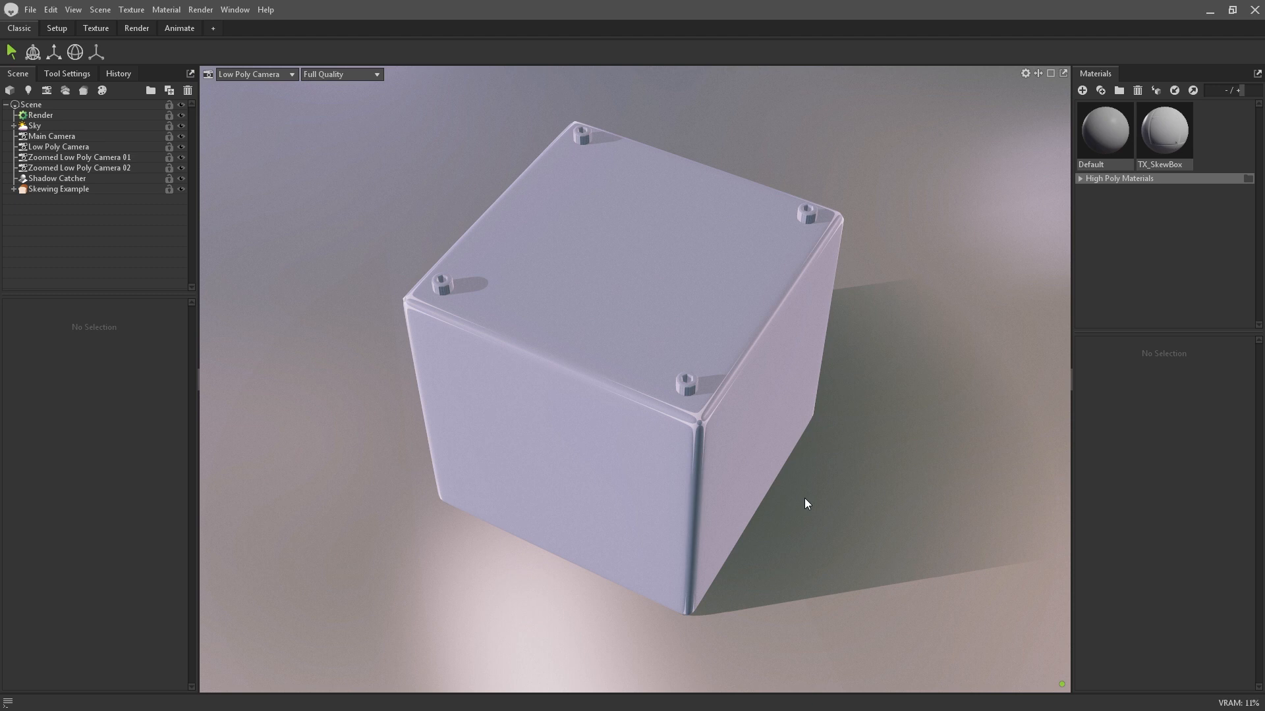
# Step: Select the SkewBox Low mesh, show its cage offset and raise Max Offset to 1.34
pyautogui.click(12, 190)
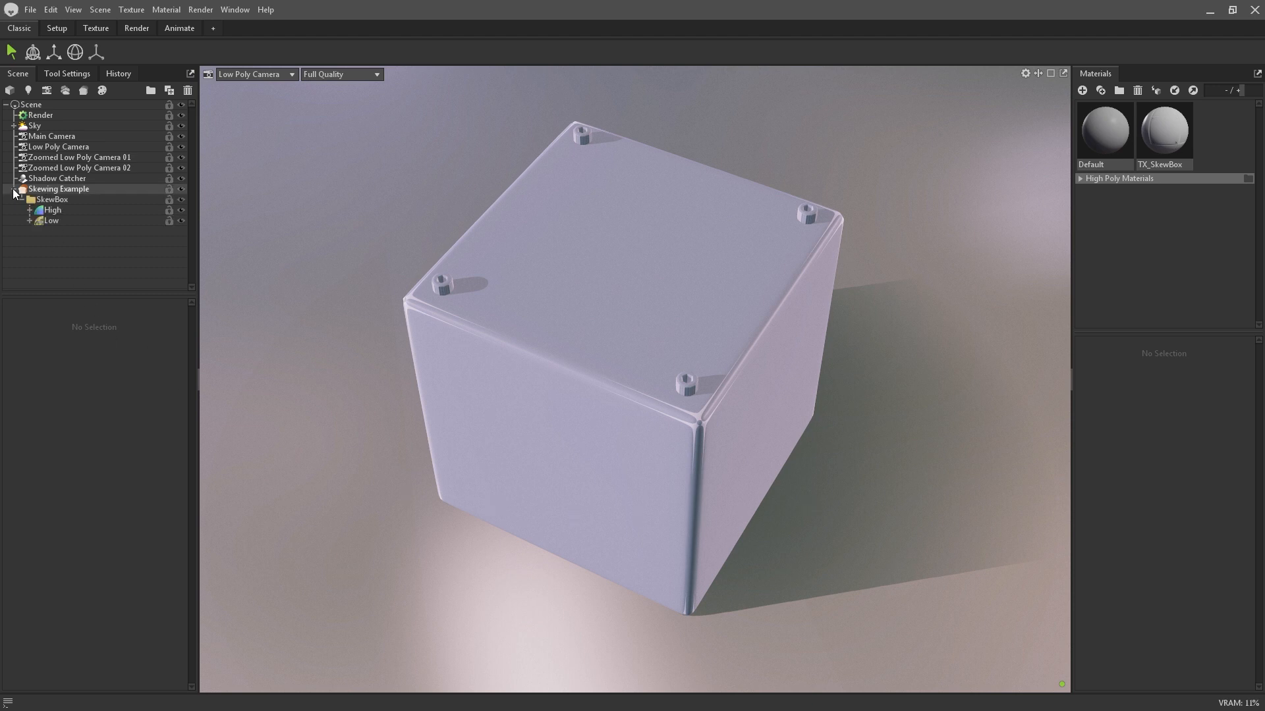
pyautogui.click(50, 222)
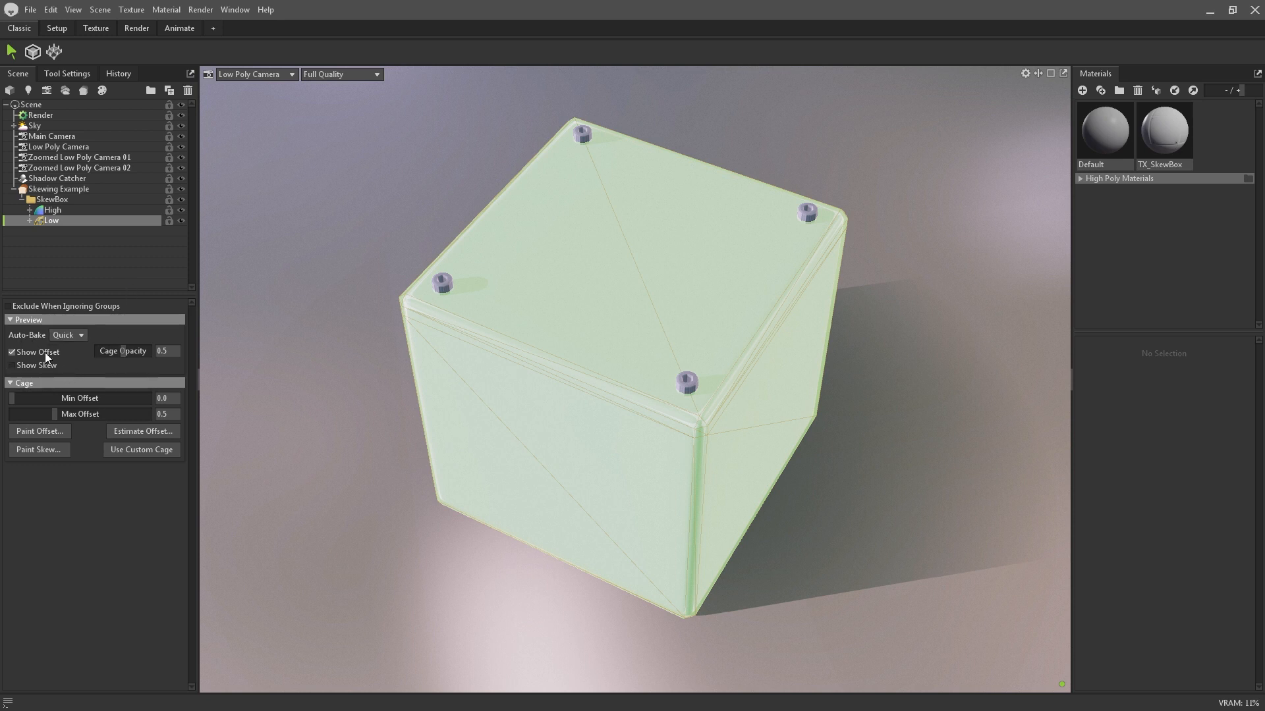
pyautogui.click(11, 352)
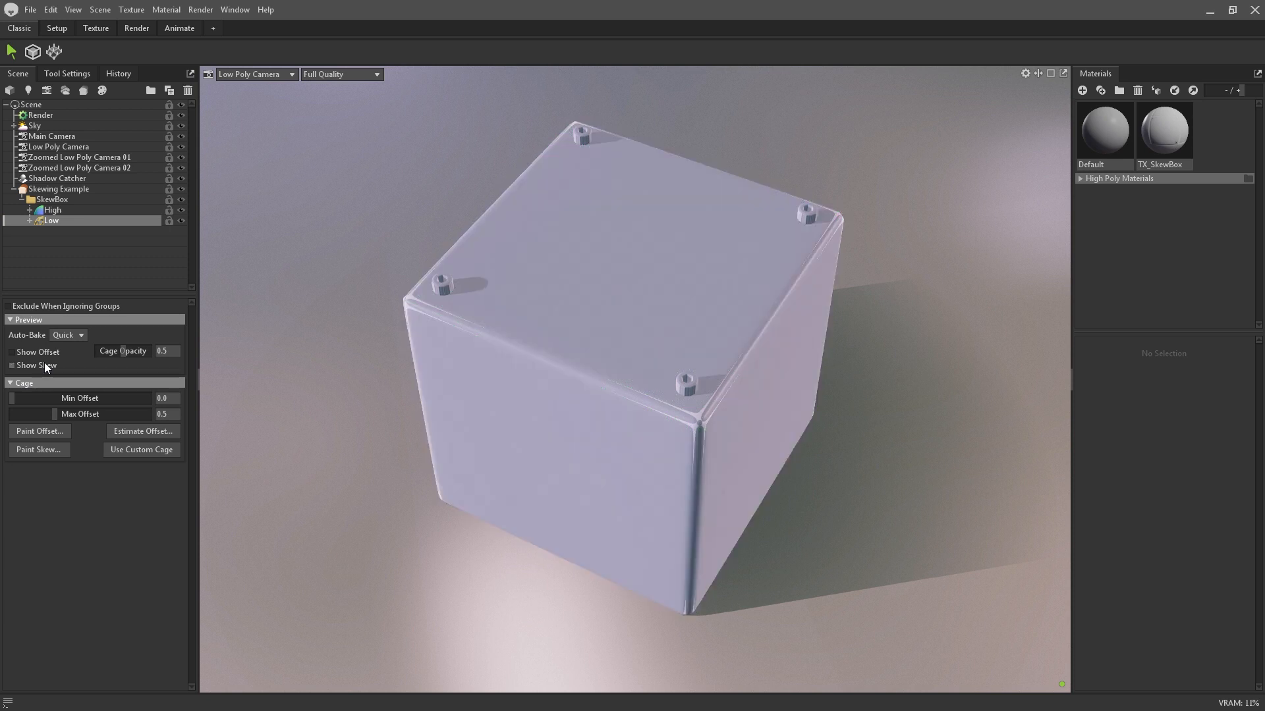
pyautogui.click(13, 352)
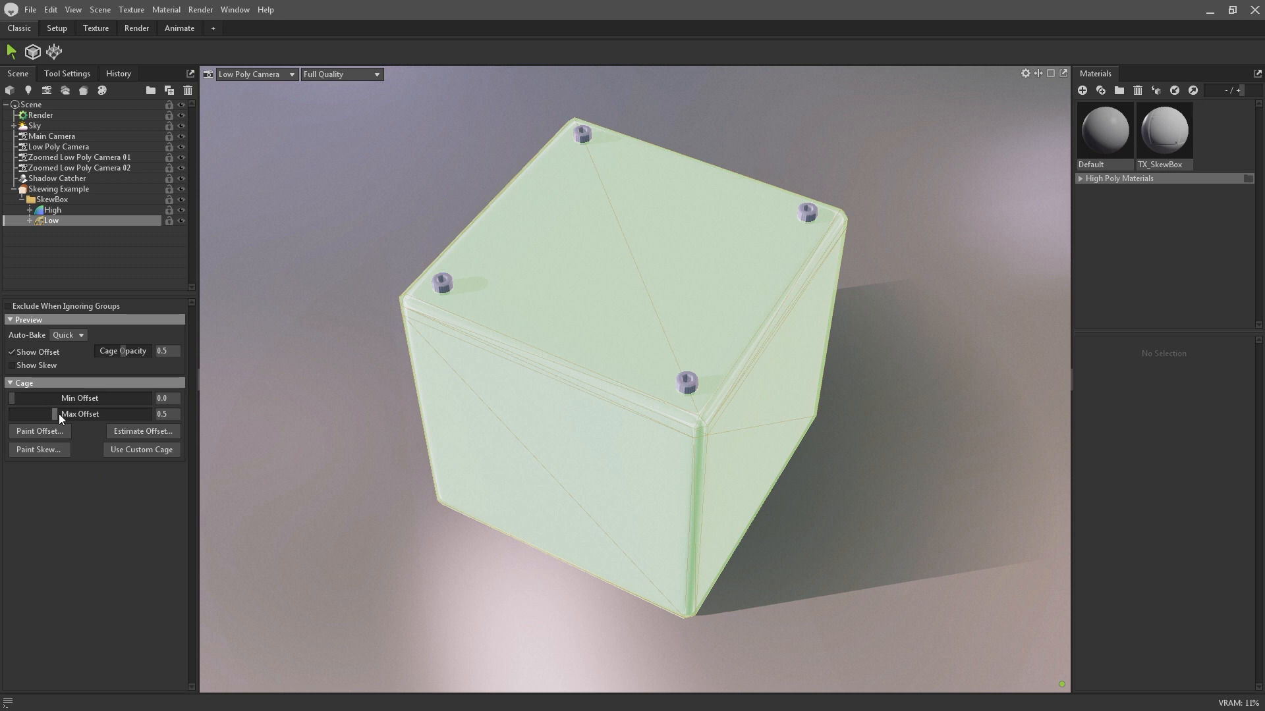
pyautogui.moveTo(53, 414); pyautogui.dragTo(106, 414)
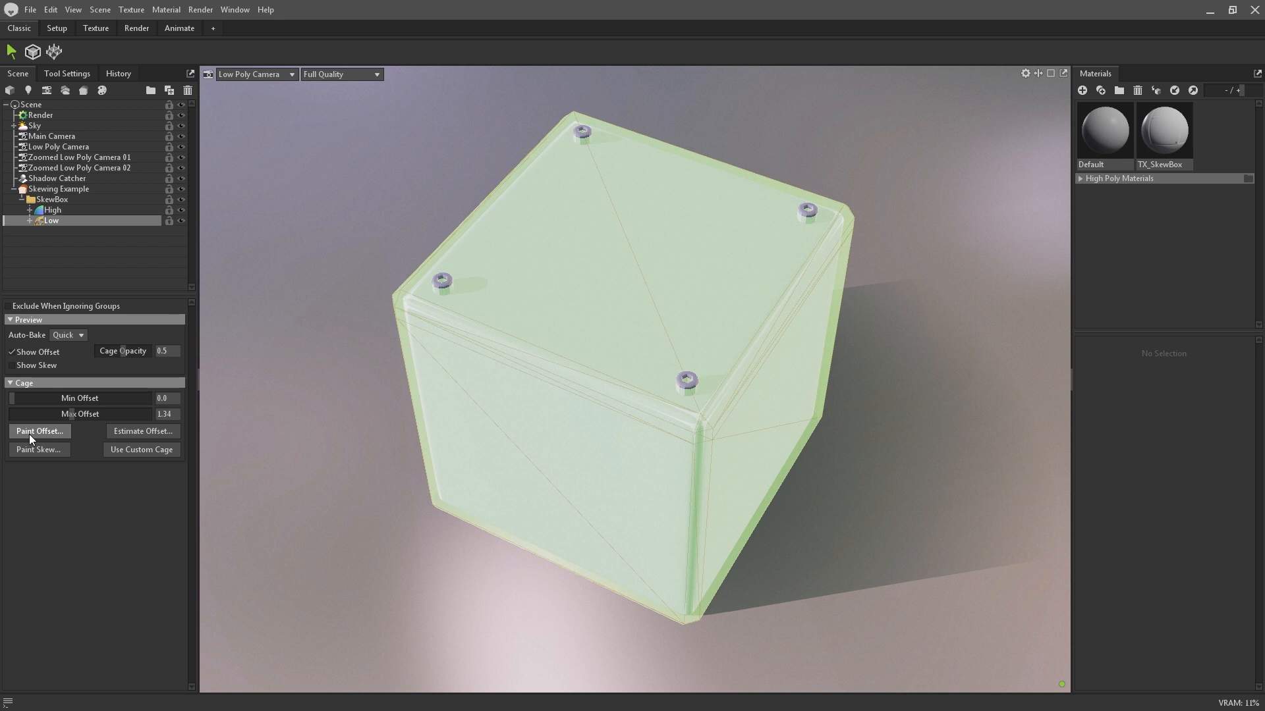
# Step: Paint extra cage offset spots on the cube in the Bake Offset window
pyautogui.click(40, 430)
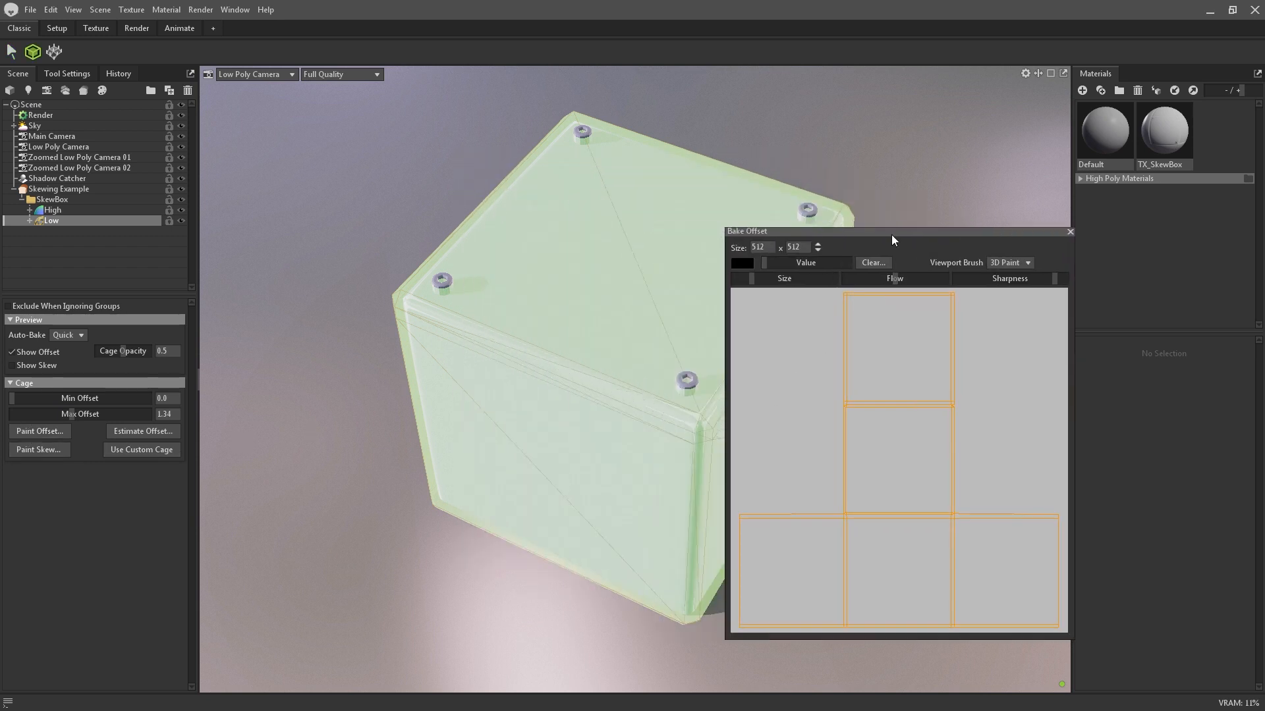
pyautogui.moveTo(892, 231); pyautogui.dragTo(1025, 206)
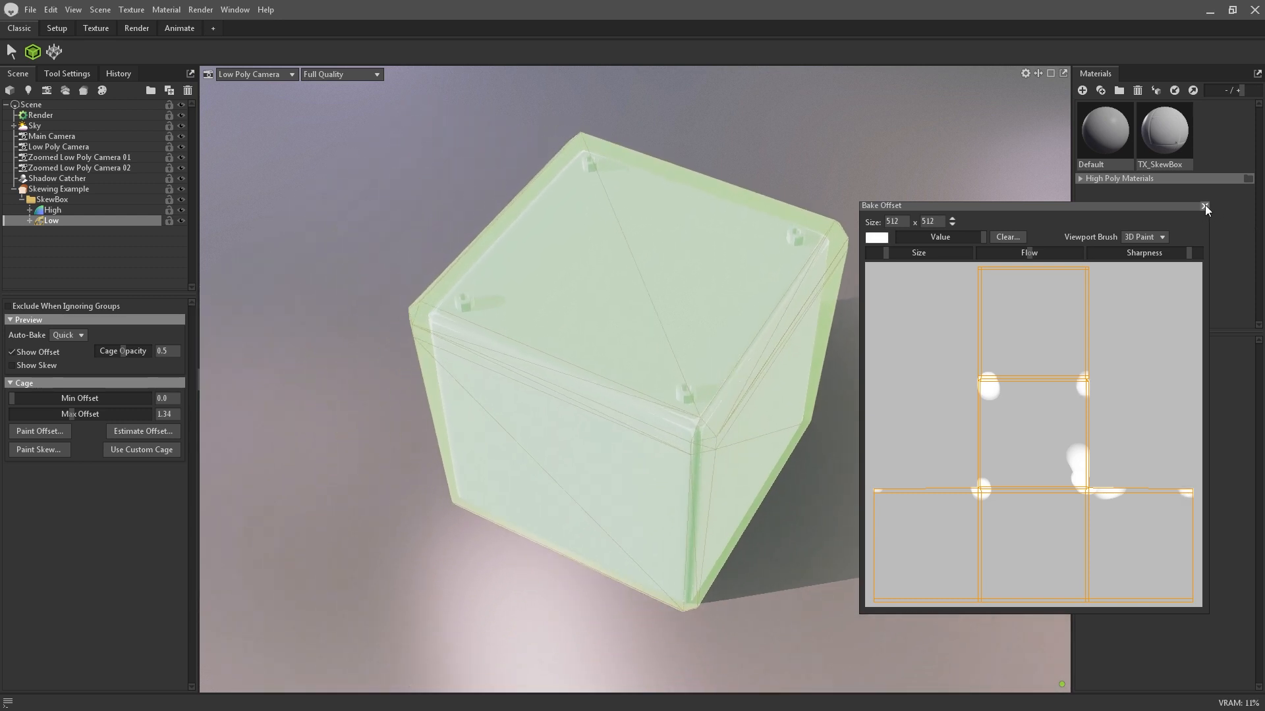
pyautogui.click(1204, 206)
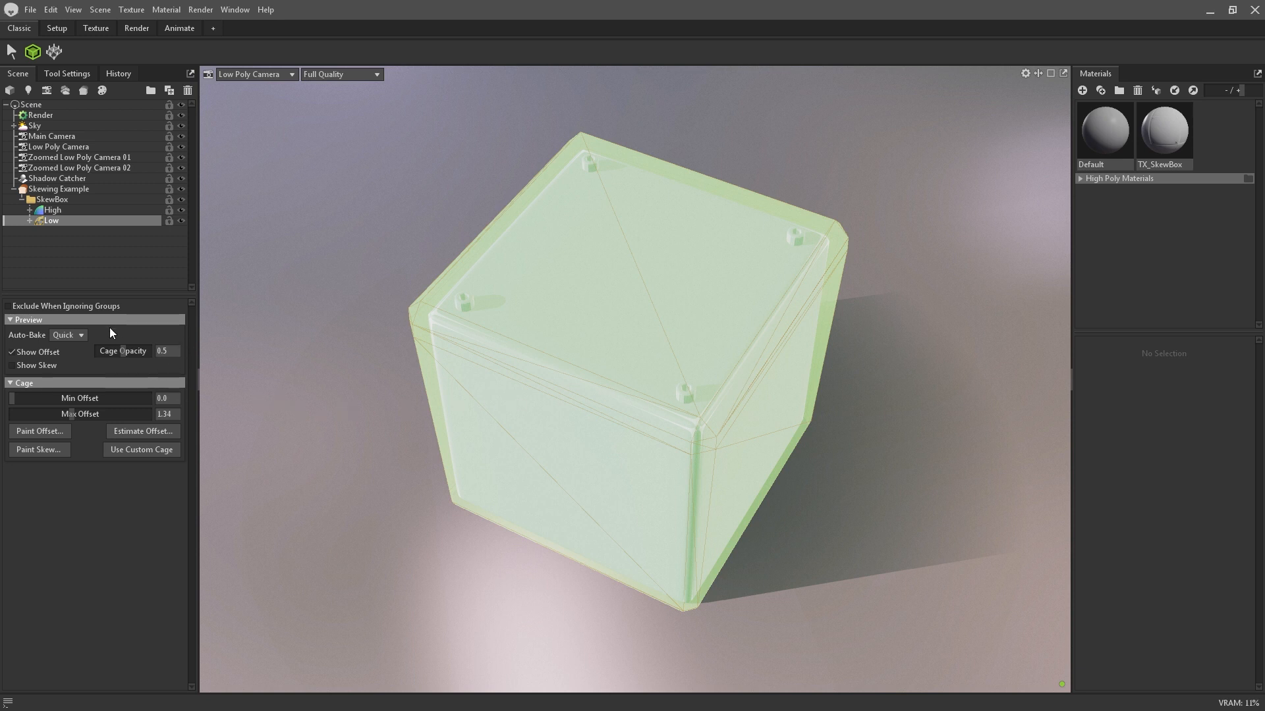
# Step: Lower the cage opacity to about 0.44
pyautogui.moveTo(130, 350); pyautogui.dragTo(121, 351)
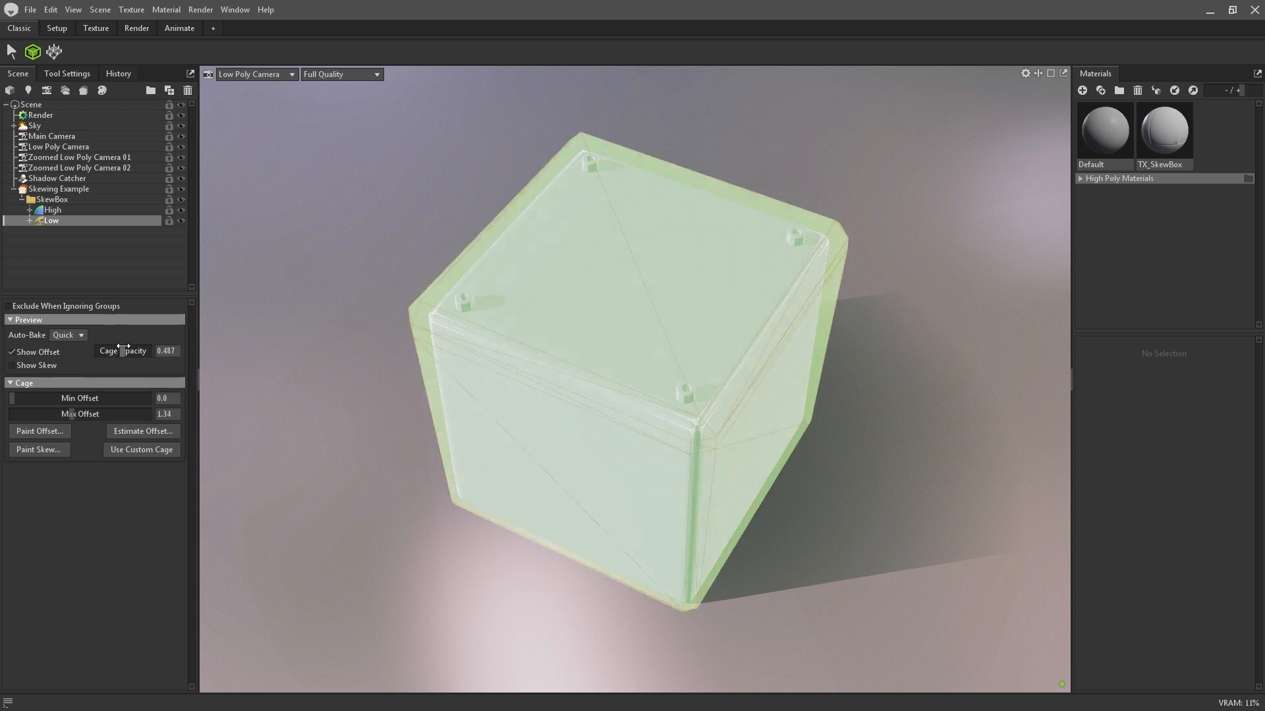
pyautogui.moveTo(145, 350); pyautogui.dragTo(121, 350)
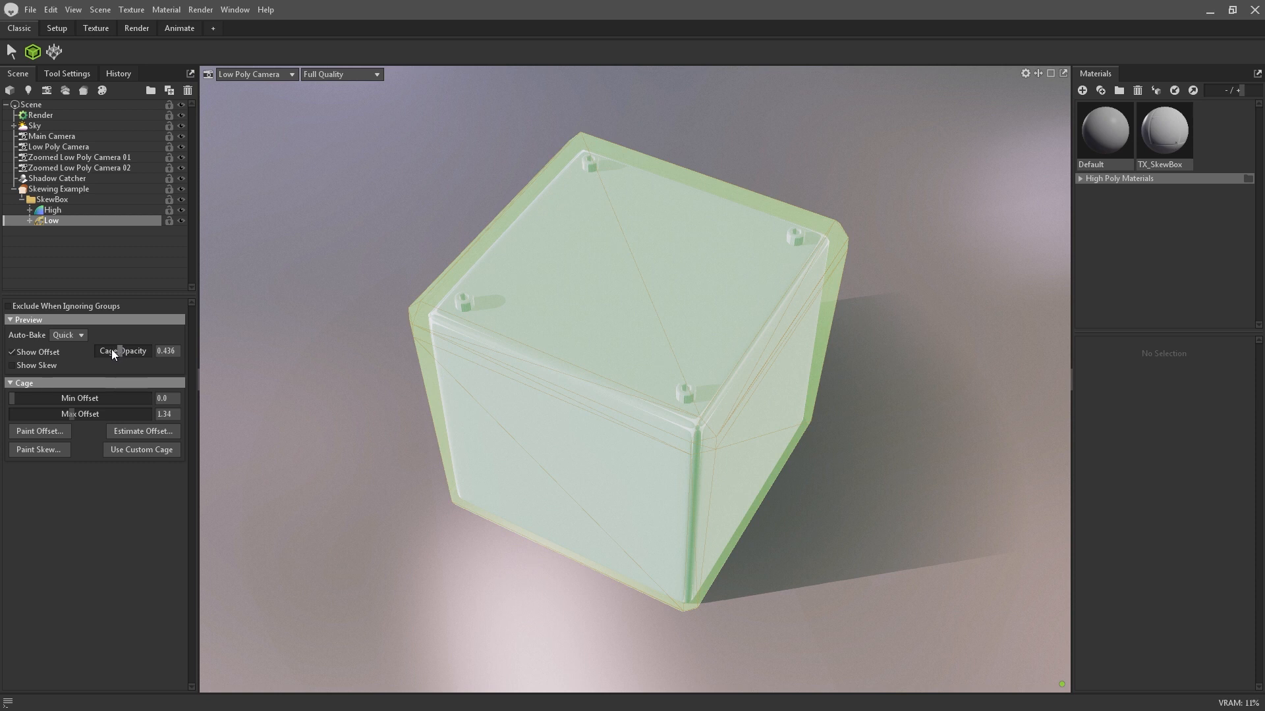
# Step: Select the Low mesh under SkewBox to show its Cage and Preview settings
pyautogui.click(53, 190)
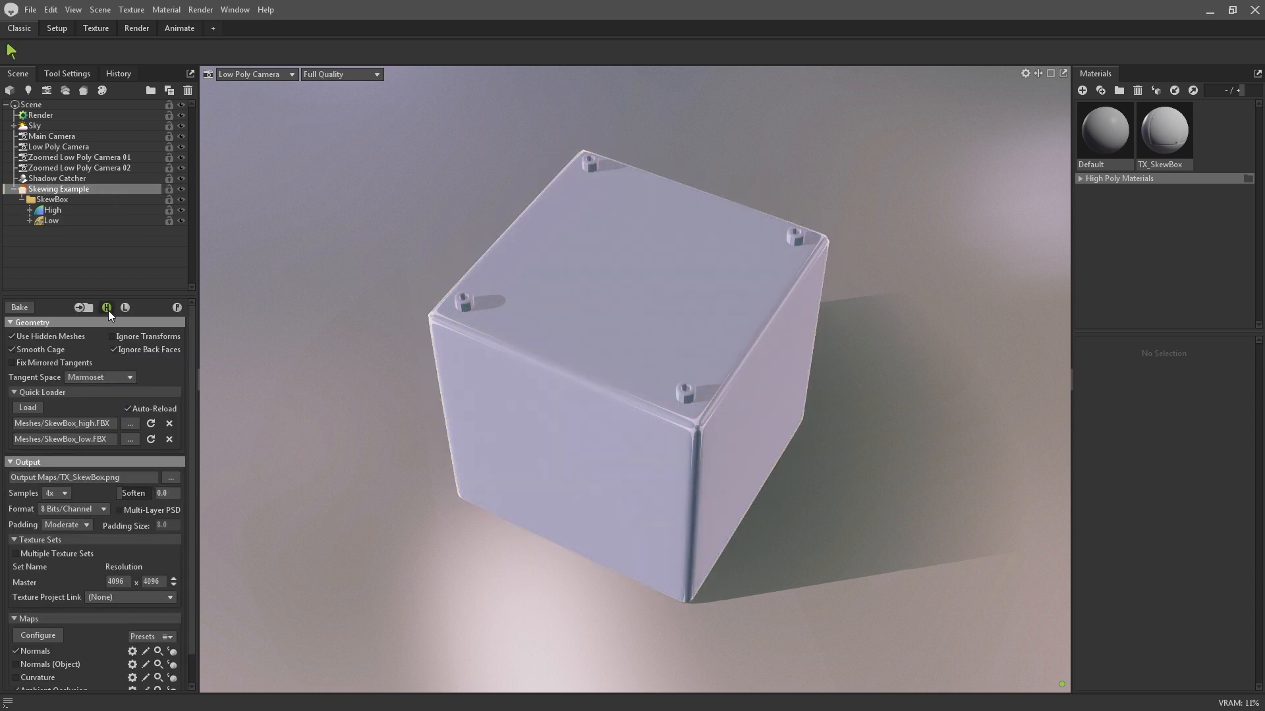
pyautogui.click(50, 221)
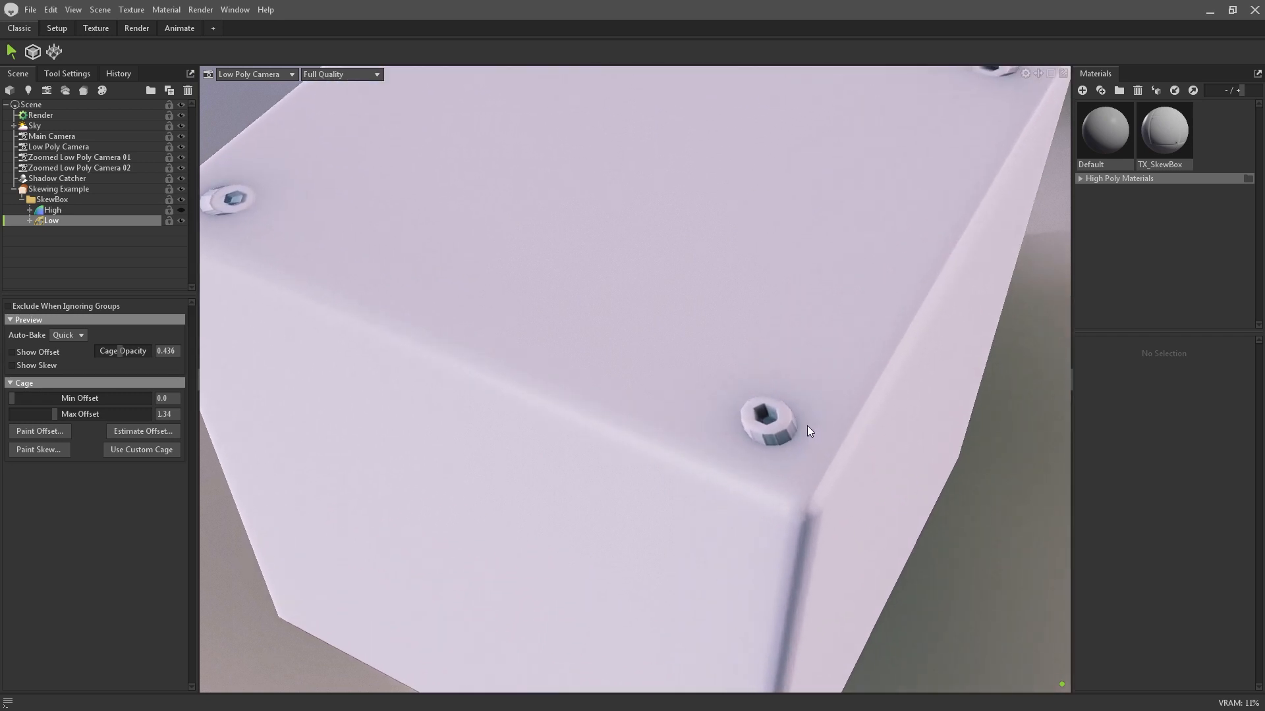
pyautogui.moveTo(656, 419)
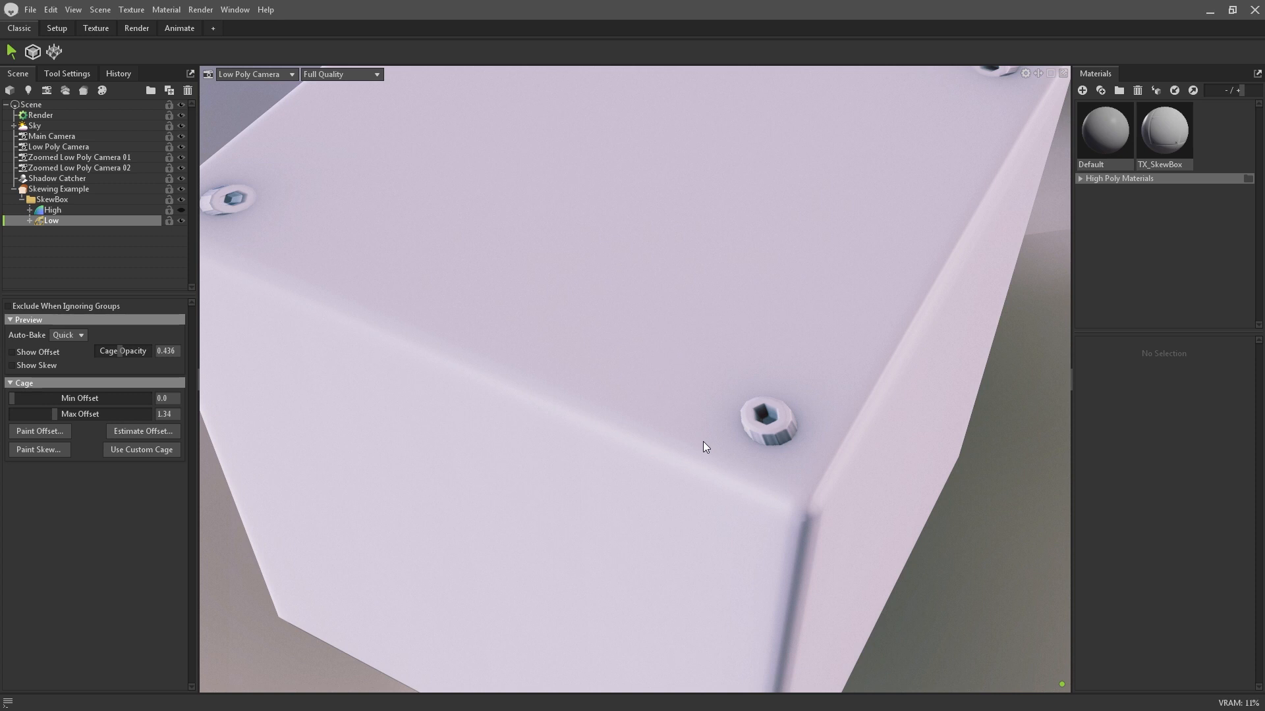
pyautogui.click(1163, 130)
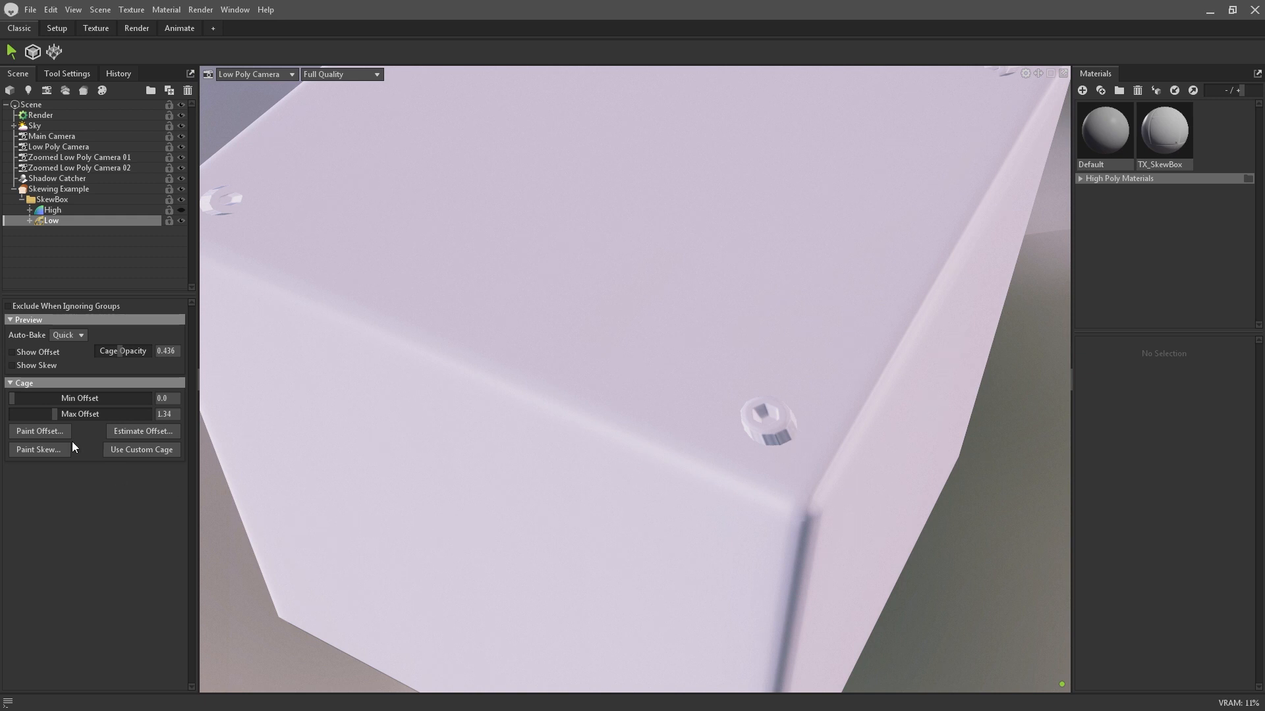
# Step: Show skew and paint black over the four screw holes in the Bake Skew window
pyautogui.click(10, 365)
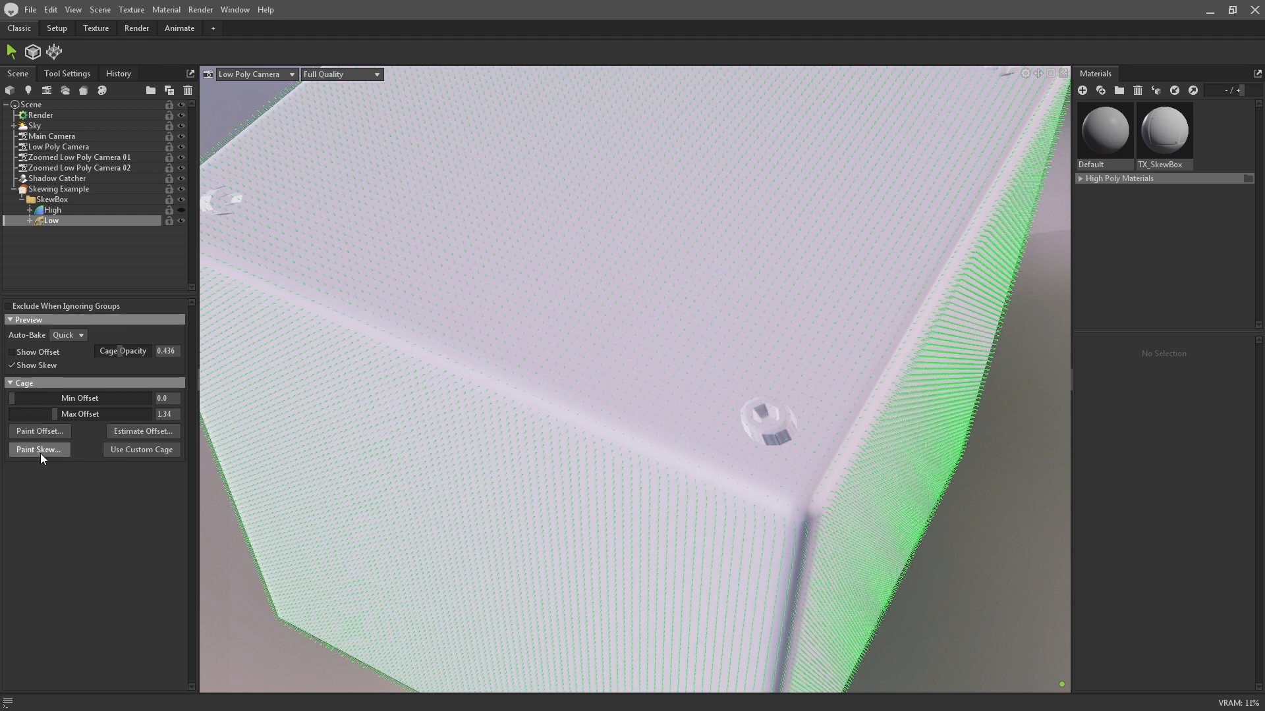
pyautogui.click(40, 450)
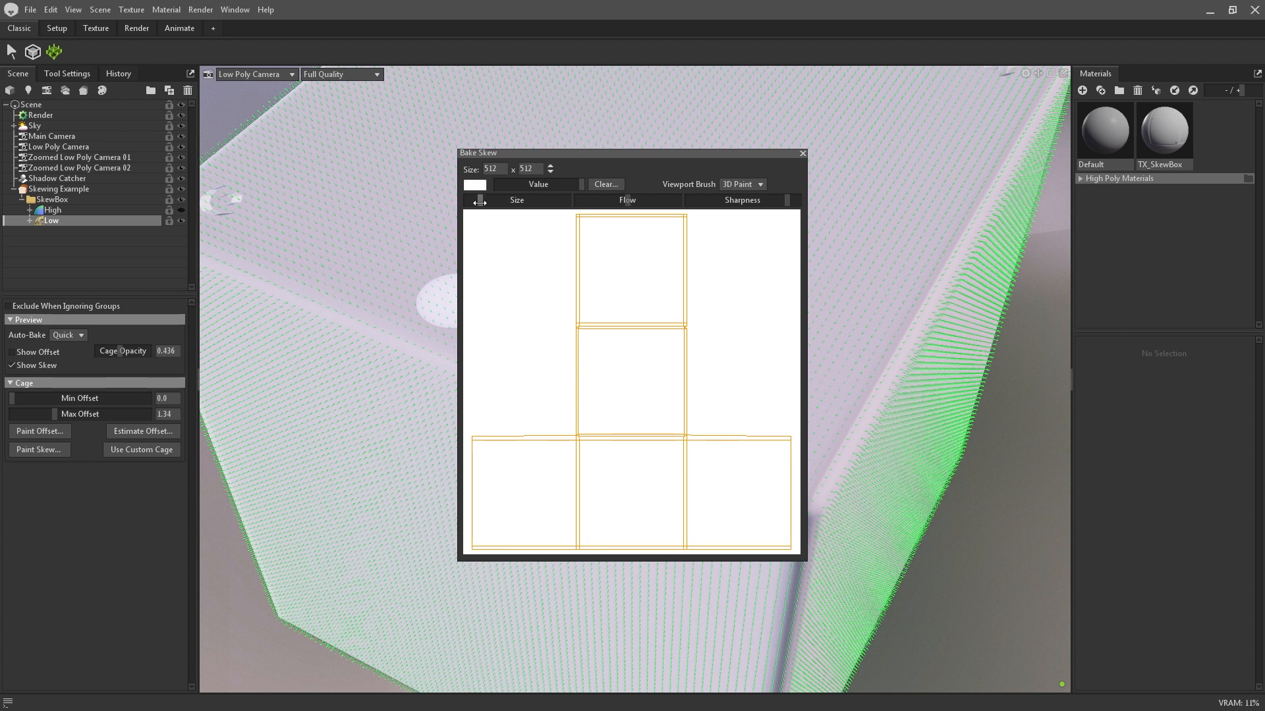
pyautogui.moveTo(478, 153); pyautogui.dragTo(970, 236)
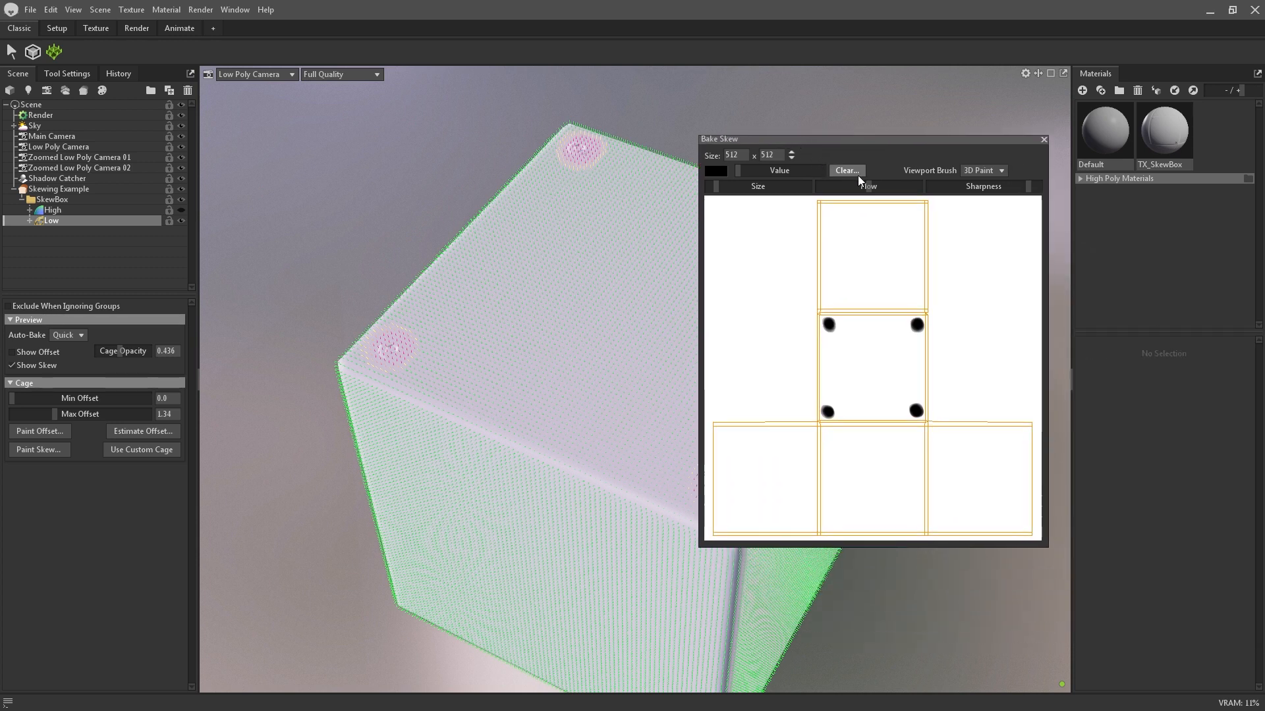
pyautogui.moveTo(838, 181)
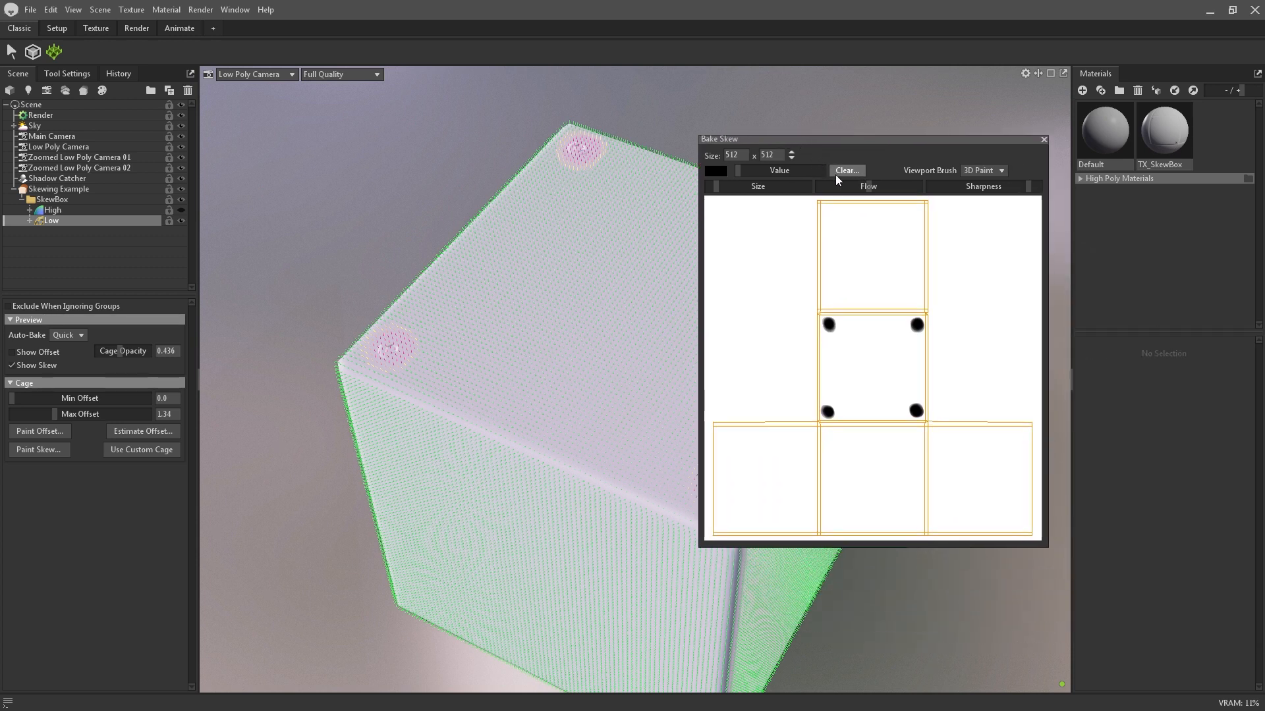
pyautogui.click(1043, 139)
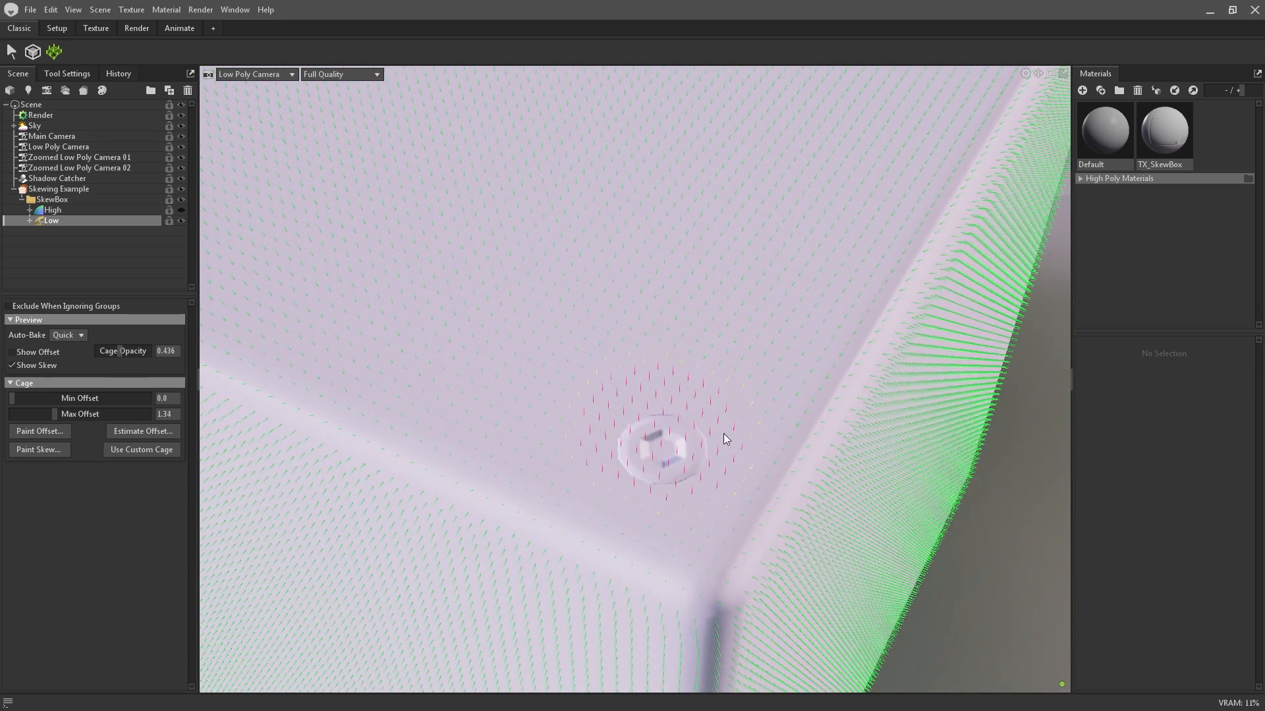
# Step: Check the auto-bake quality options and select the Skewing Example bake project
pyautogui.click(79, 336)
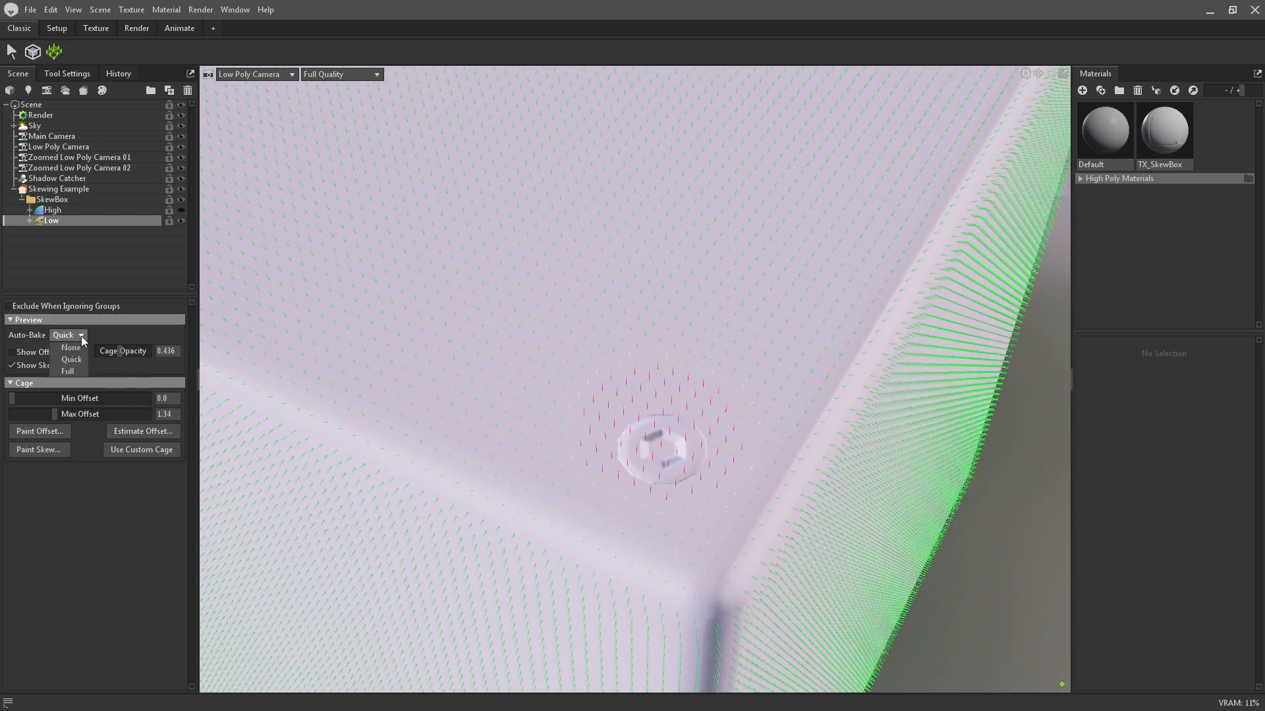
pyautogui.moveTo(68, 371)
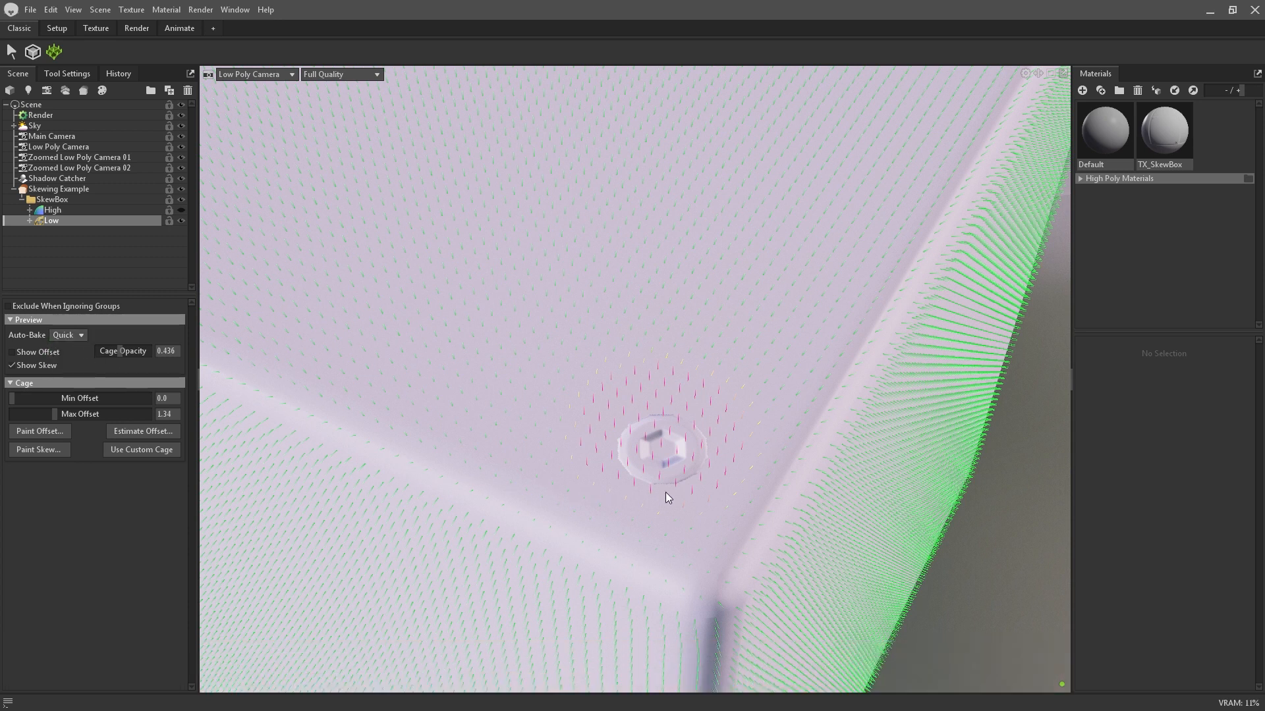
pyautogui.moveTo(638, 508)
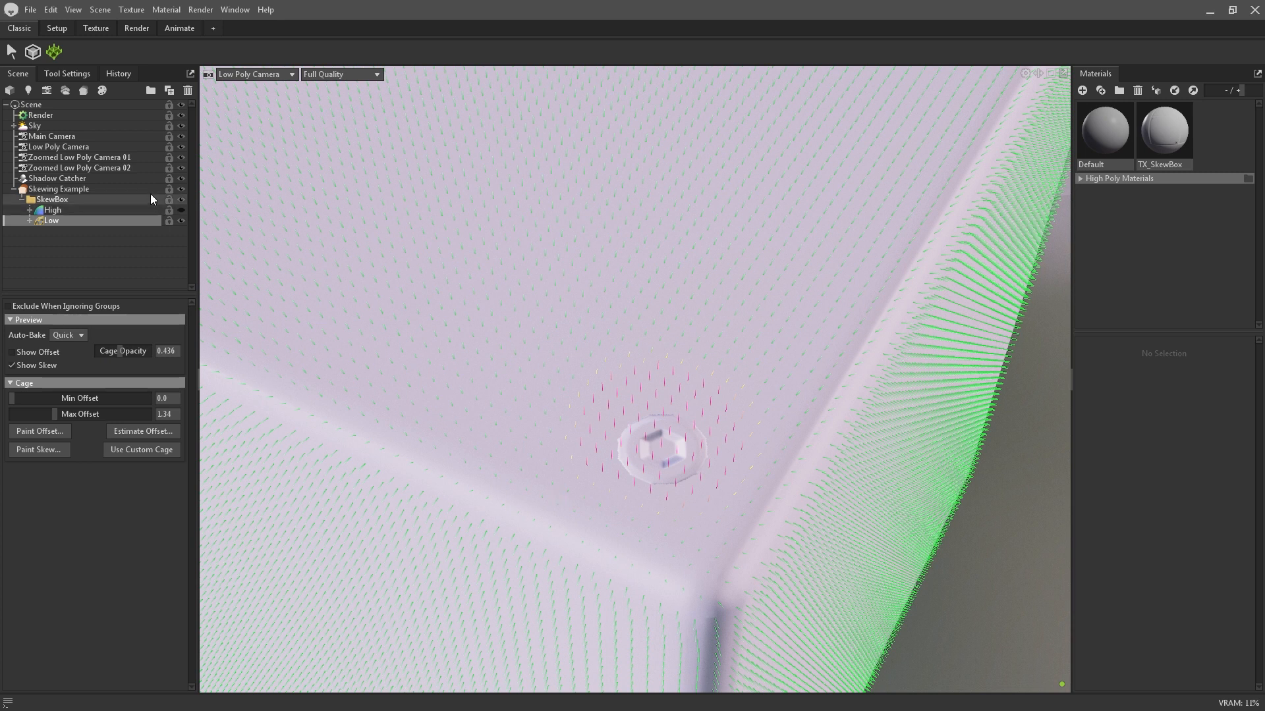
pyautogui.click(59, 189)
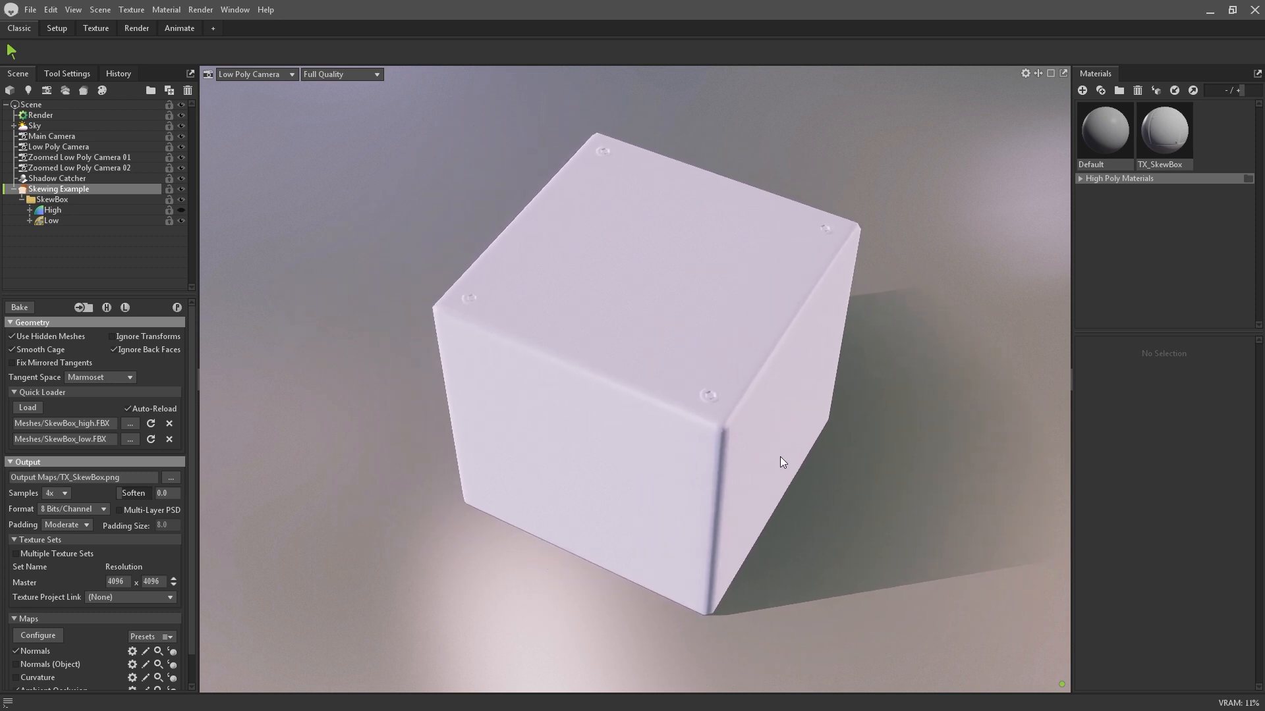
# Step: Load the jet helmet scene containing SM_JetHelmet and the Jet Helmet Baker
pyautogui.click(18, 307)
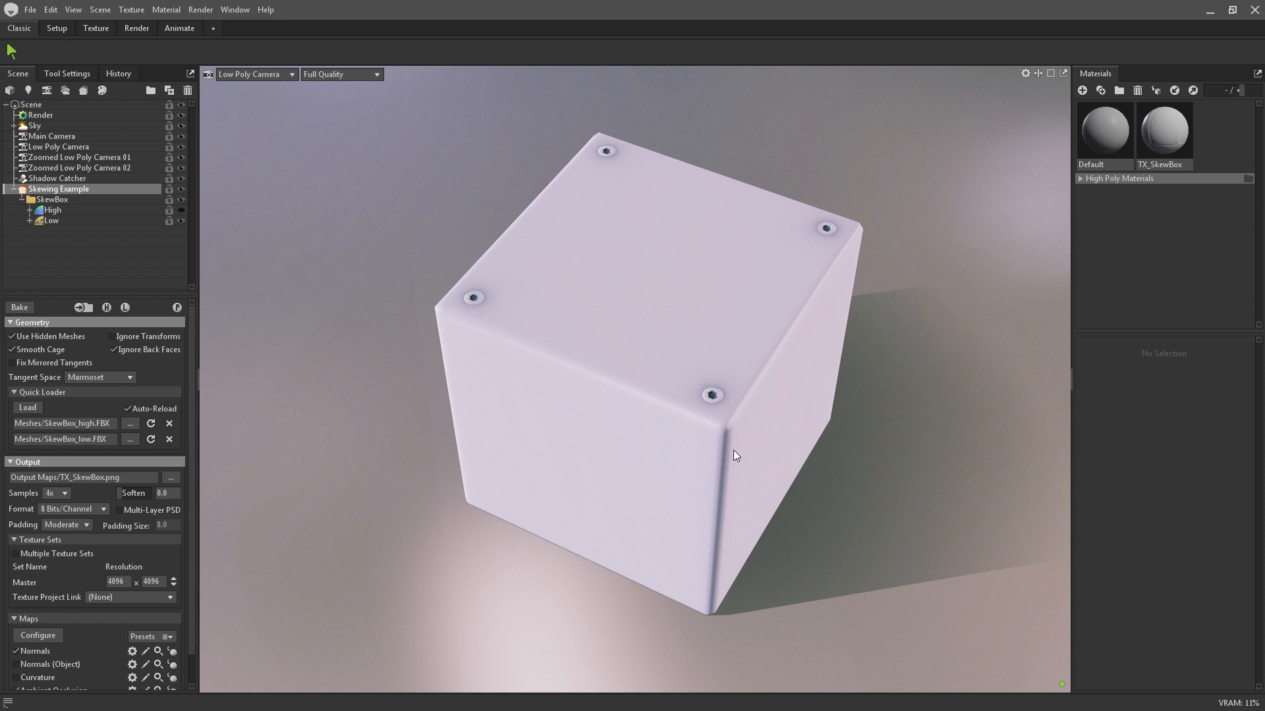
pyautogui.moveTo(986, 405)
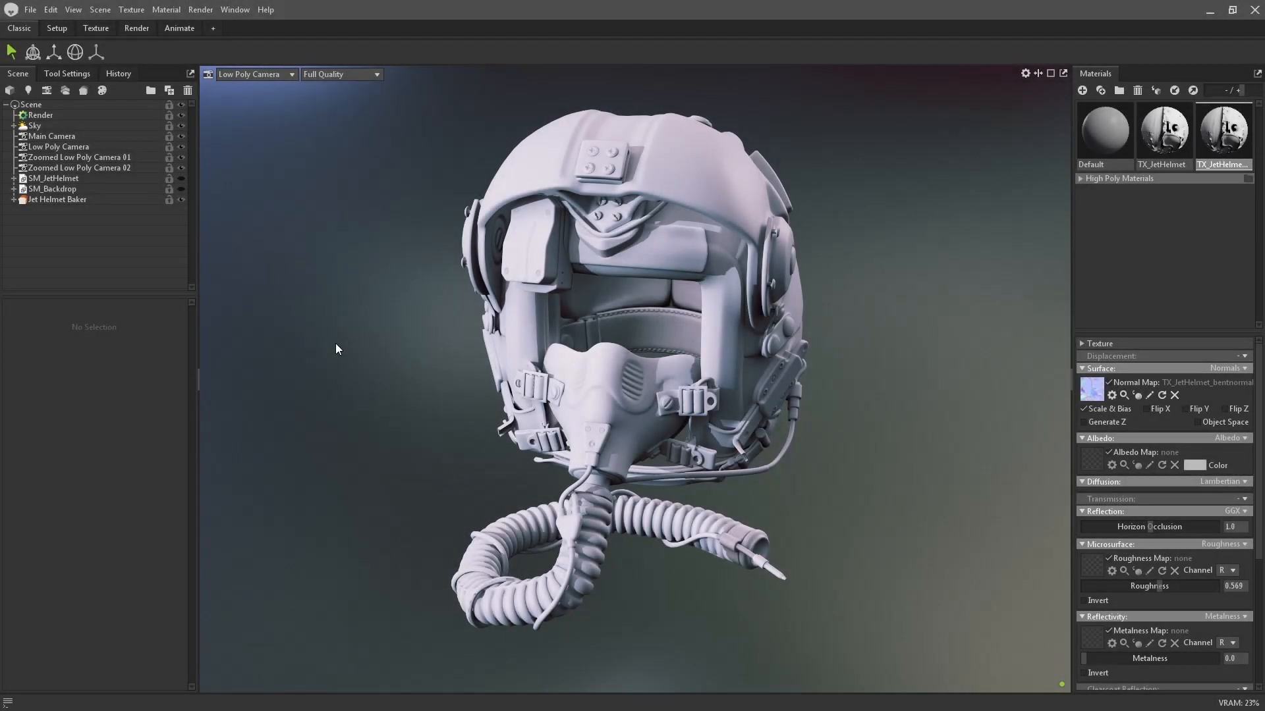
# Step: Set the Jet Helmet Baker's Texture Project Link to (New Project), creating TX_JetHelmet
pyautogui.click(11, 199)
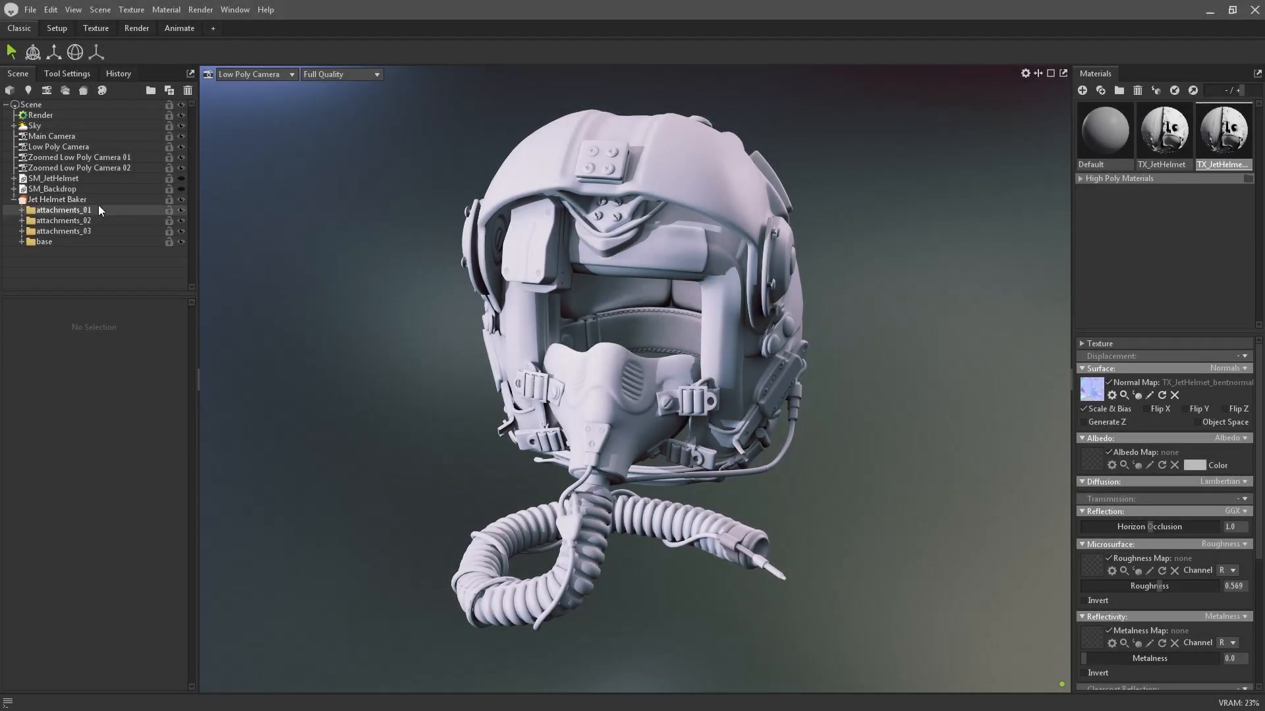
pyautogui.click(58, 199)
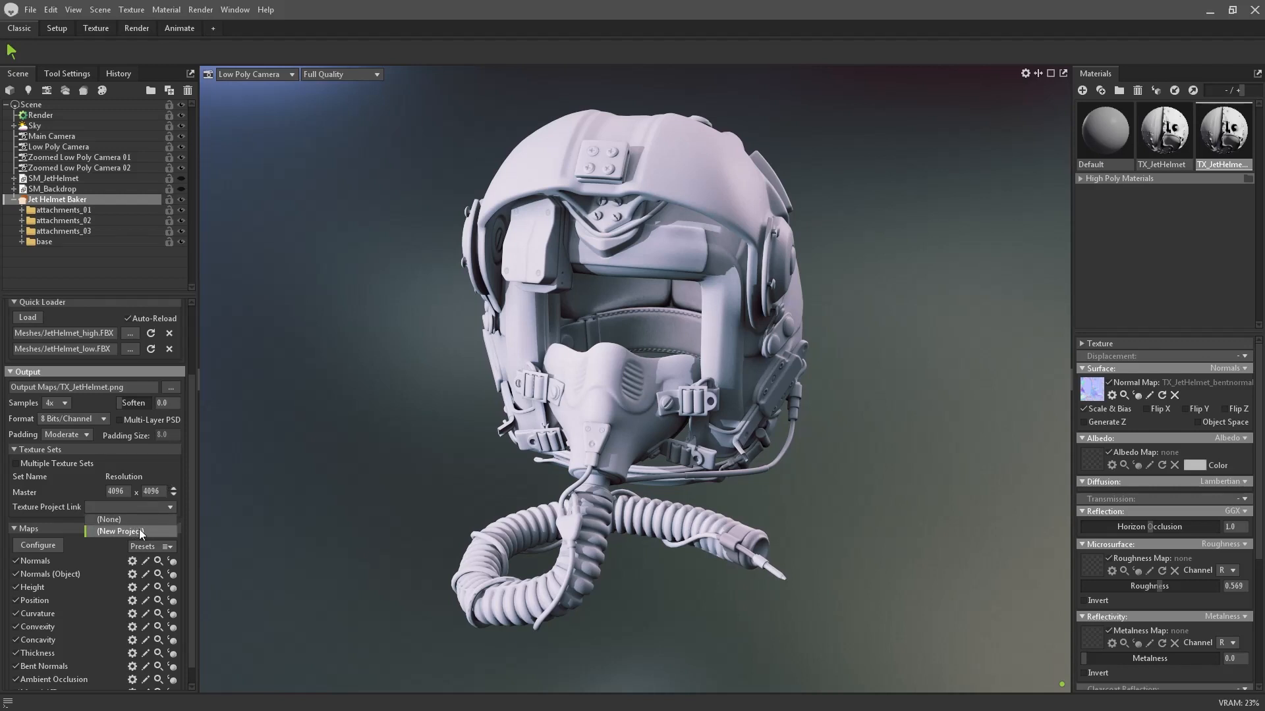
pyautogui.click(124, 531)
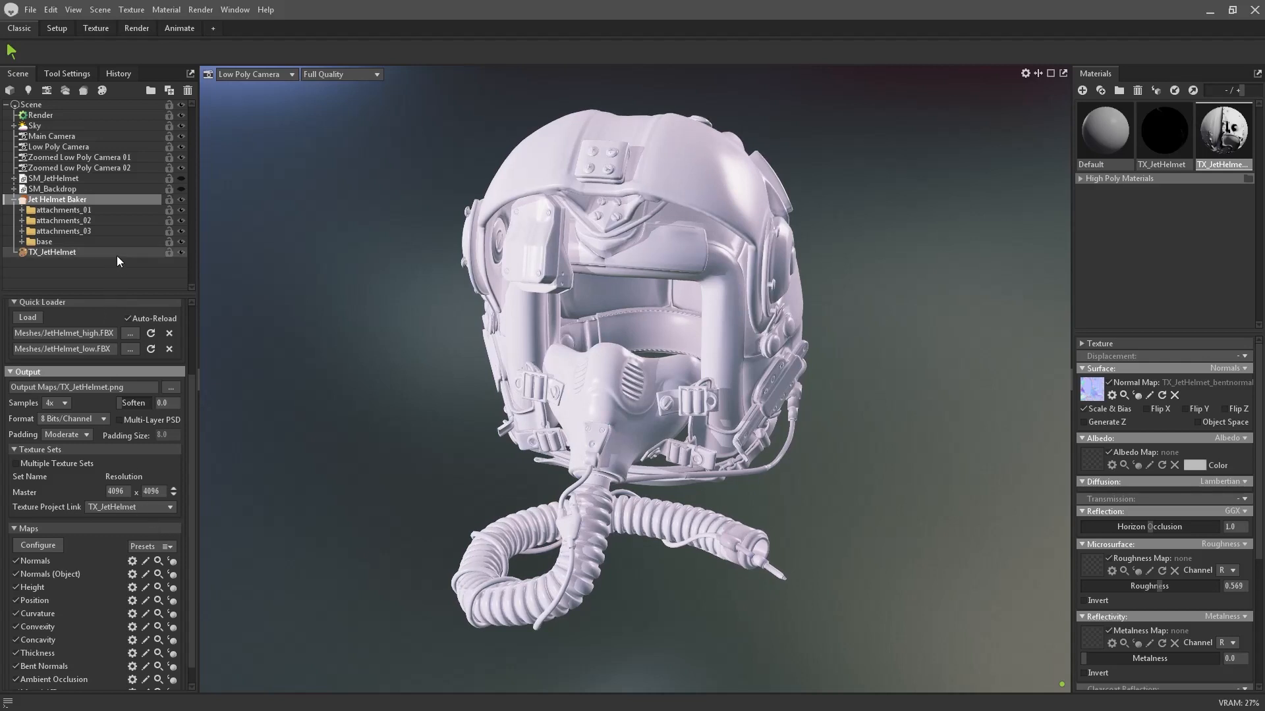
# Step: Inspect TX_JetHelmet's baked input maps, then reselect the Jet Helmet Baker
pyautogui.click(51, 252)
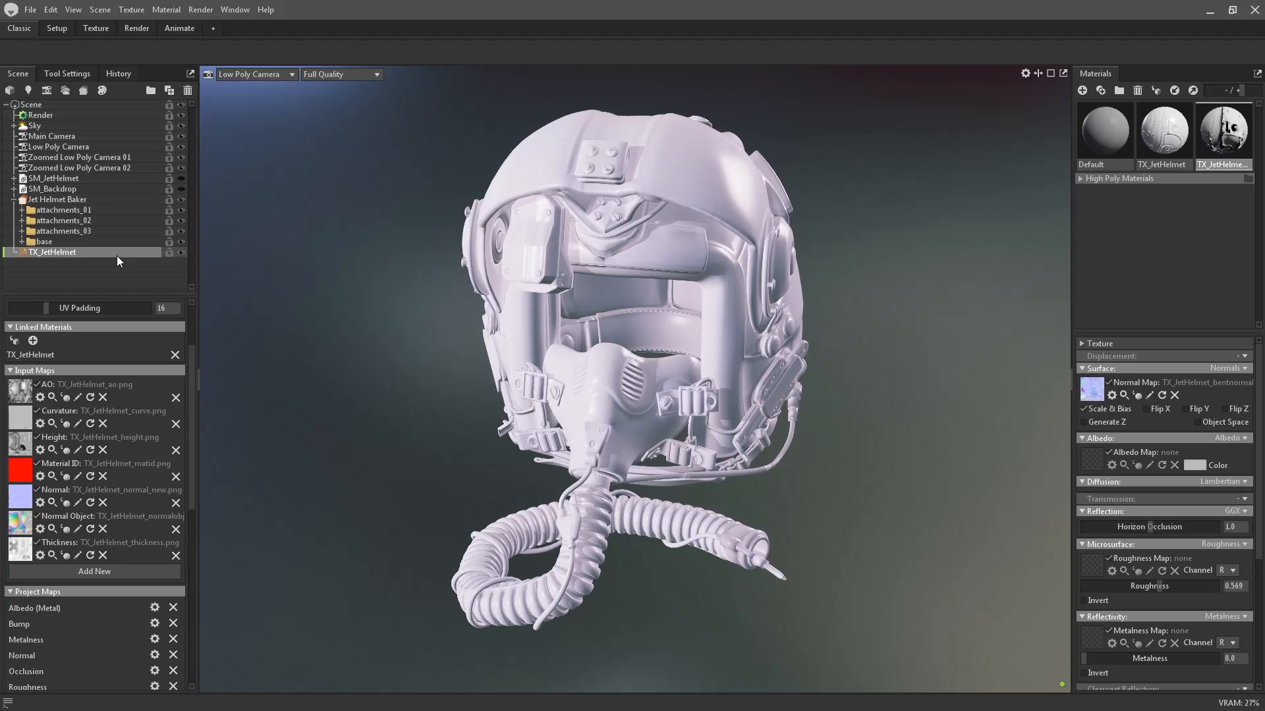
pyautogui.click(101, 11)
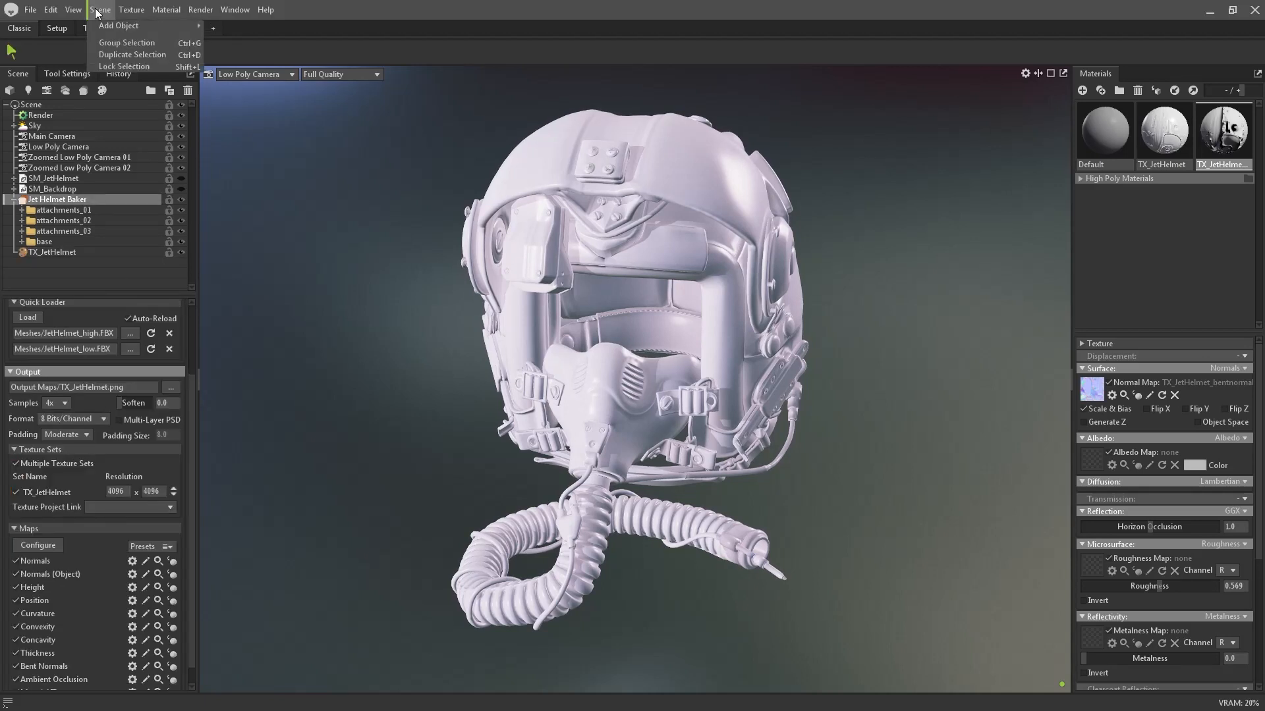
pyautogui.click(47, 251)
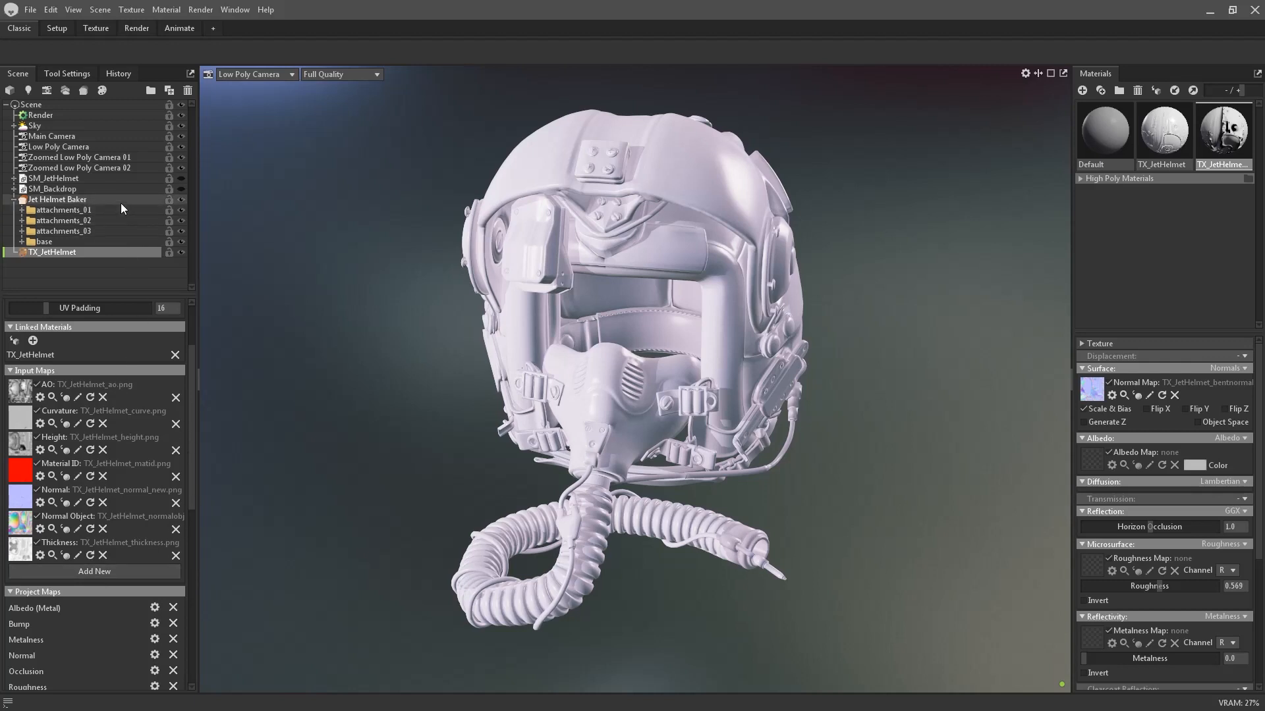
pyautogui.click(58, 199)
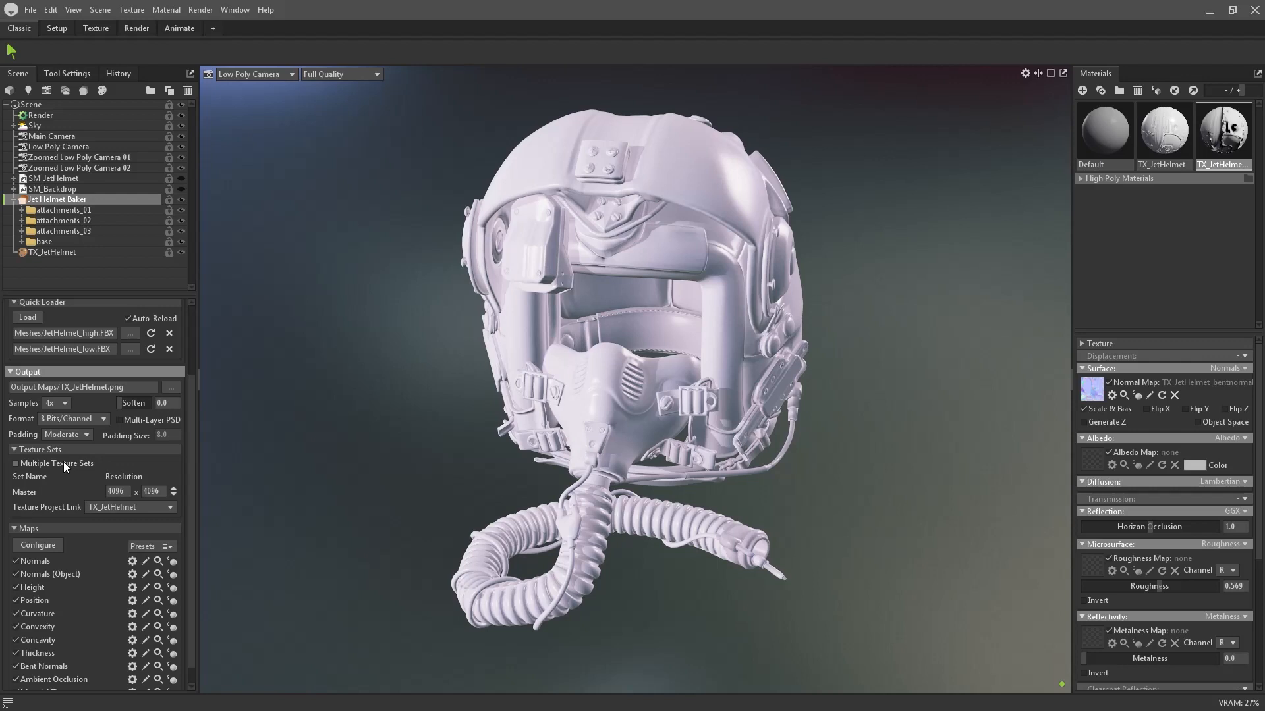
# Step: Create Texture Project 1 with its normal input, then link the baker to an existing texture project
pyautogui.click(16, 464)
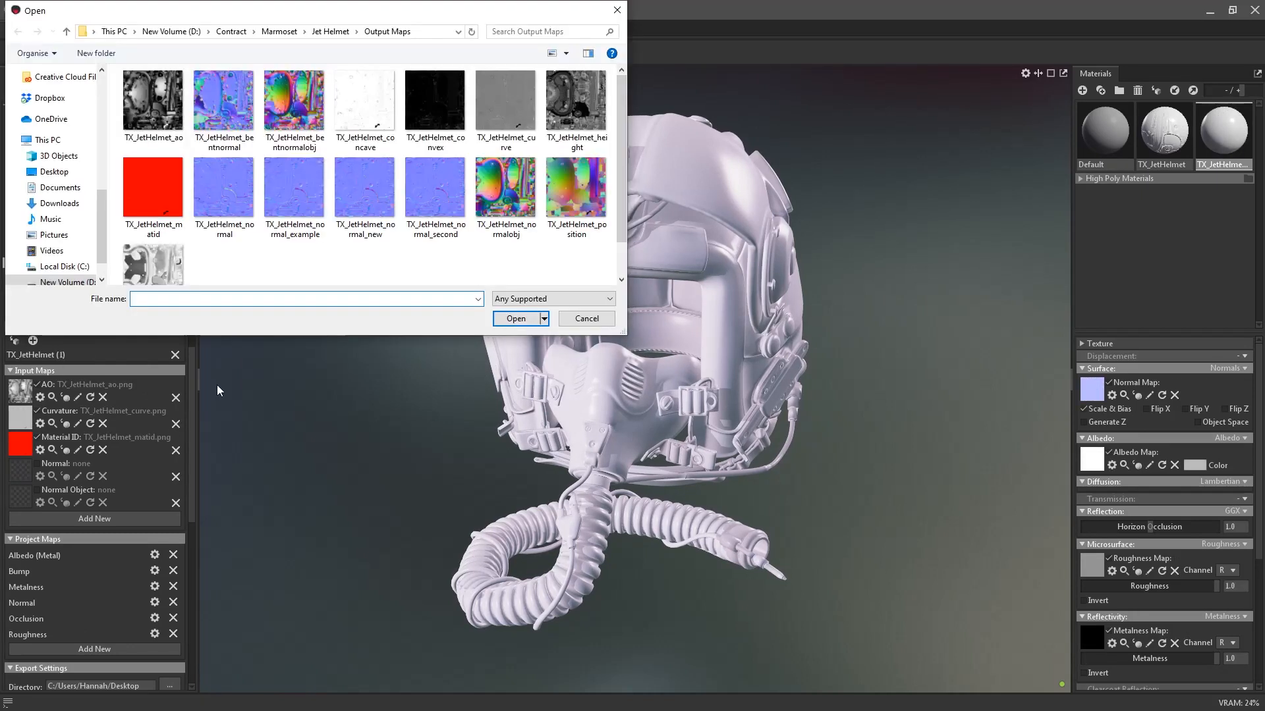
pyautogui.click(515, 318)
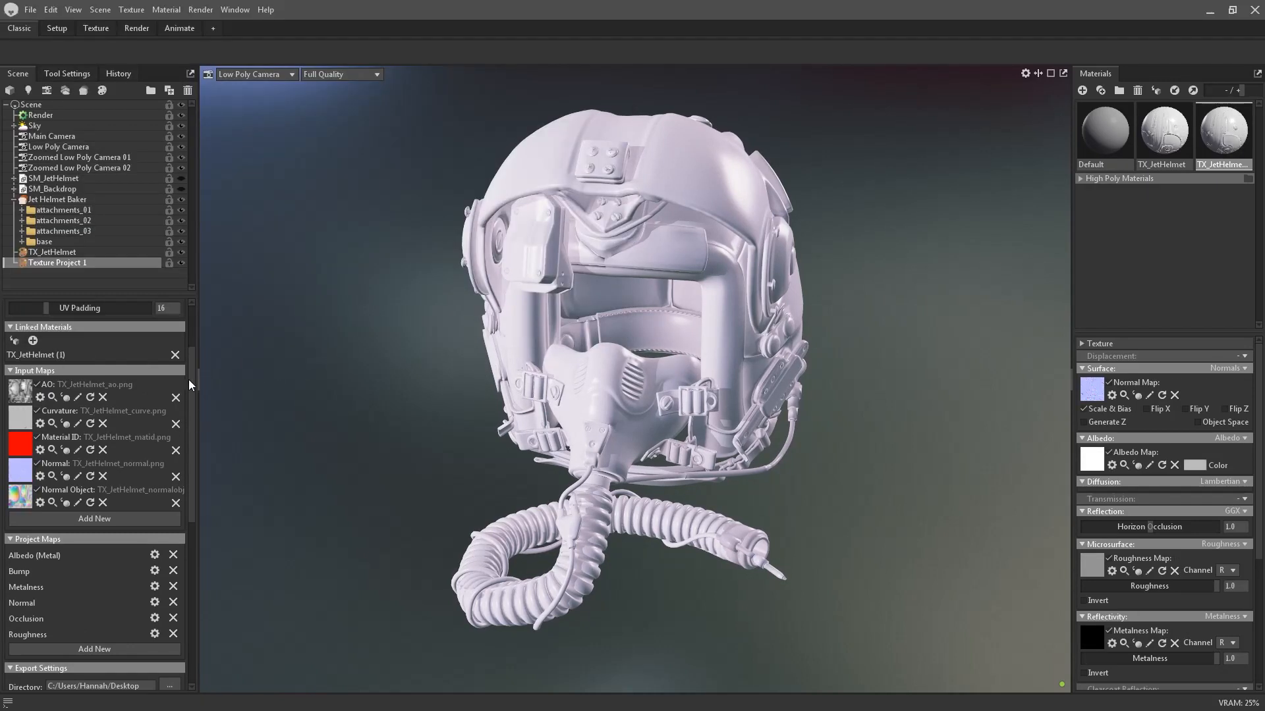
pyautogui.click(55, 199)
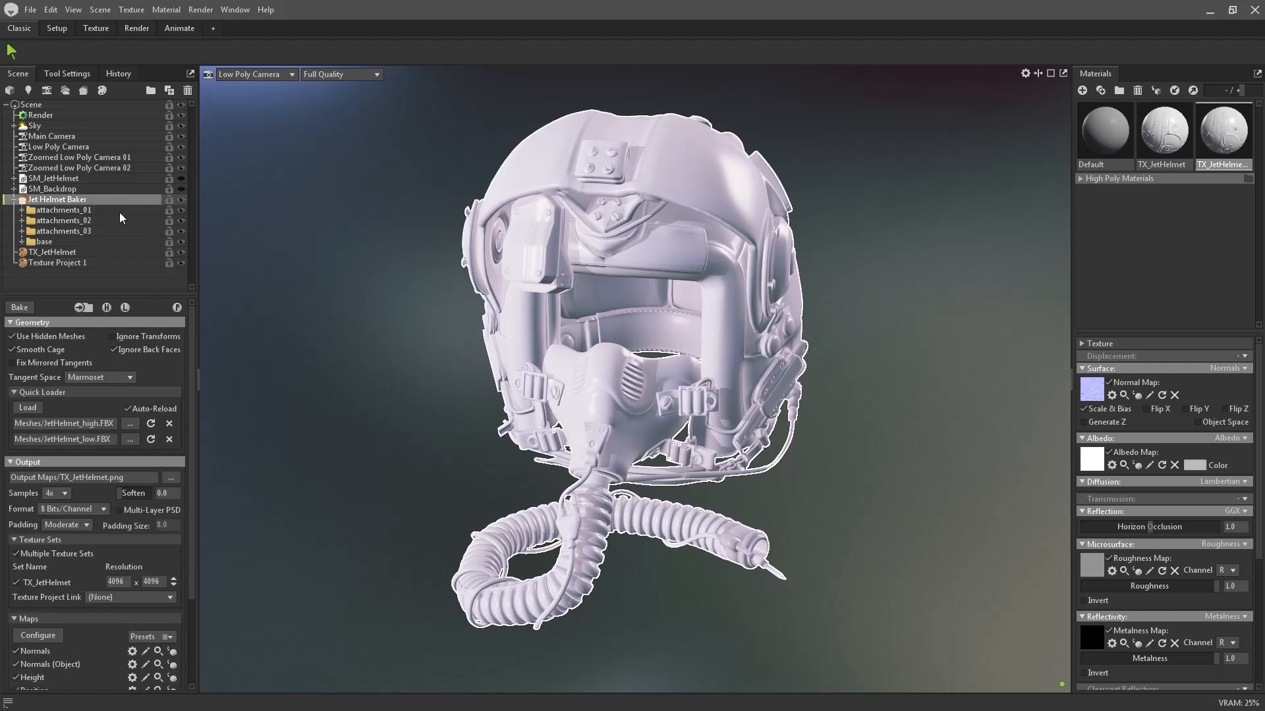
pyautogui.click(169, 598)
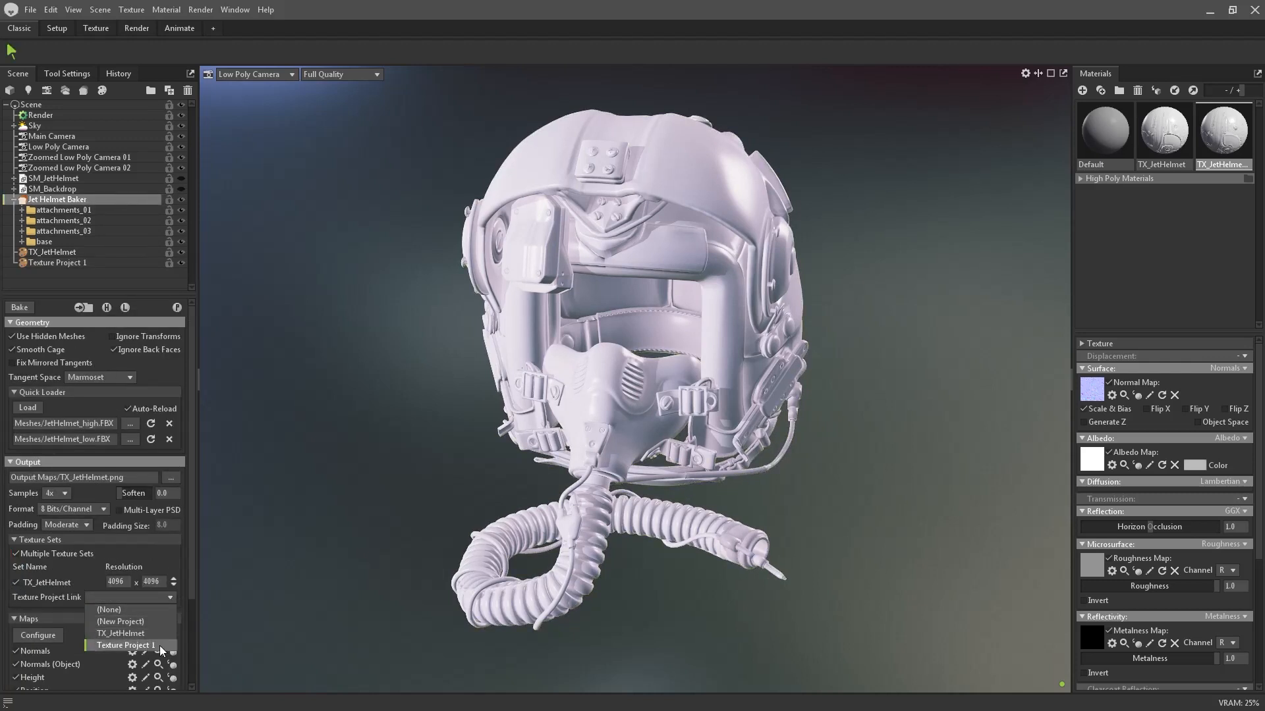
pyautogui.click(89, 29)
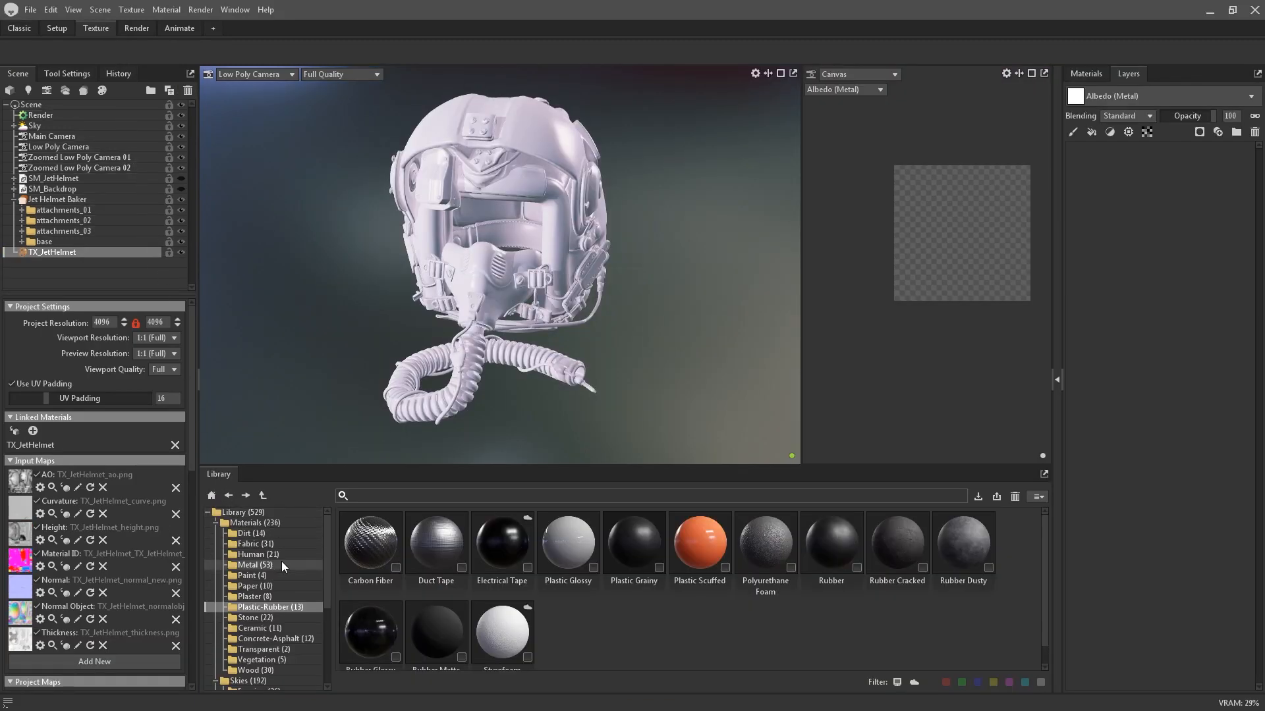
# Step: Browse the library's Metal materials and pick helmet parts for the corroded aluminium mask
pyautogui.click(251, 566)
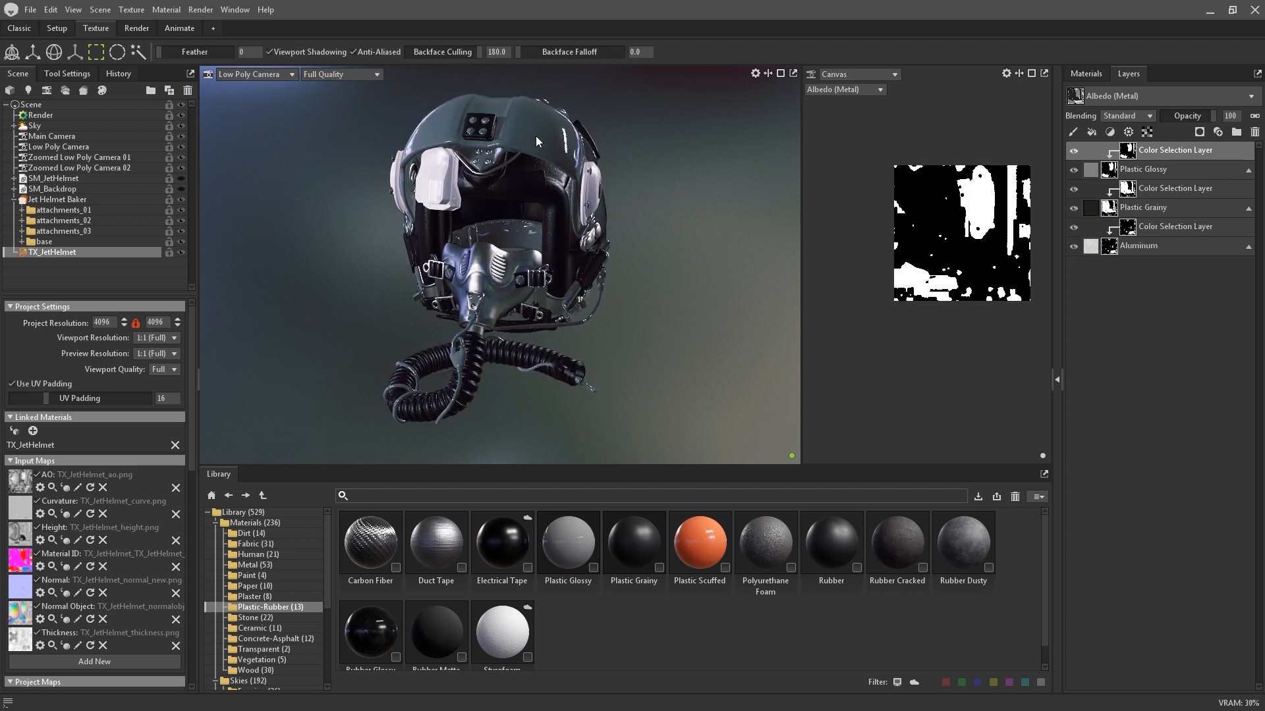
pyautogui.click(254, 564)
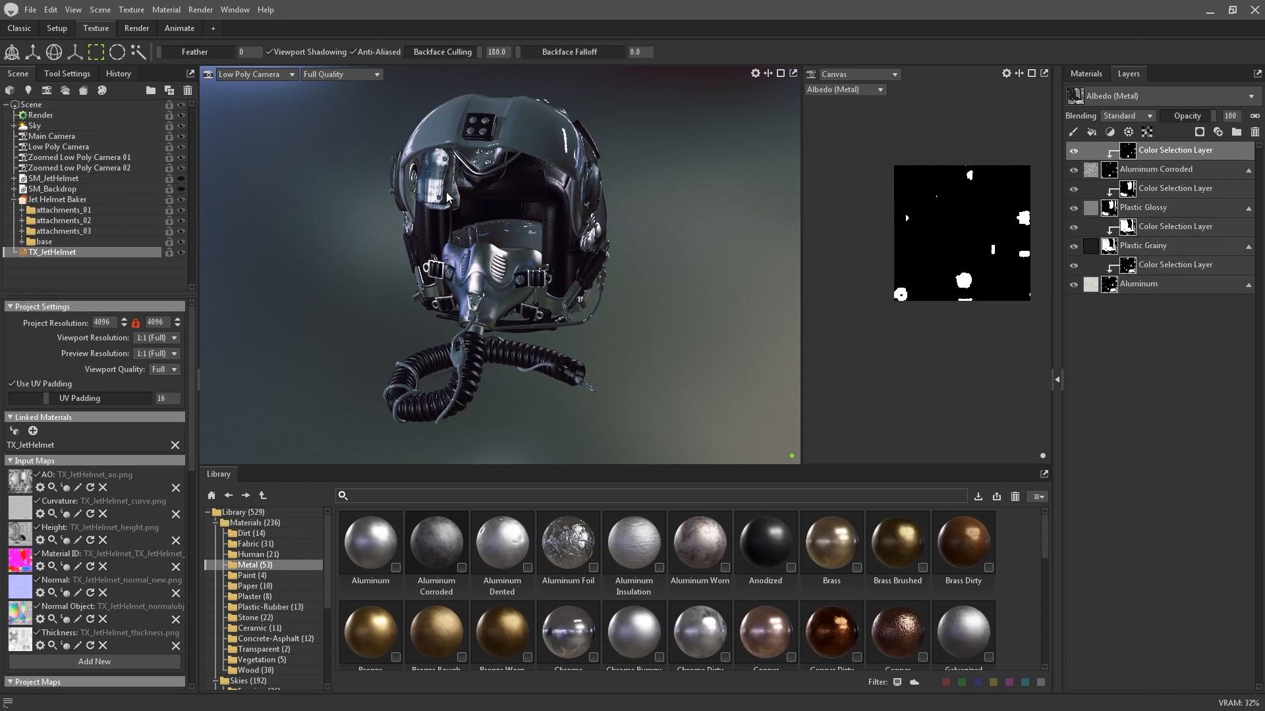